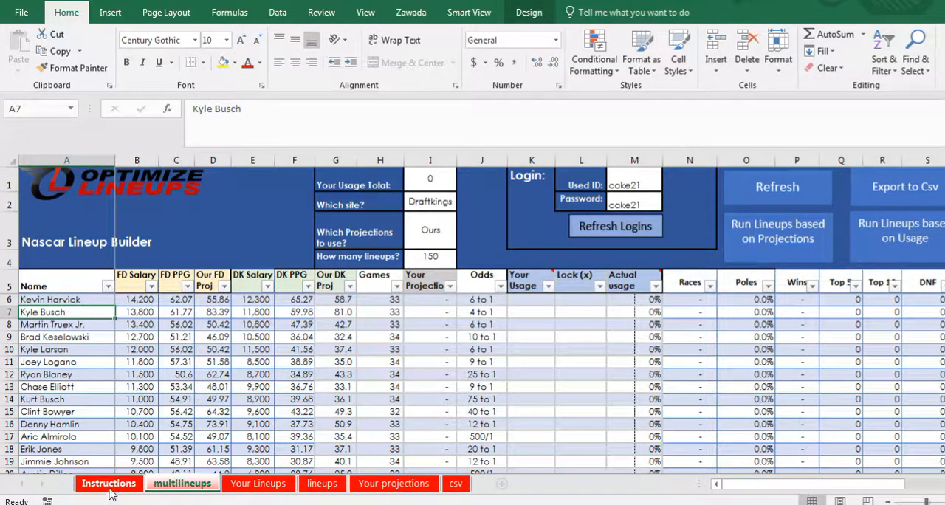
Glance at the Instructions sheet, then return to the multilineups builder.
click(108, 483)
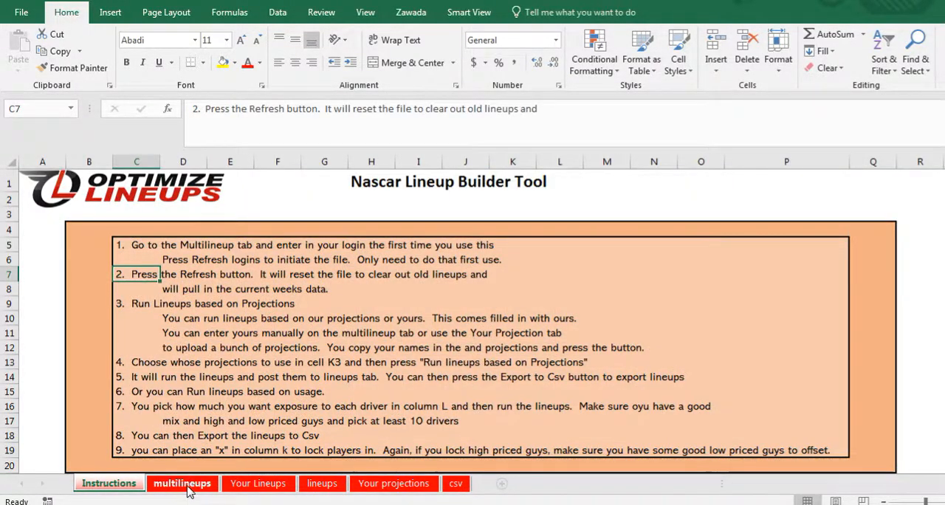
click(181, 484)
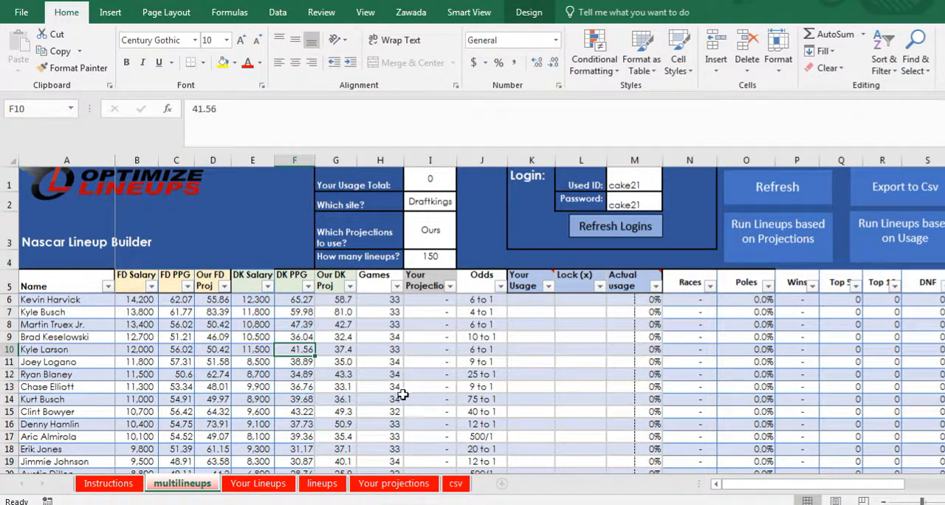
click(634, 184)
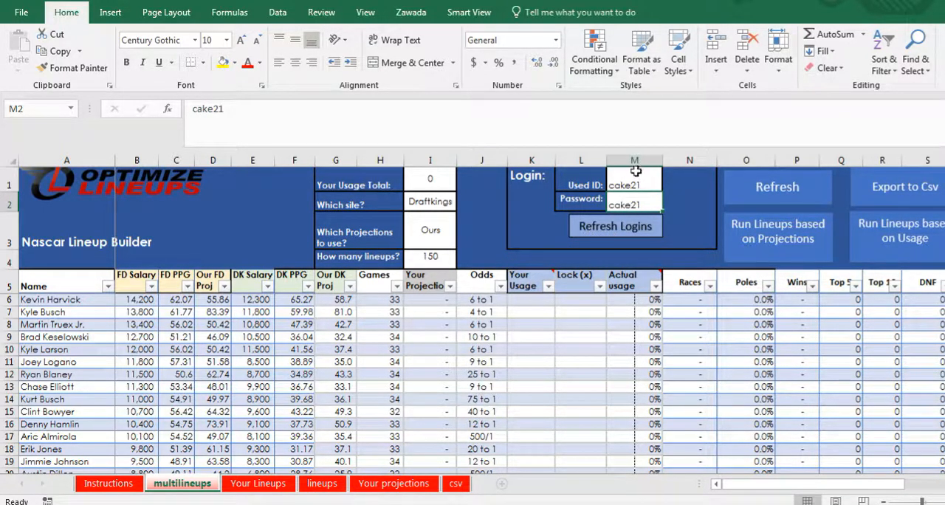
mouse_move(577, 258)
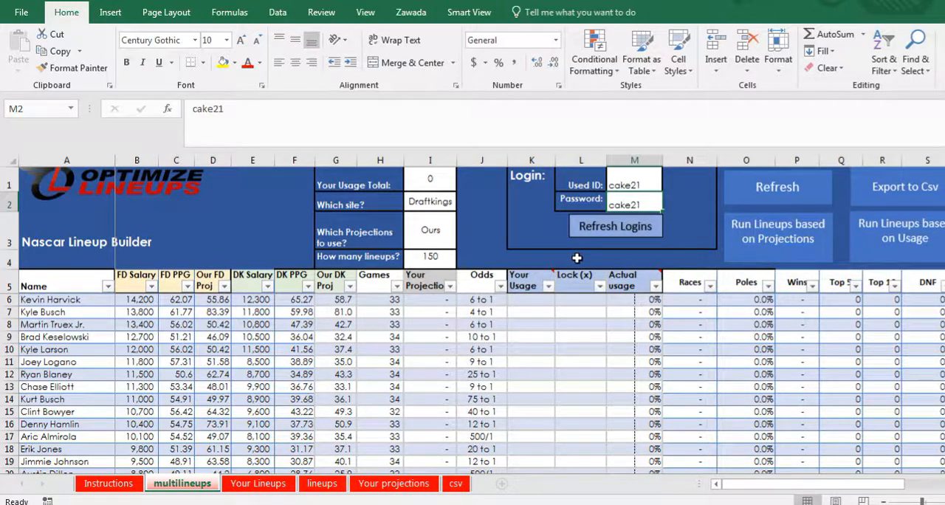
mouse_move(460, 313)
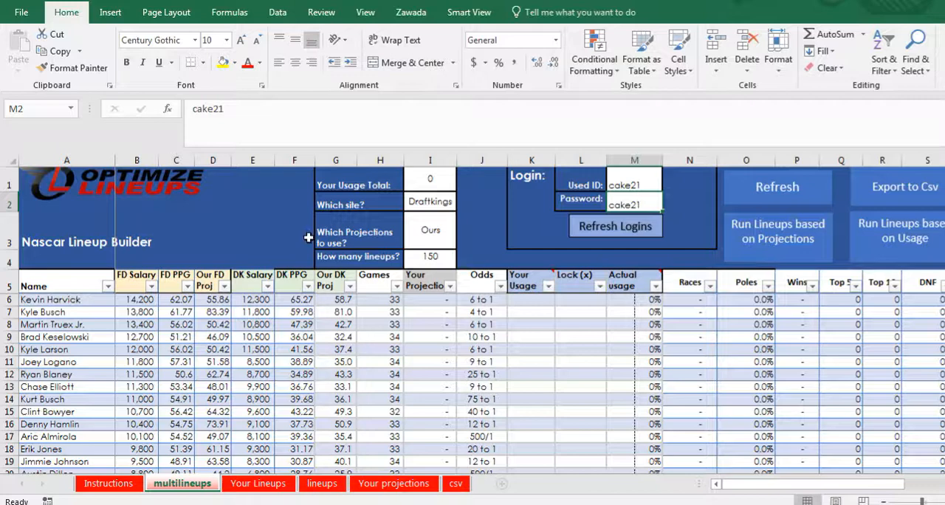
mouse_move(88, 348)
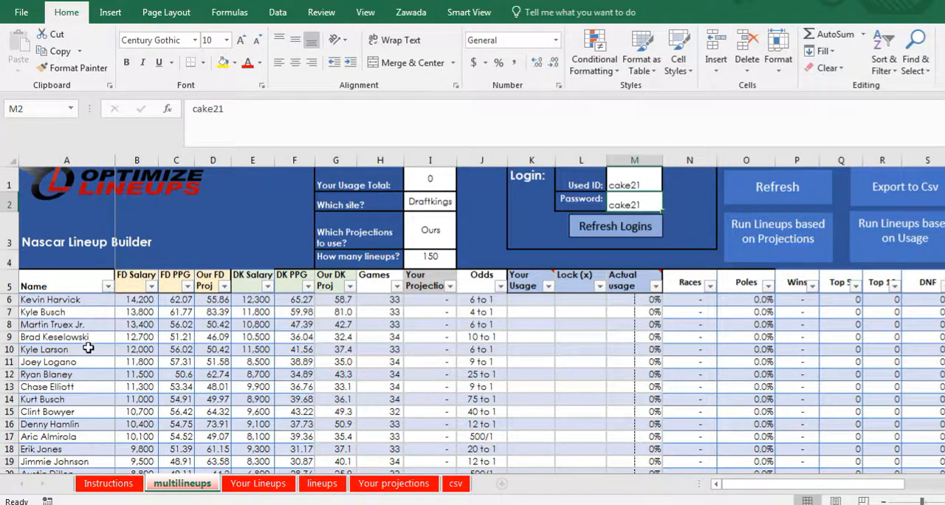
Point out Kyle Larson, Martin Truex Jr. and Brad Keselowski in the driver list.
click(67, 349)
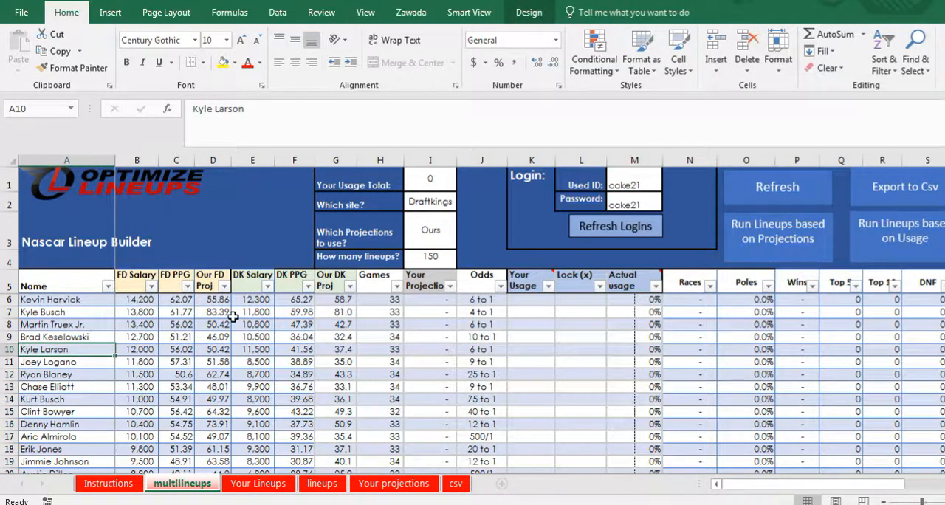
mouse_move(299, 286)
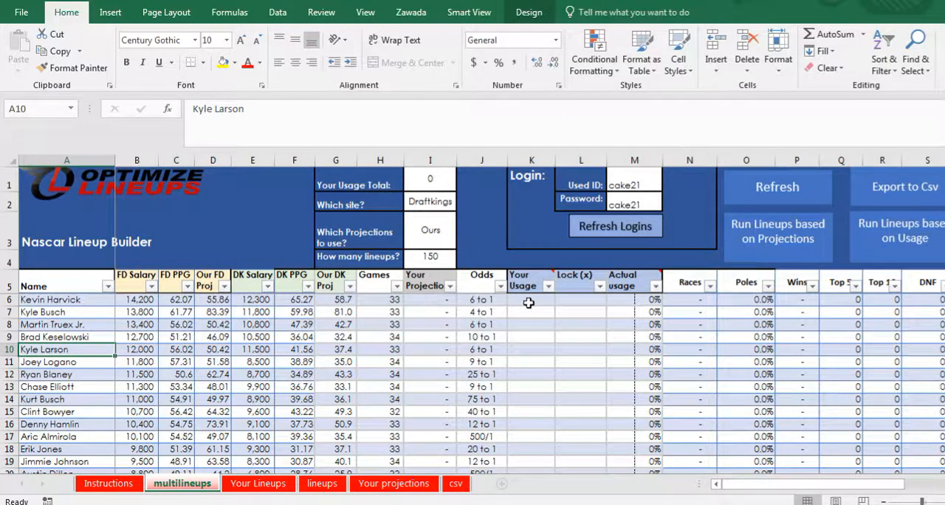
mouse_move(519, 307)
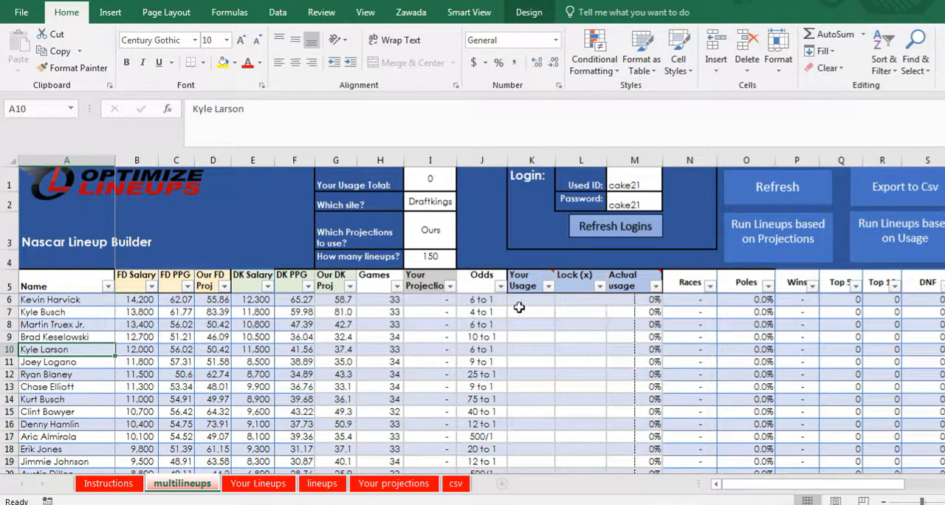
mouse_move(678, 309)
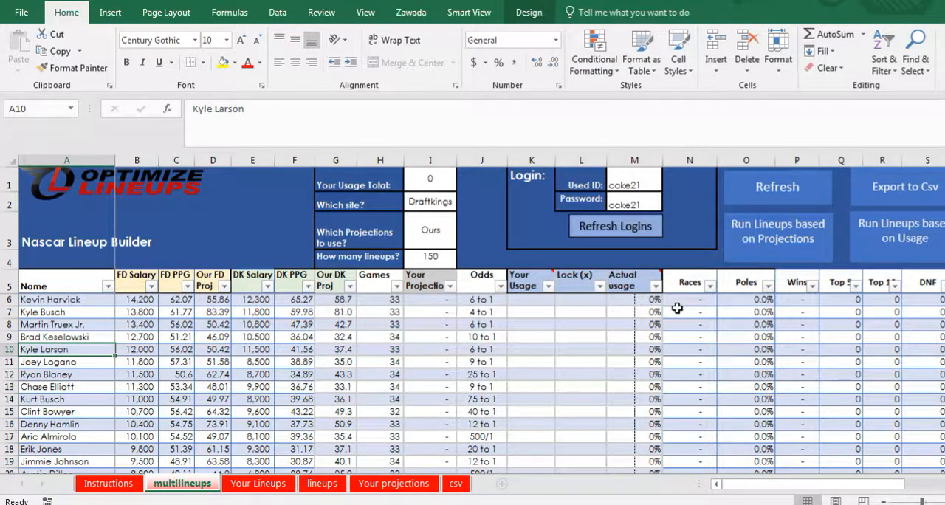
mouse_move(836, 349)
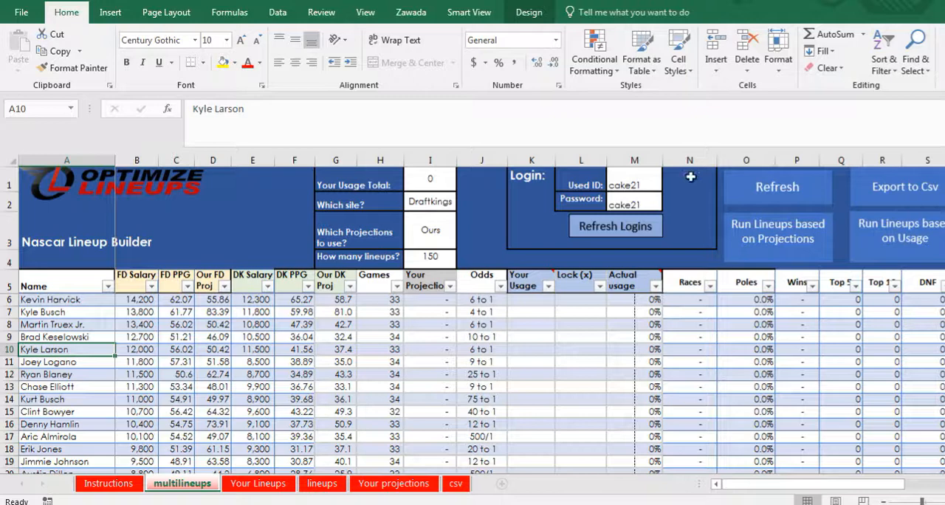
mouse_move(661, 229)
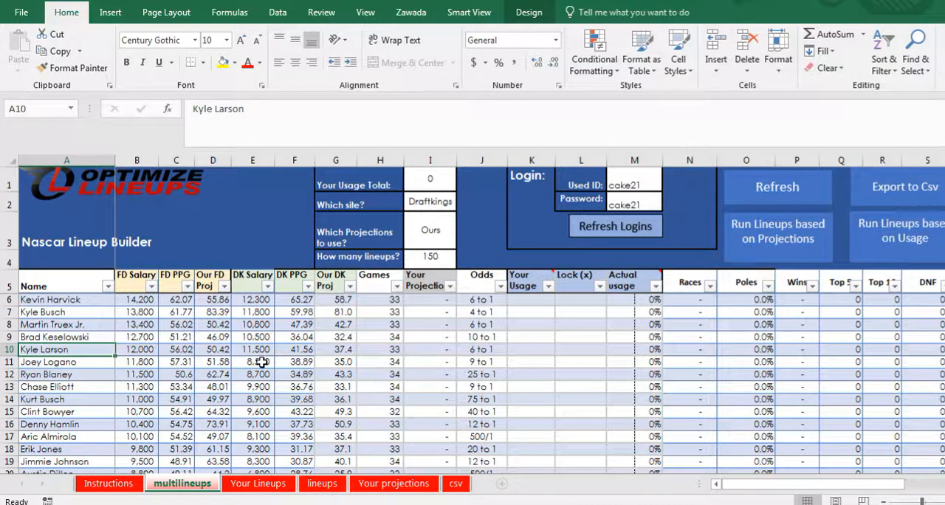
mouse_move(381, 337)
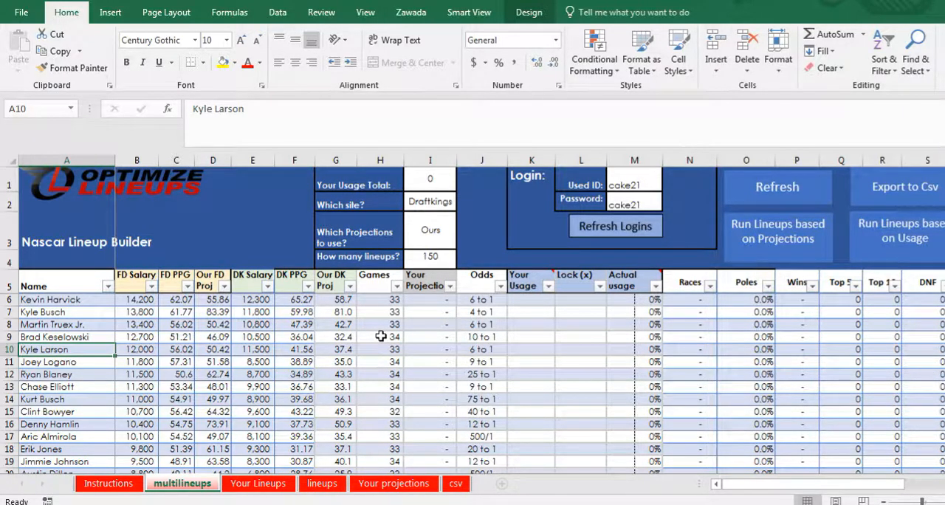
mouse_move(252, 341)
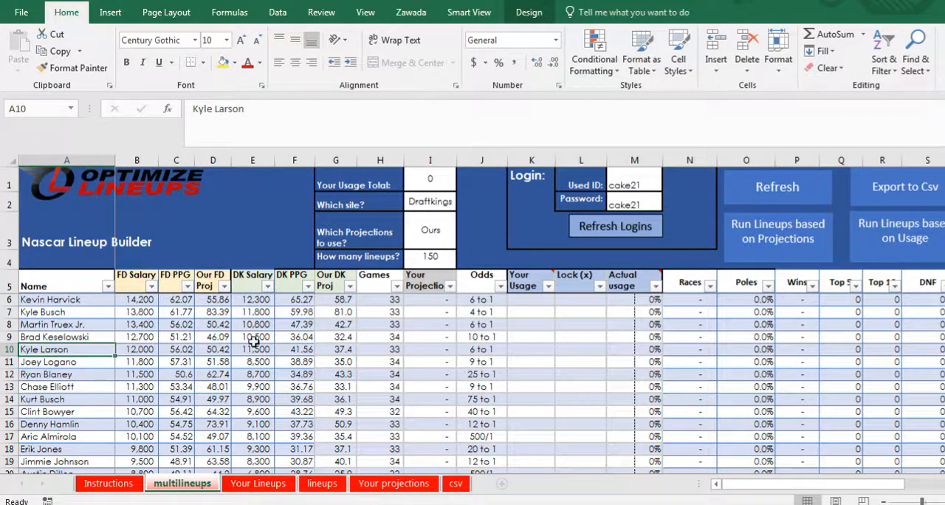
click(52, 325)
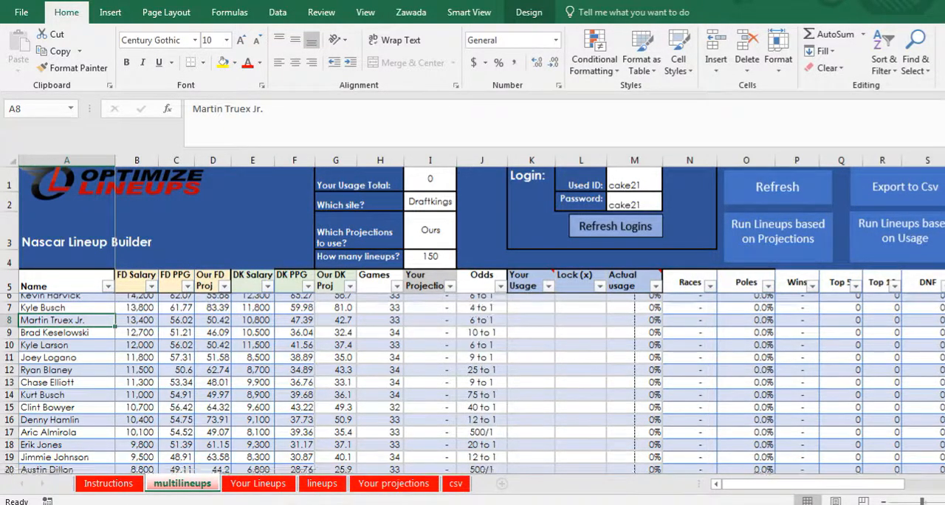
scroll(down, 3)
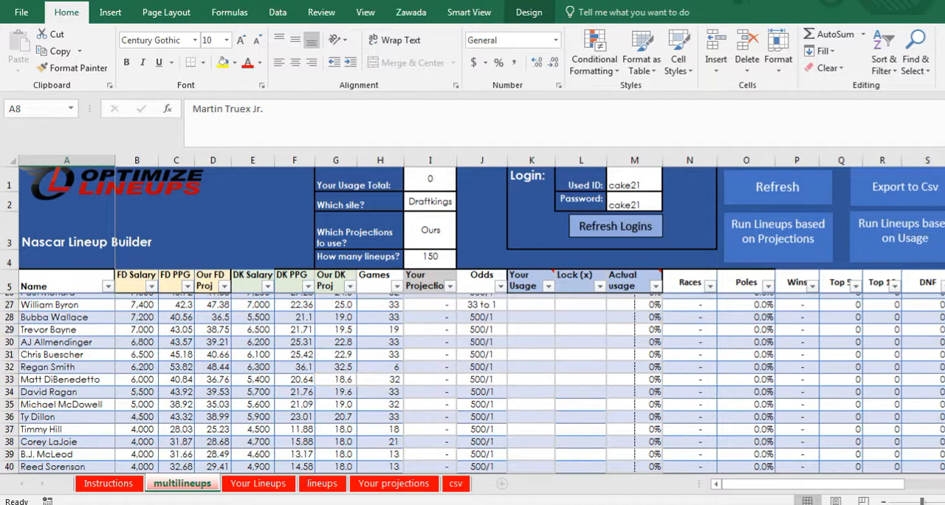
scroll(down, 3)
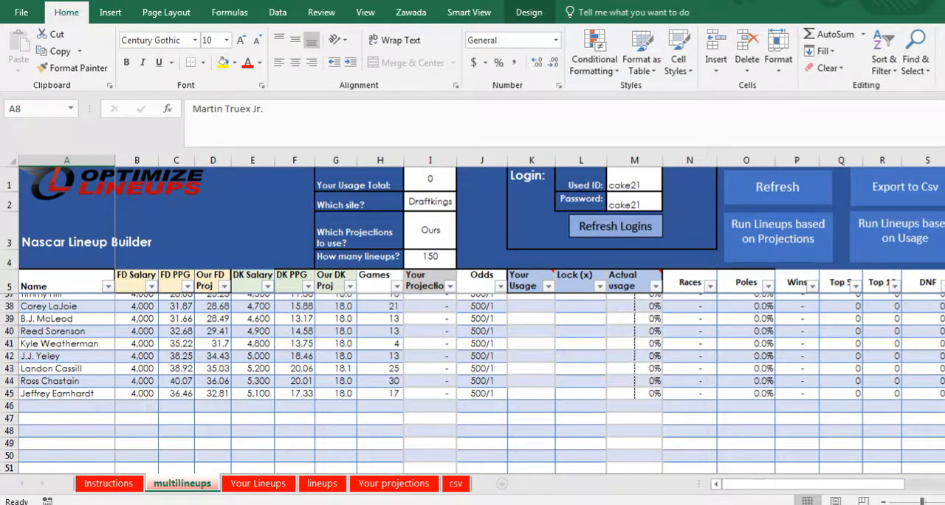
scroll(up, 3)
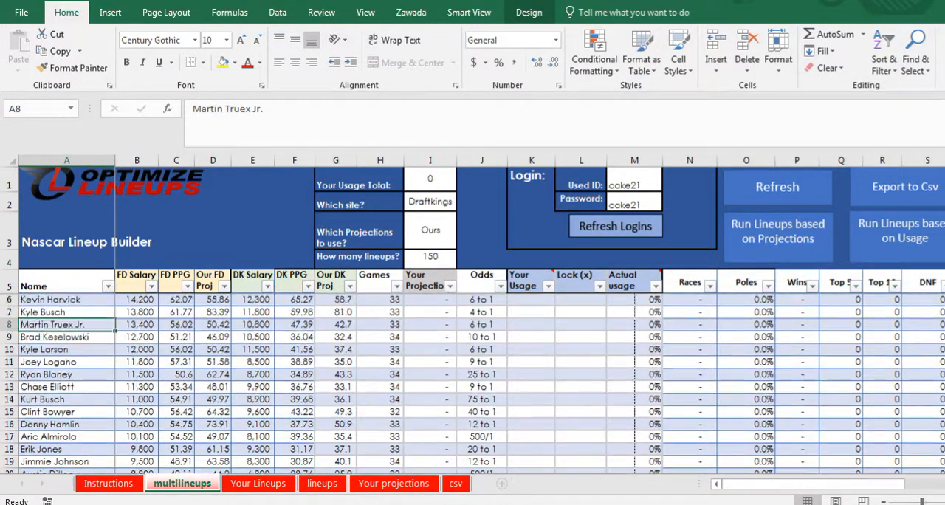
click(176, 336)
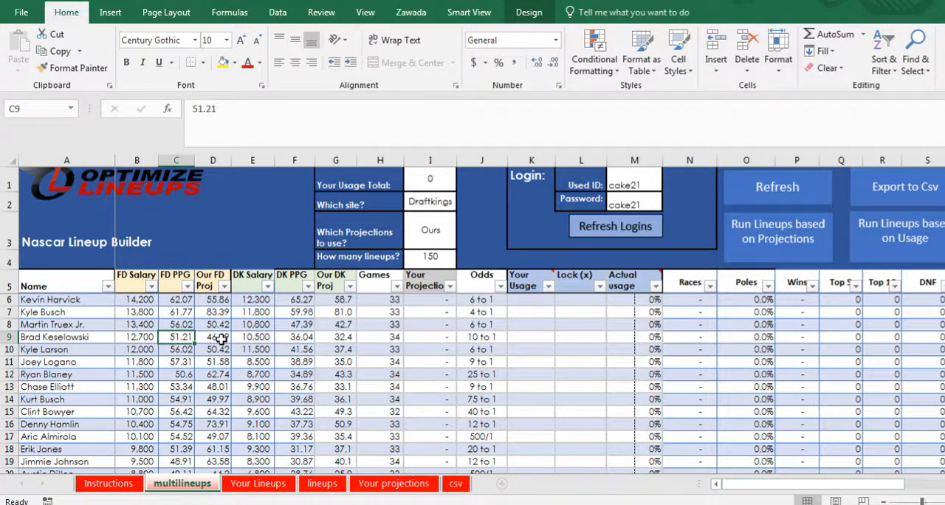
Point out projection cells for Logano, Truex Jr. and Larson, Harvick's odds, and the 150-lineup count.
click(430, 362)
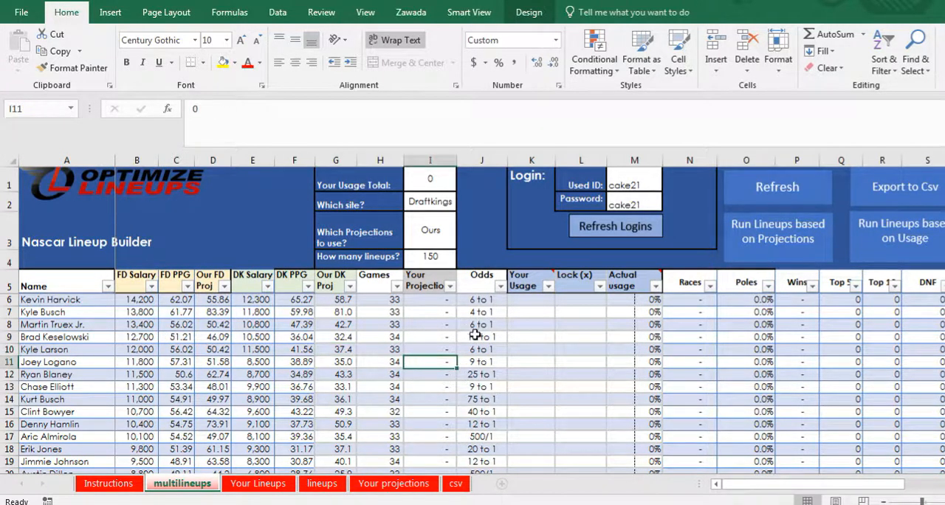
click(481, 299)
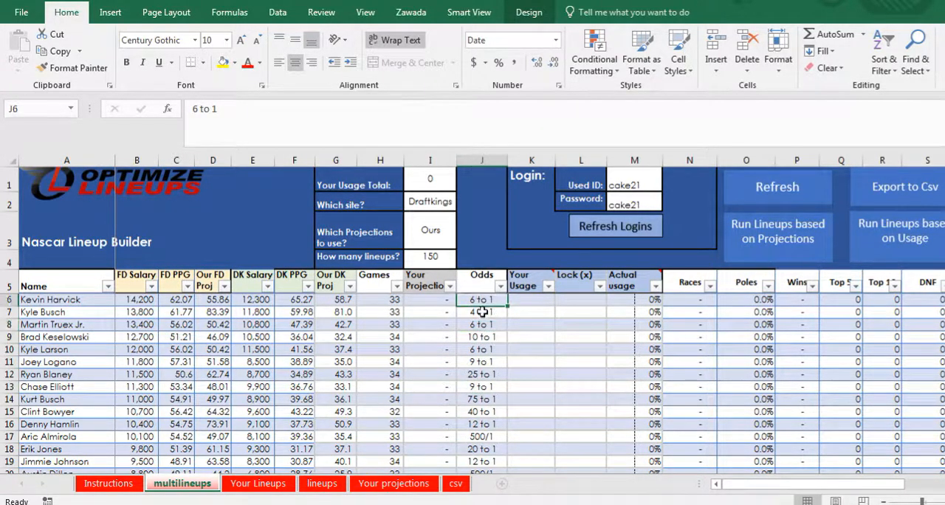
mouse_move(406, 333)
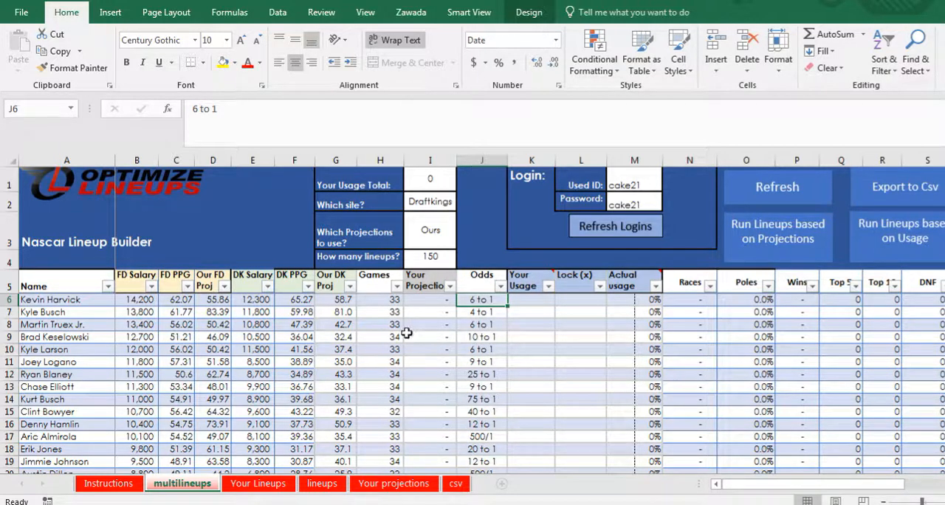
mouse_move(449, 325)
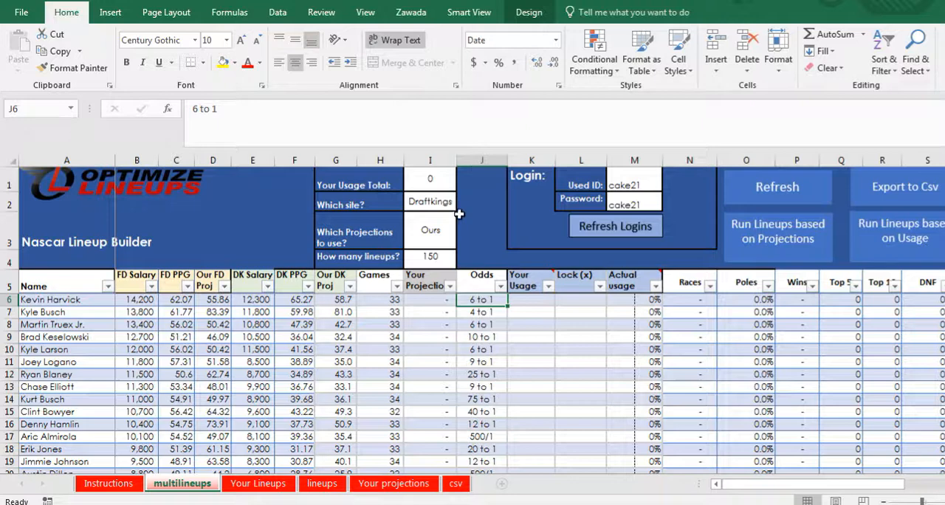
mouse_move(435, 183)
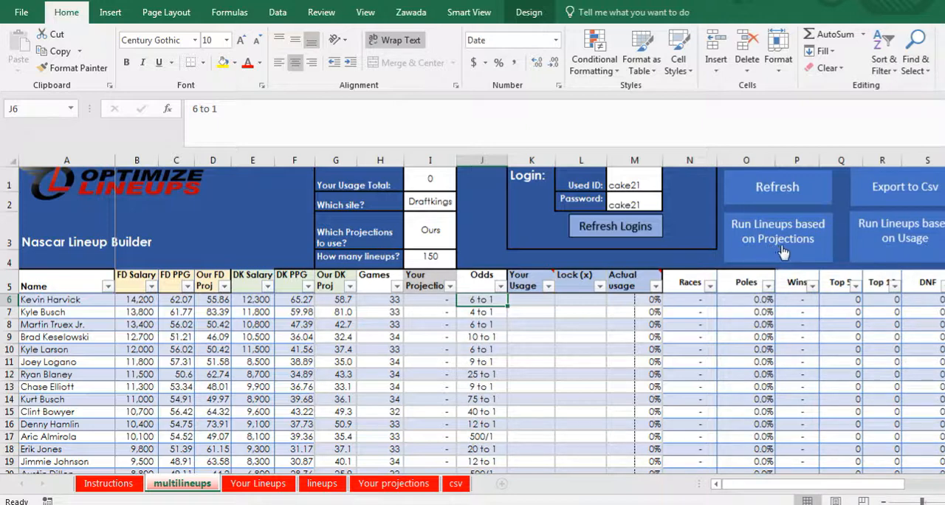
mouse_move(580, 336)
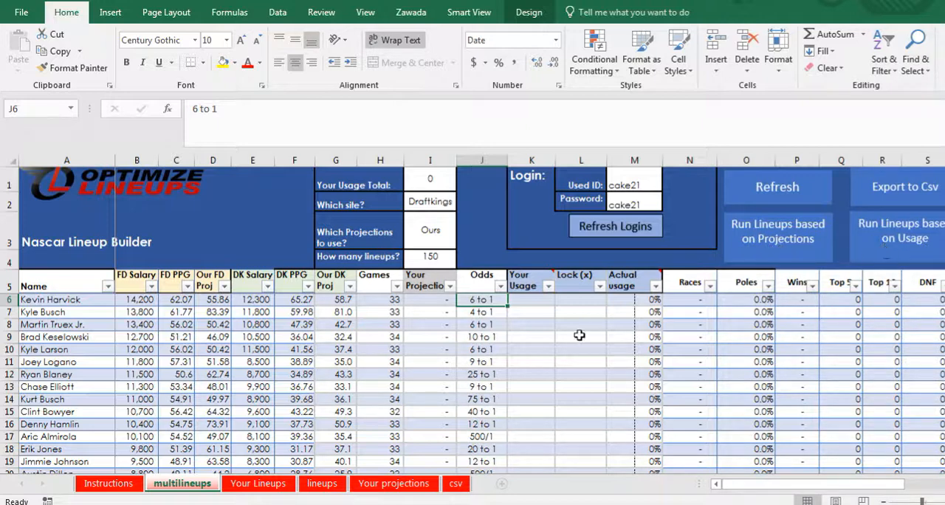
click(430, 324)
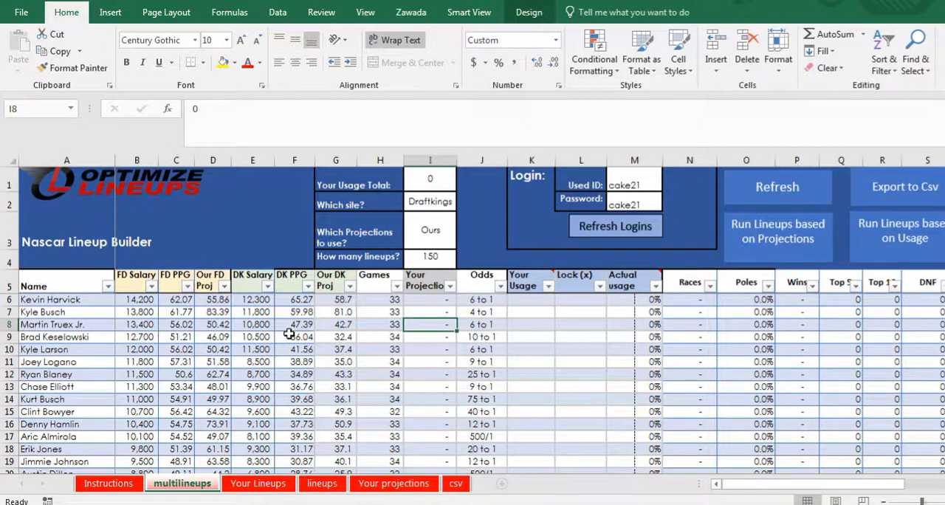
click(430, 349)
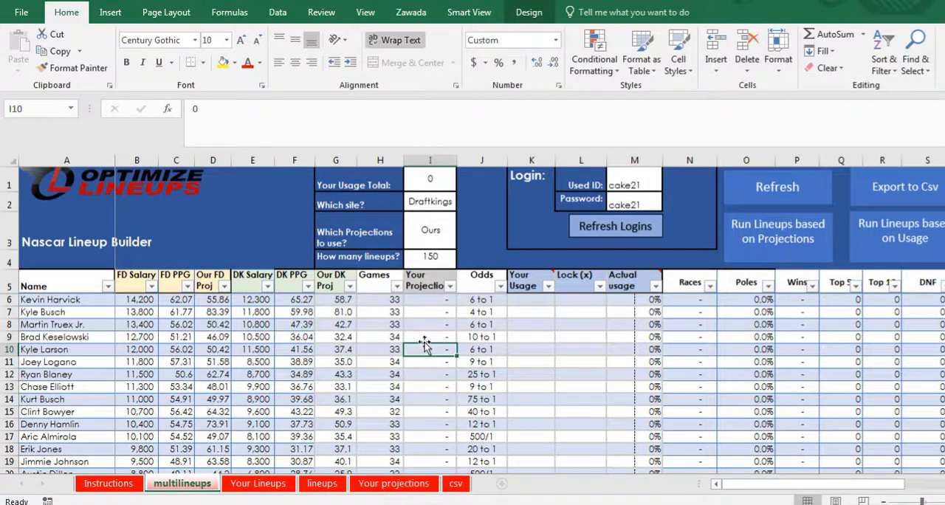
click(431, 257)
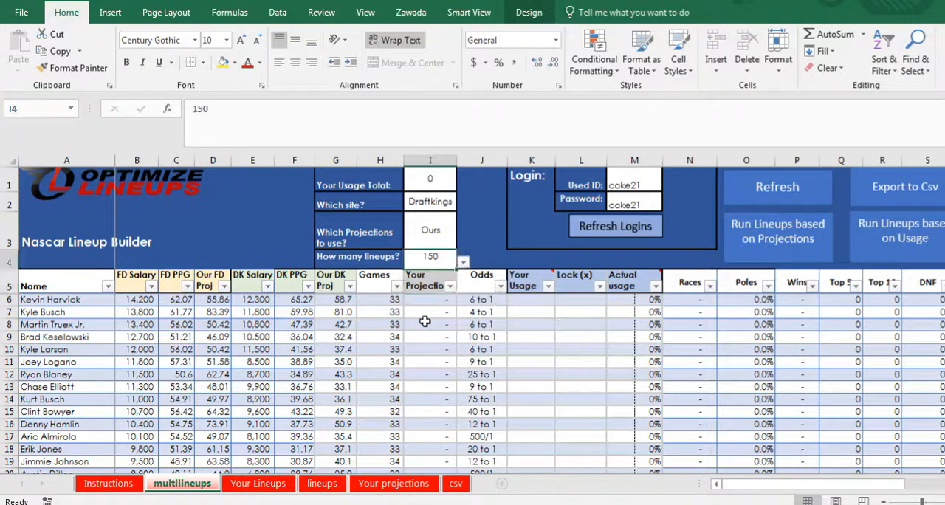
Walk through Logano's, Harvick's and Kyle Busch's projection, lock, salary and DK values.
click(430, 362)
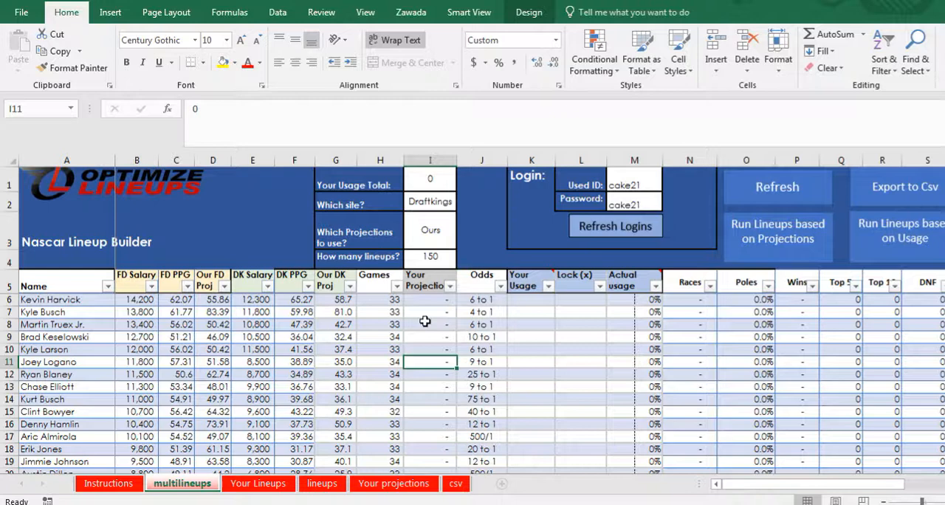
click(581, 362)
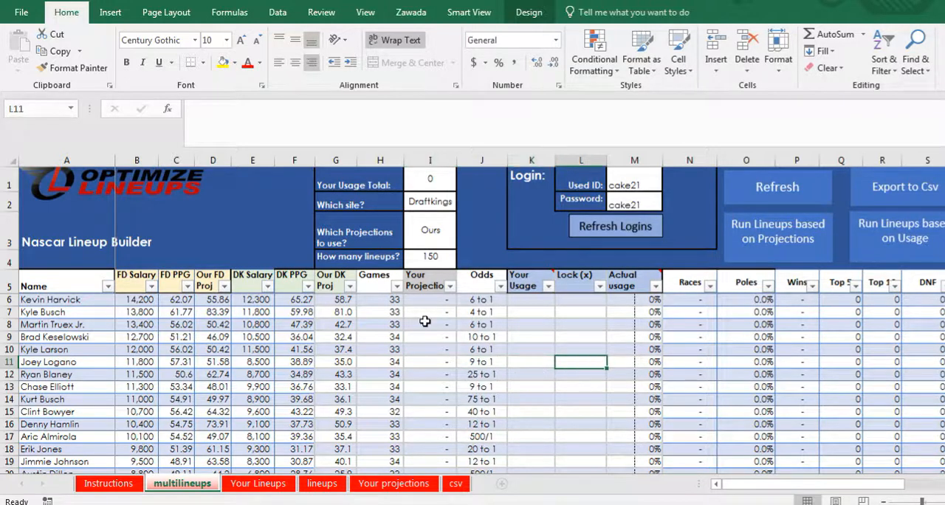
click(136, 362)
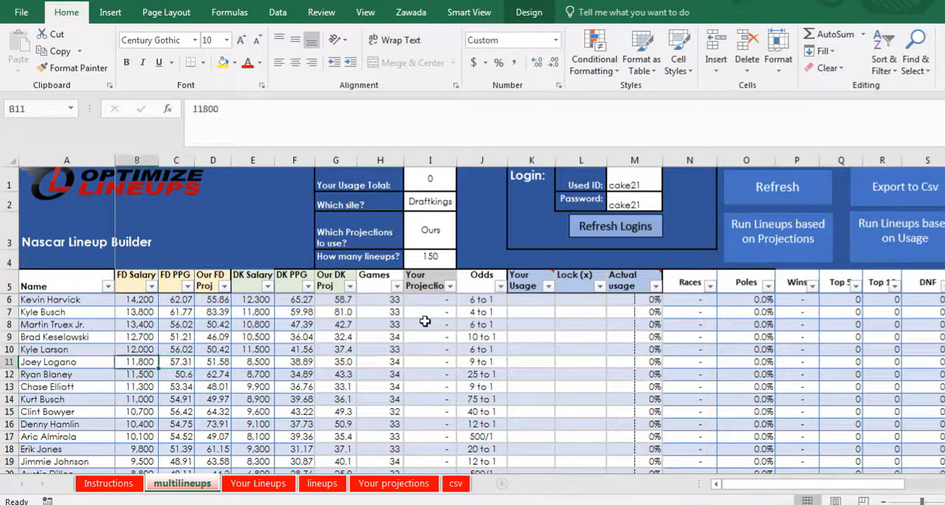
click(430, 362)
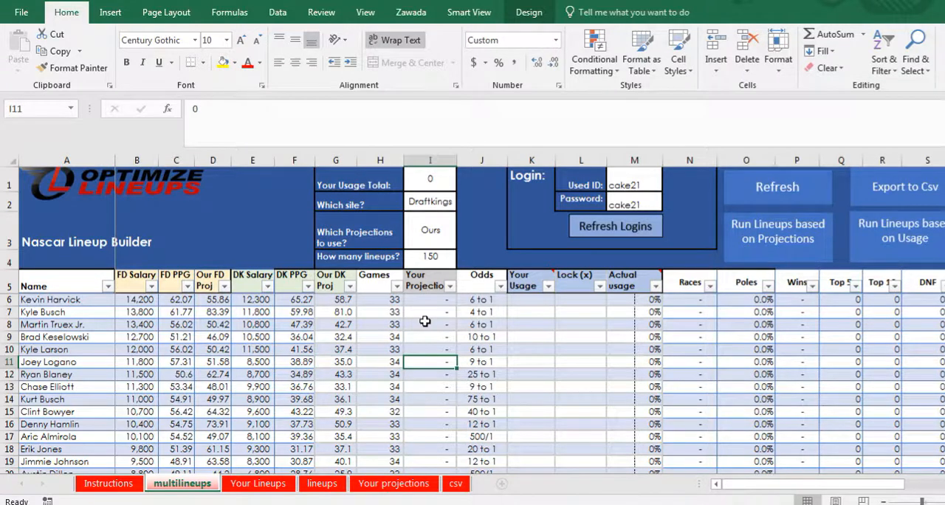
click(430, 299)
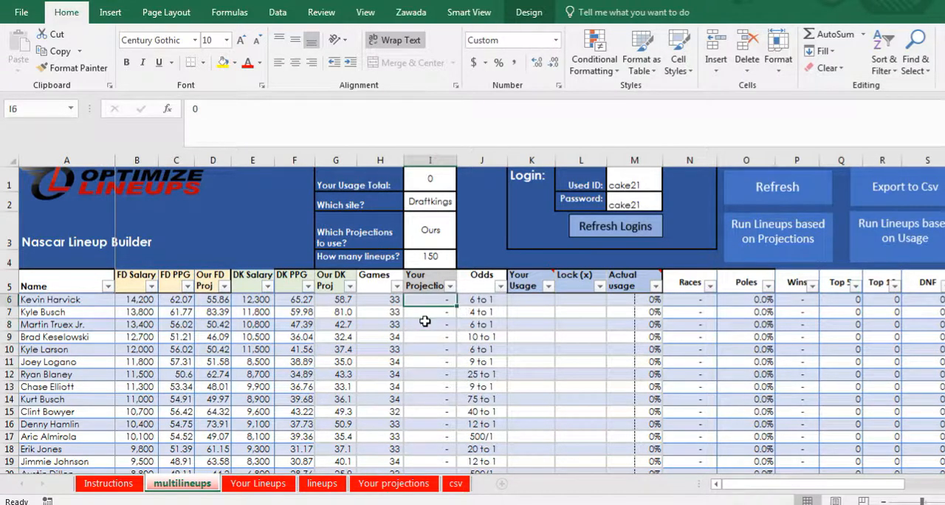
click(336, 299)
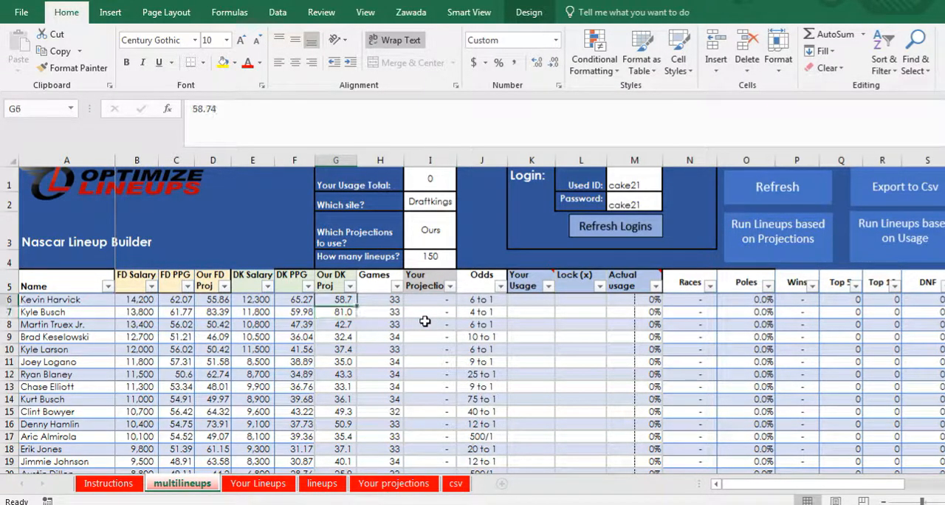
click(253, 312)
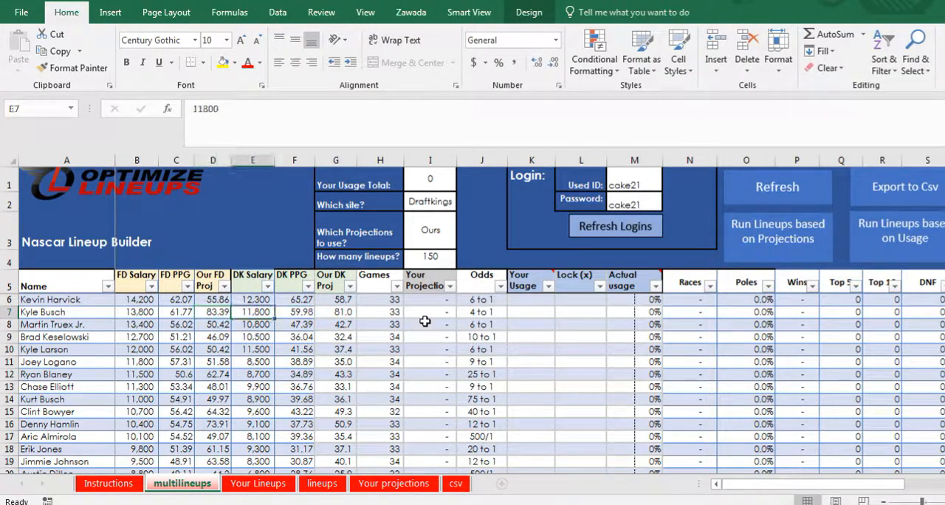
click(430, 312)
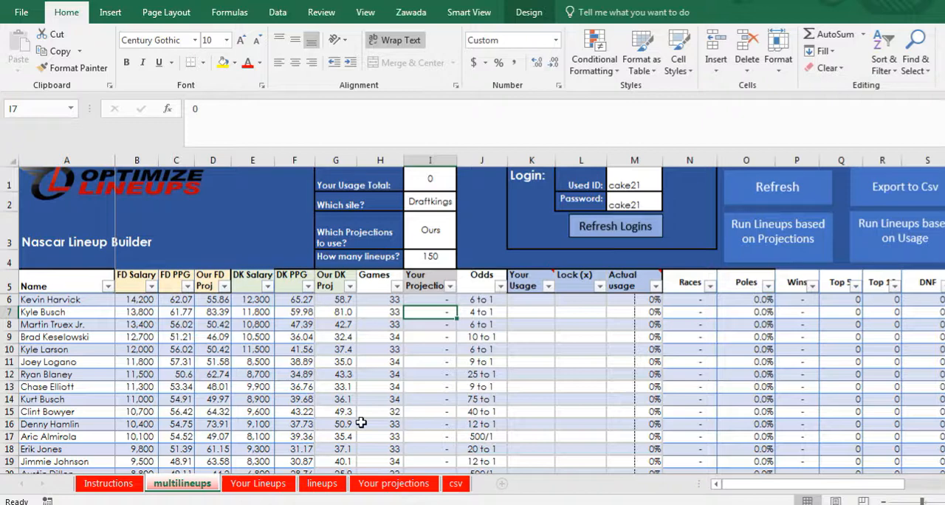
Show the Your projections sheet's empty Player Name and Projection columns.
click(394, 483)
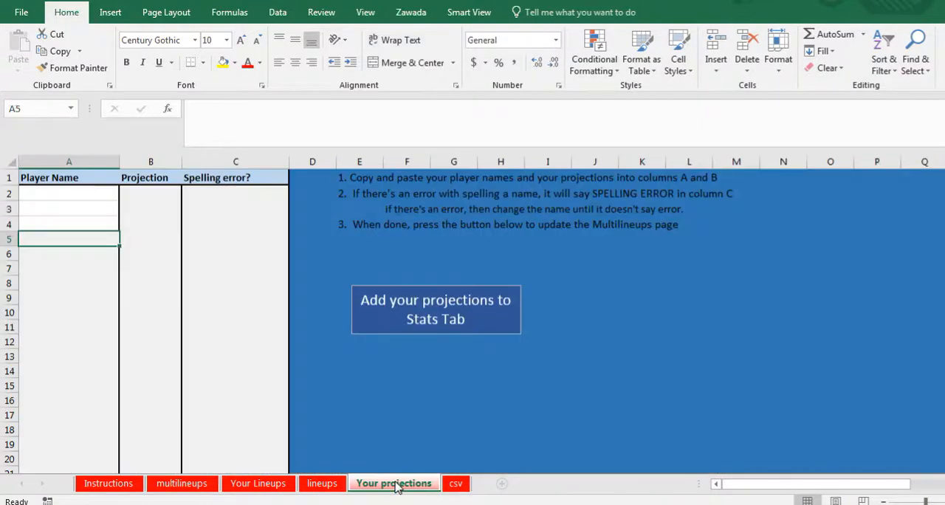
click(69, 224)
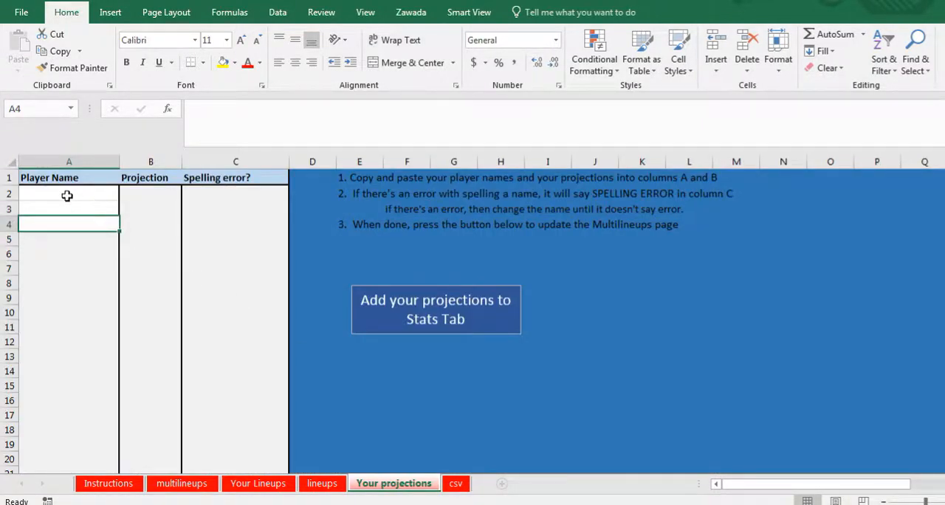
click(151, 193)
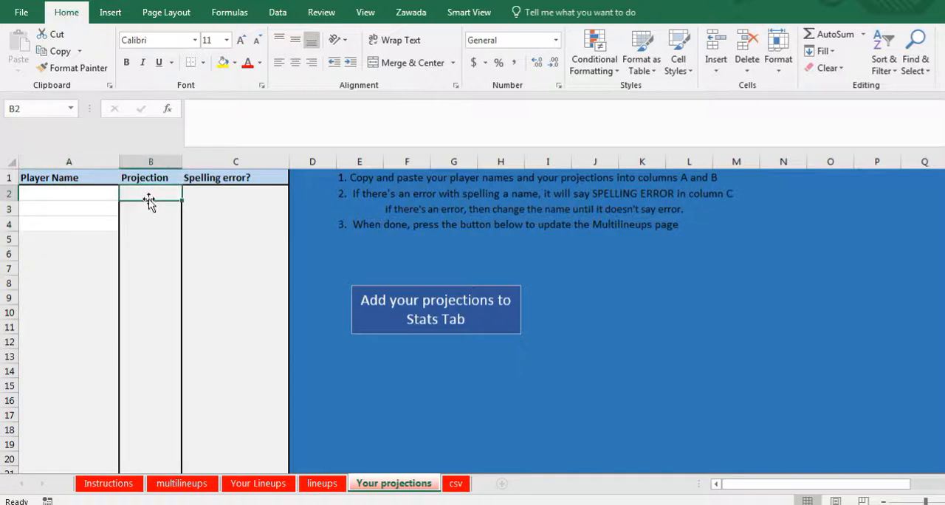
click(150, 268)
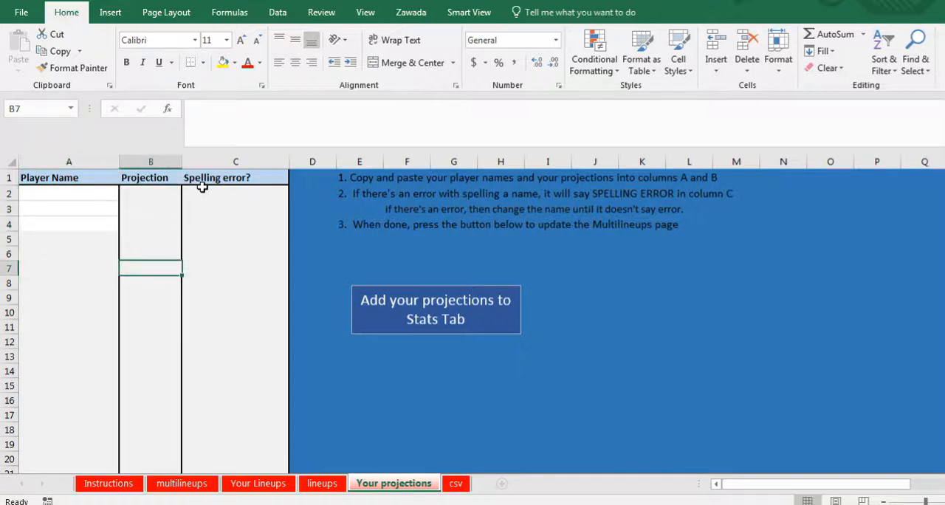
click(69, 224)
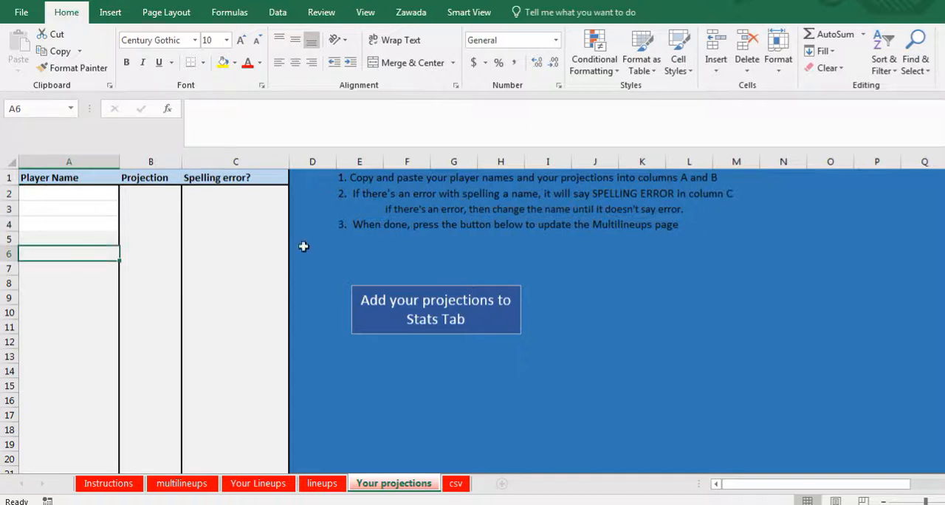
mouse_move(443, 317)
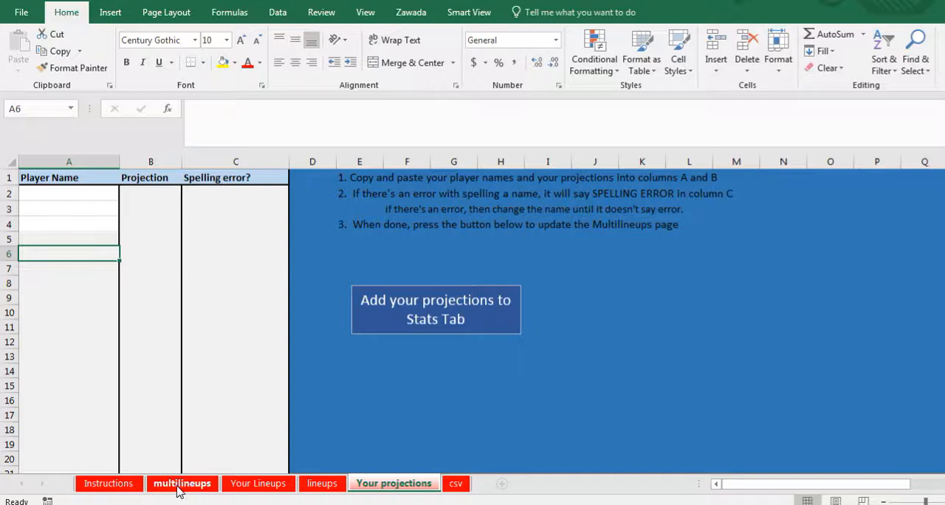
Paste three driver names into Your projections, enter 33, 33, 22, and demo a misspelled name.
click(182, 483)
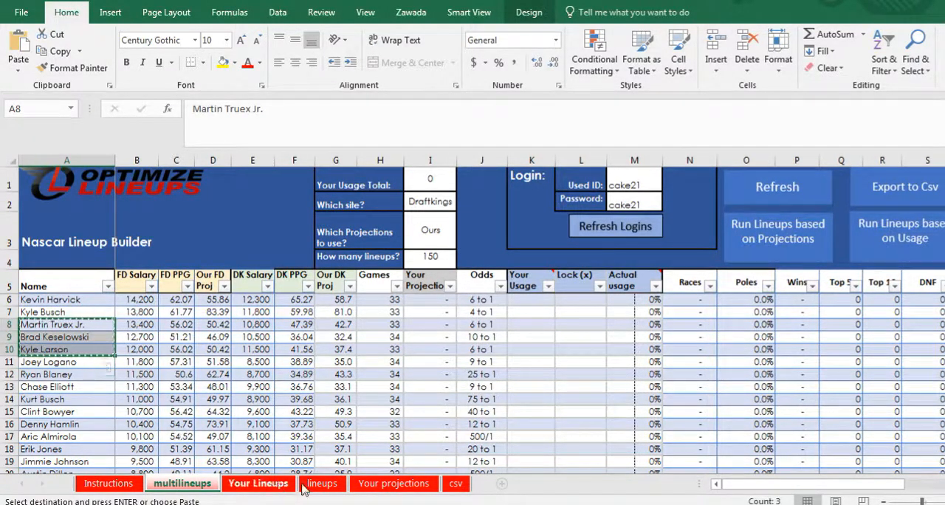
click(394, 483)
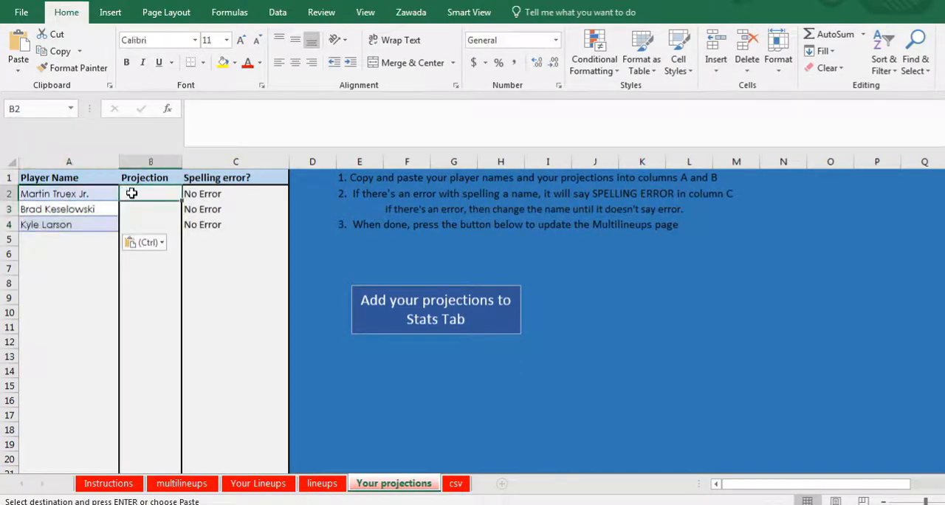
text(33)
click(151, 225)
text(22)
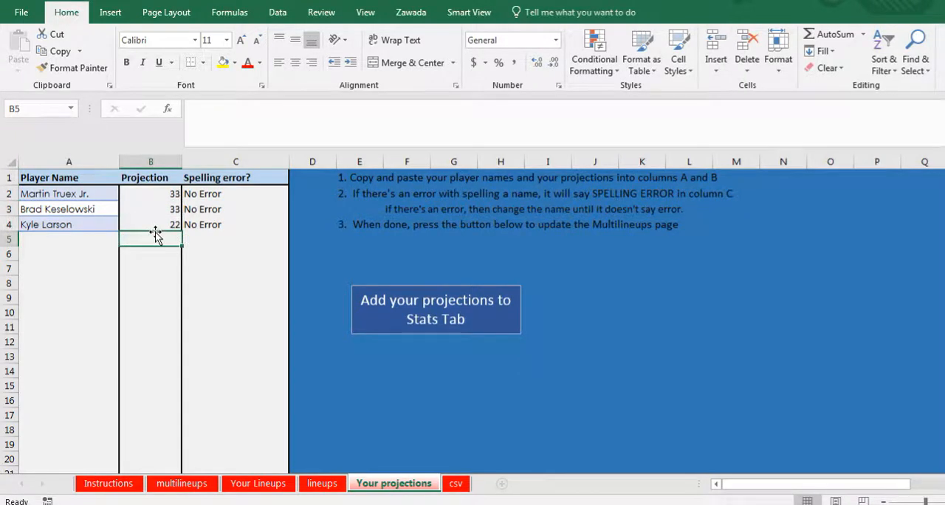
click(68, 193)
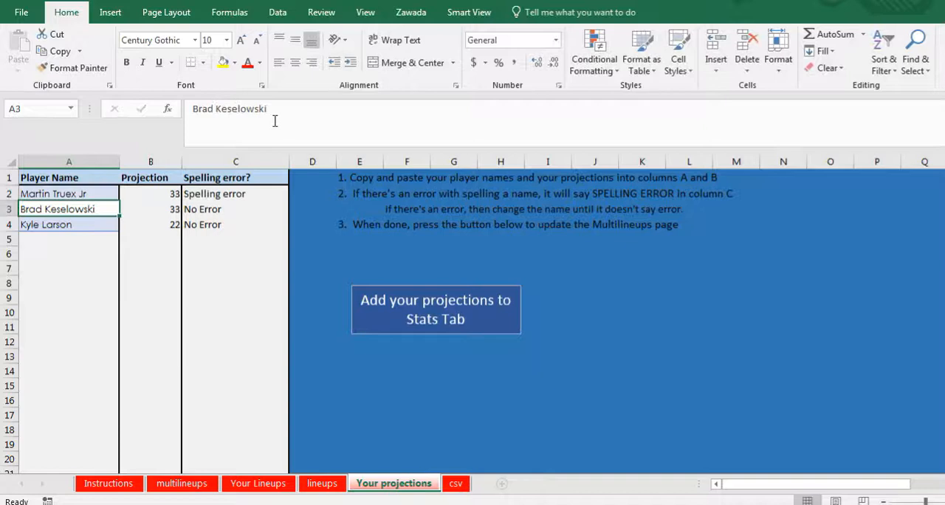
click(69, 193)
text(.)
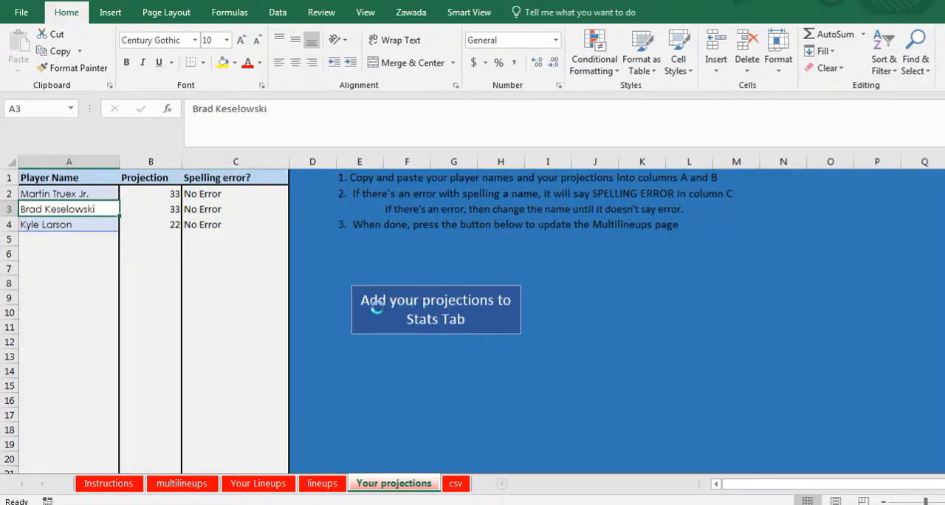
Check the imported projections 33, 33 and 22 and the projection source setting.
click(436, 310)
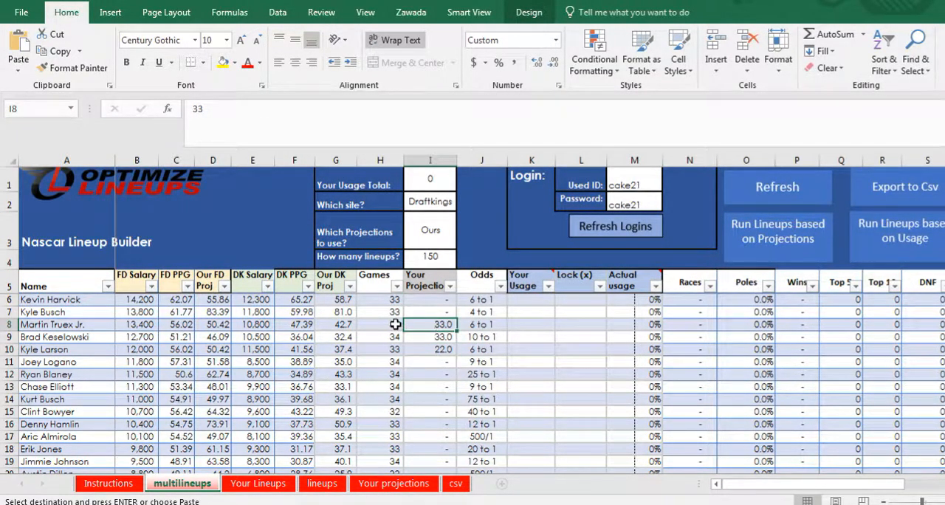
click(430, 311)
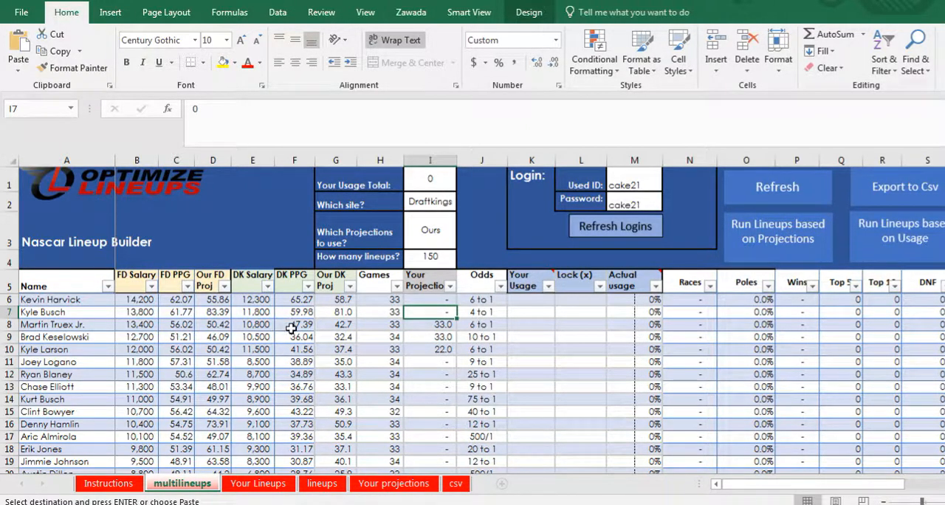
click(431, 230)
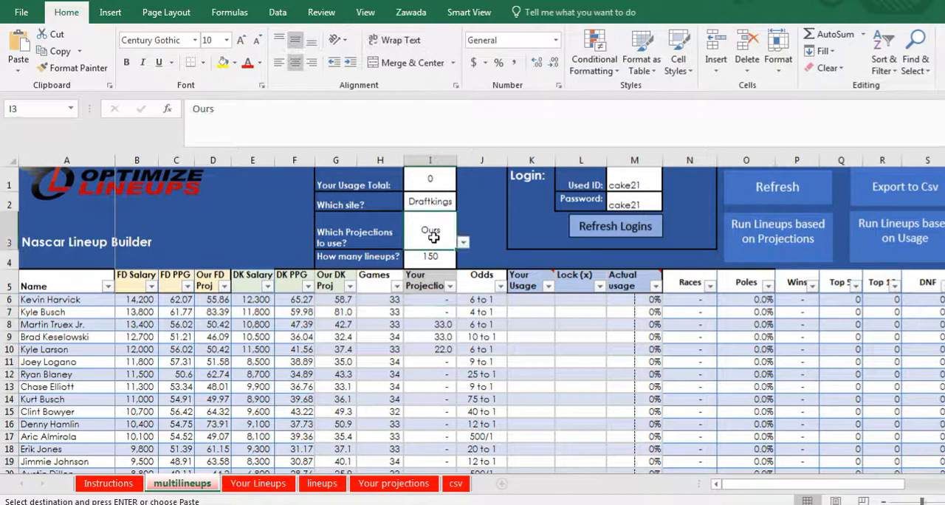
Browse the site and projection source dropdown choices without changing them.
click(464, 201)
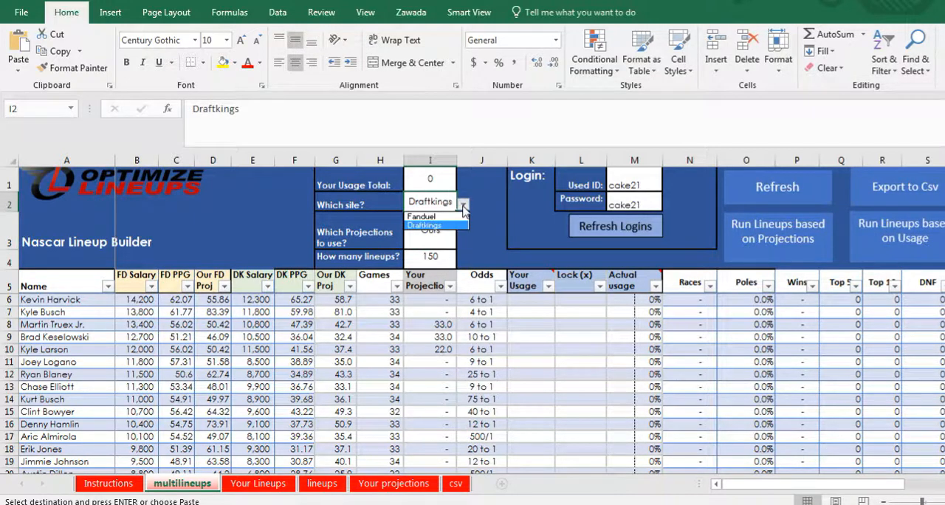
click(430, 232)
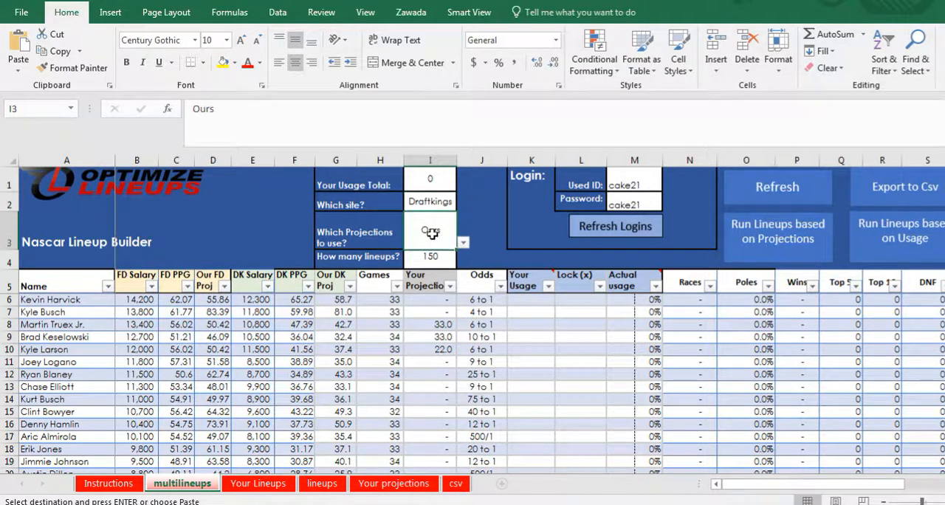
click(463, 242)
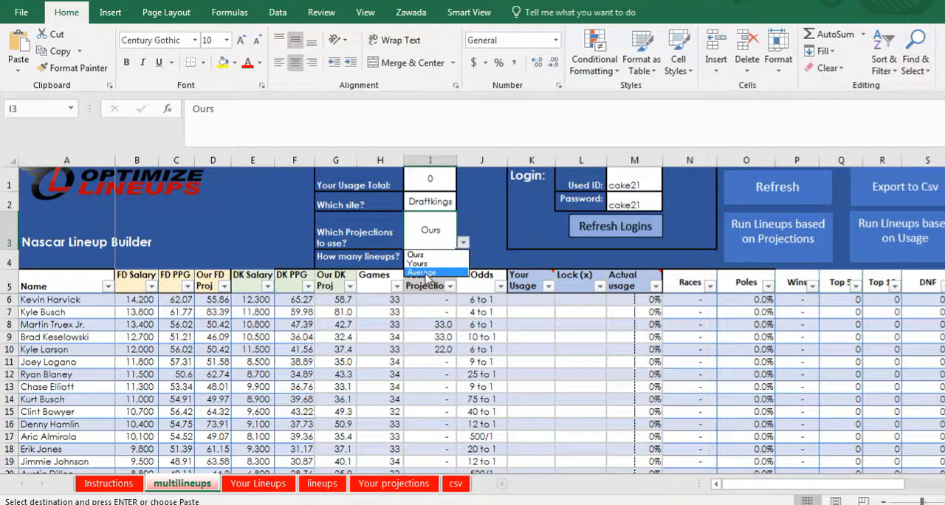
click(294, 324)
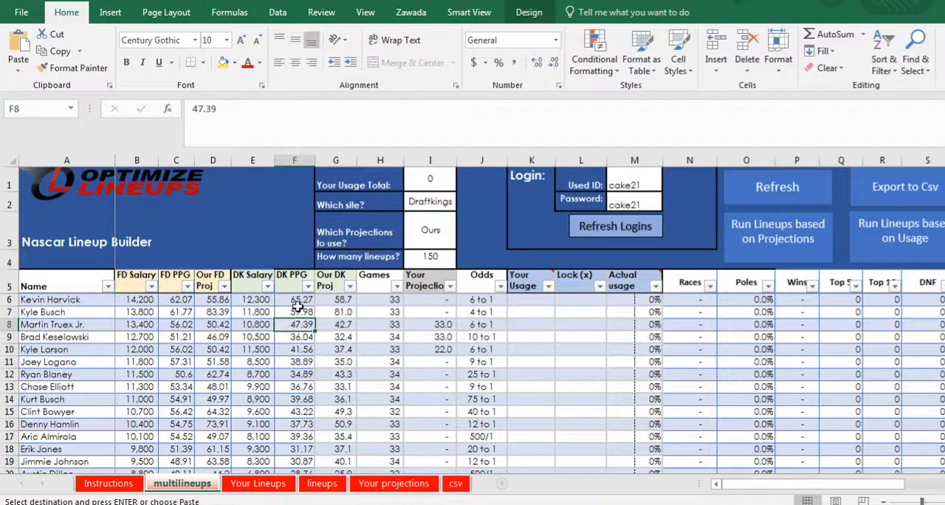
click(295, 311)
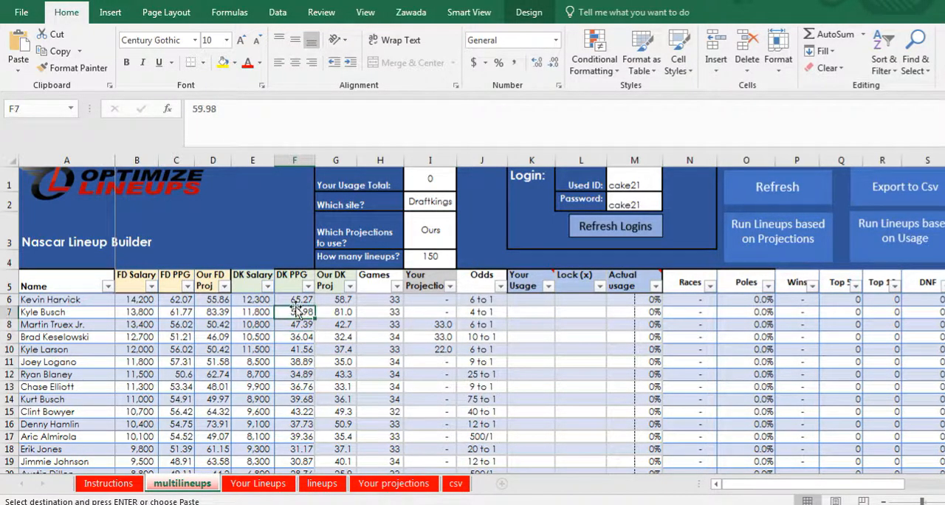
Change How many lineups from 150 to 25.
click(430, 256)
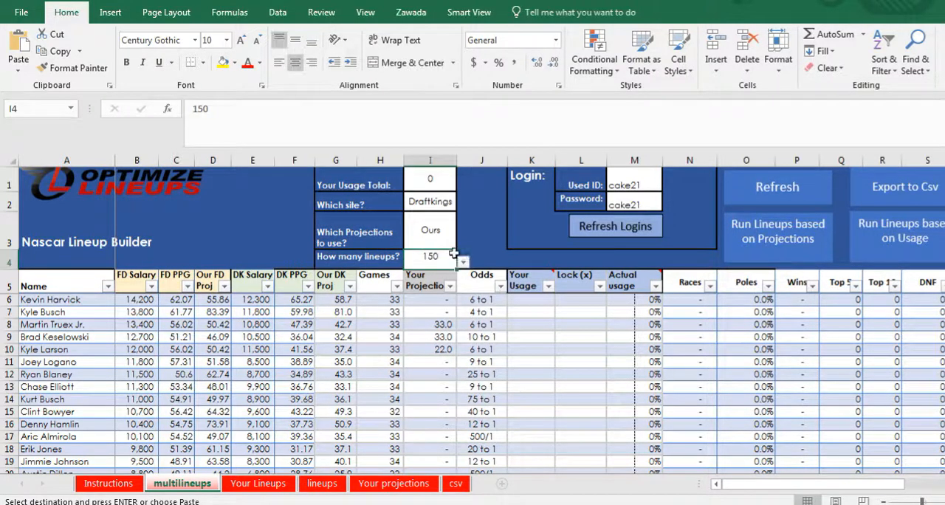
click(463, 261)
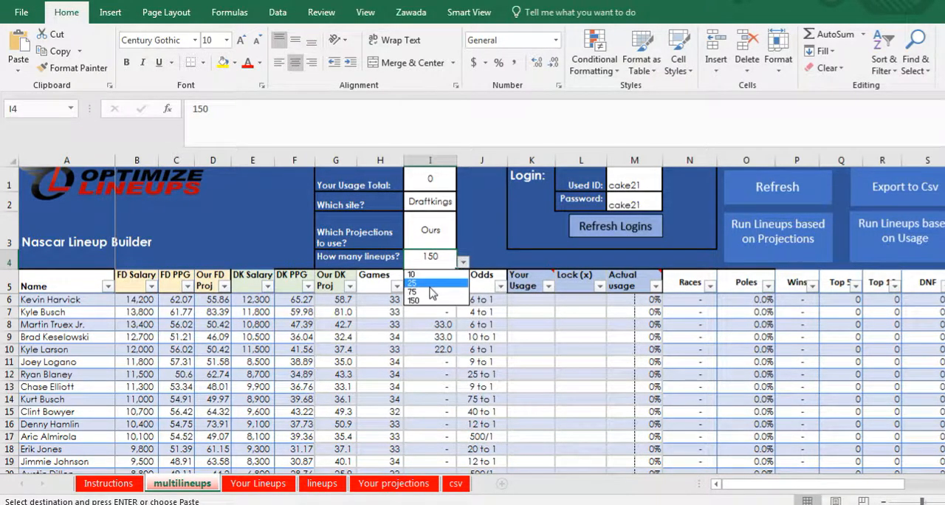
click(414, 300)
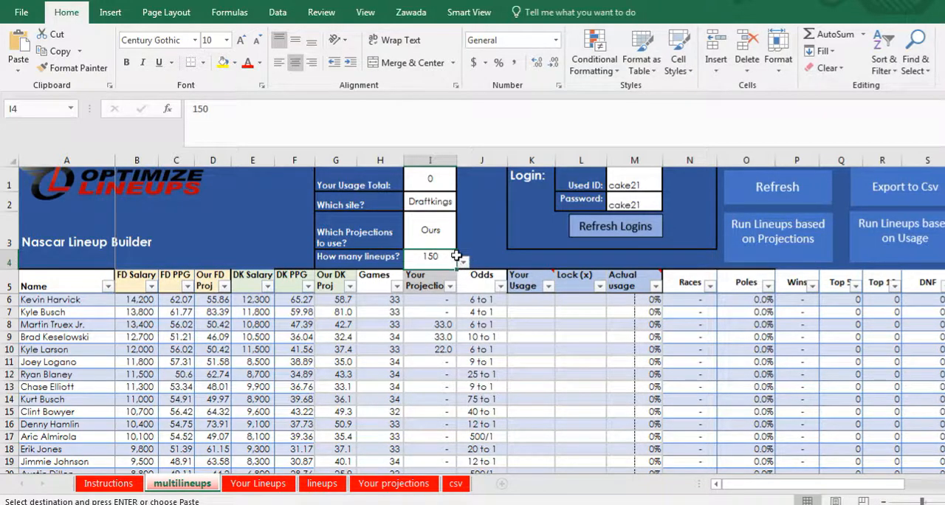
text(25)
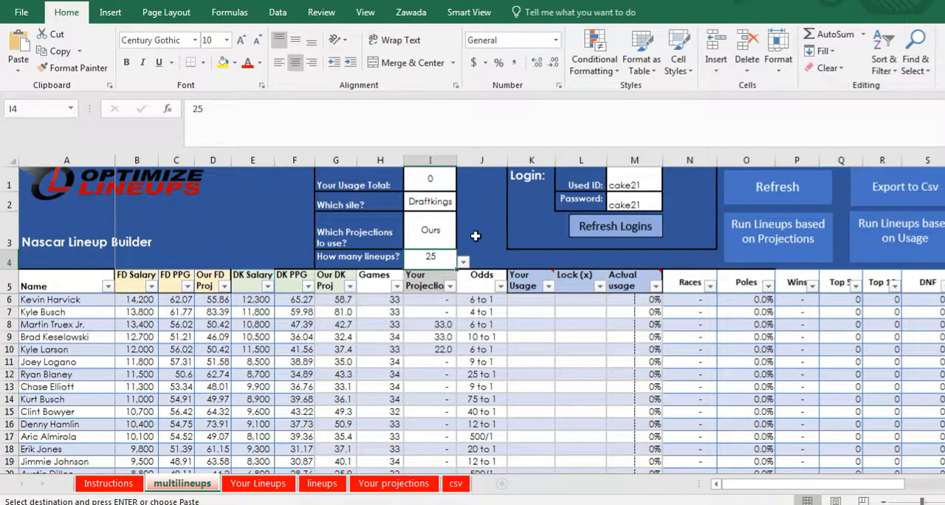
mouse_move(509, 203)
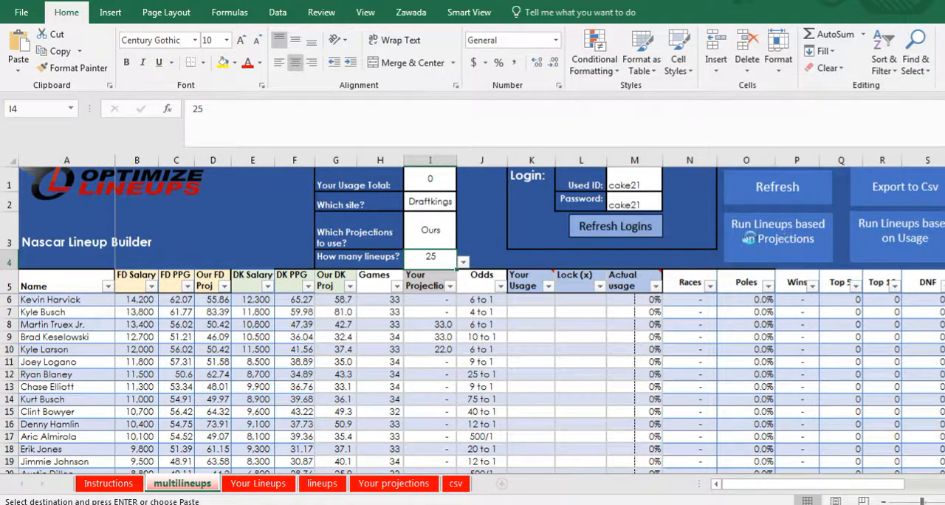
Run lineups based on projections and bring up the Your Lineups sheet.
click(778, 230)
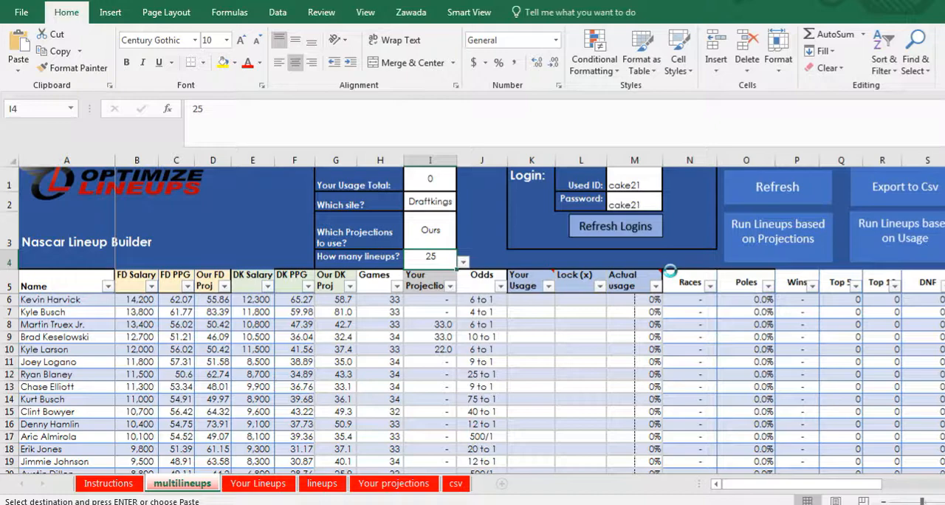
click(258, 483)
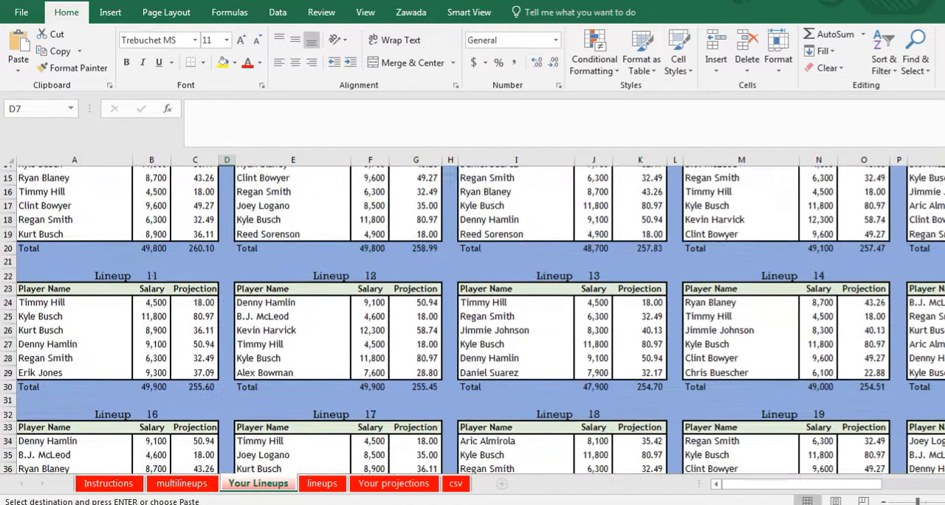
scroll(up, 3)
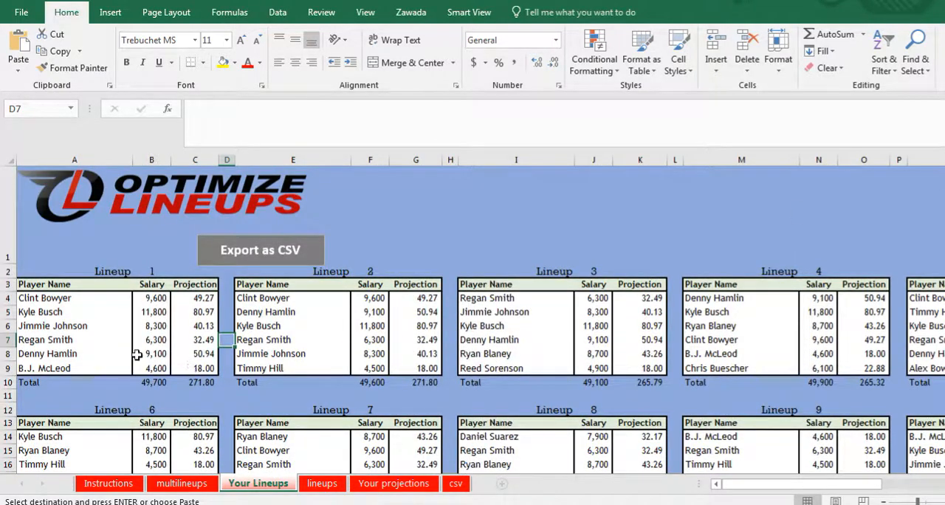
Check lineup 2's total salary and driver projections across lineups 2 to 4.
click(370, 382)
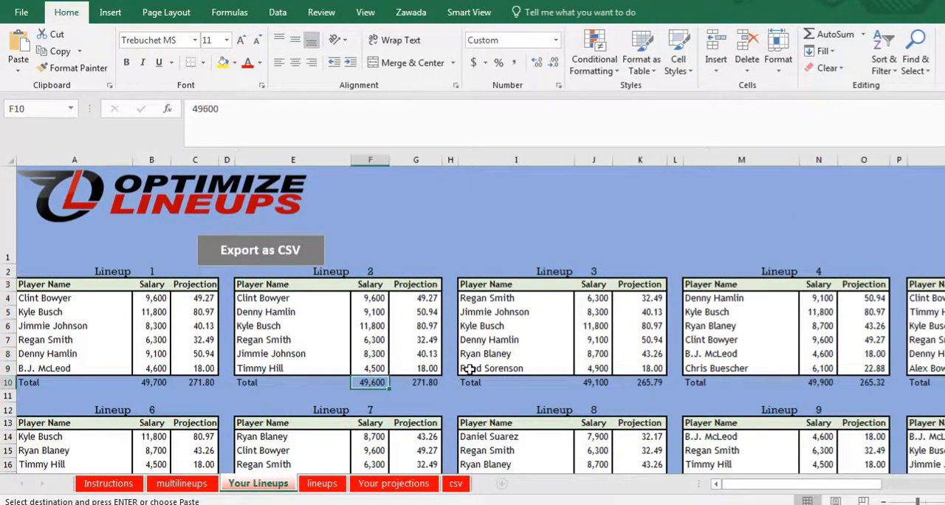
click(416, 354)
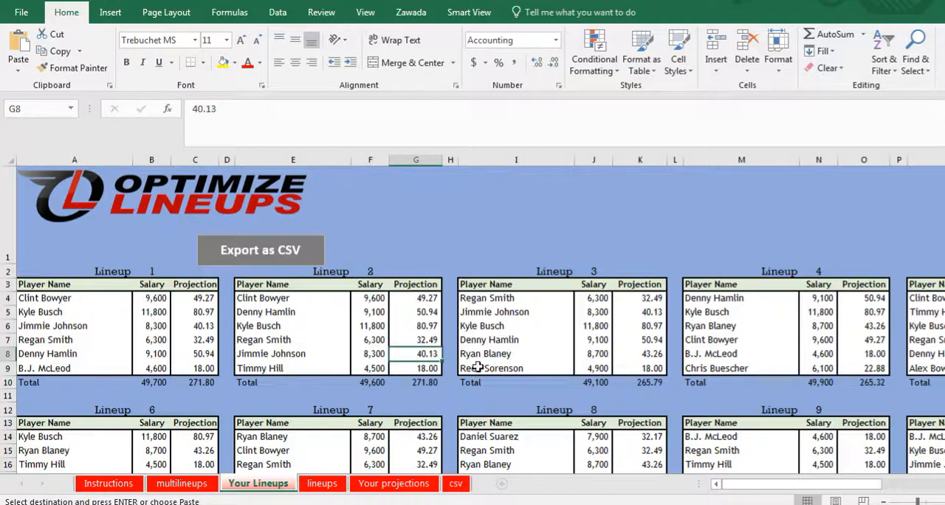
click(639, 353)
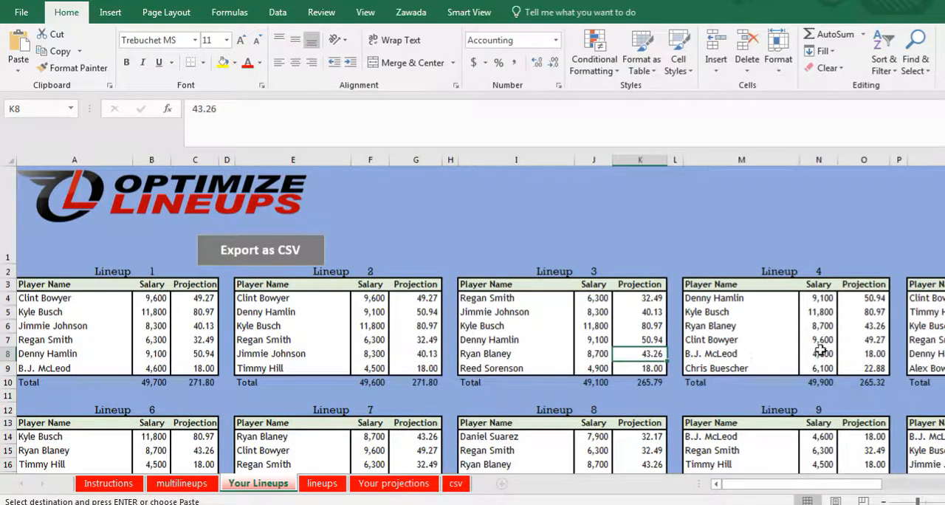
click(864, 353)
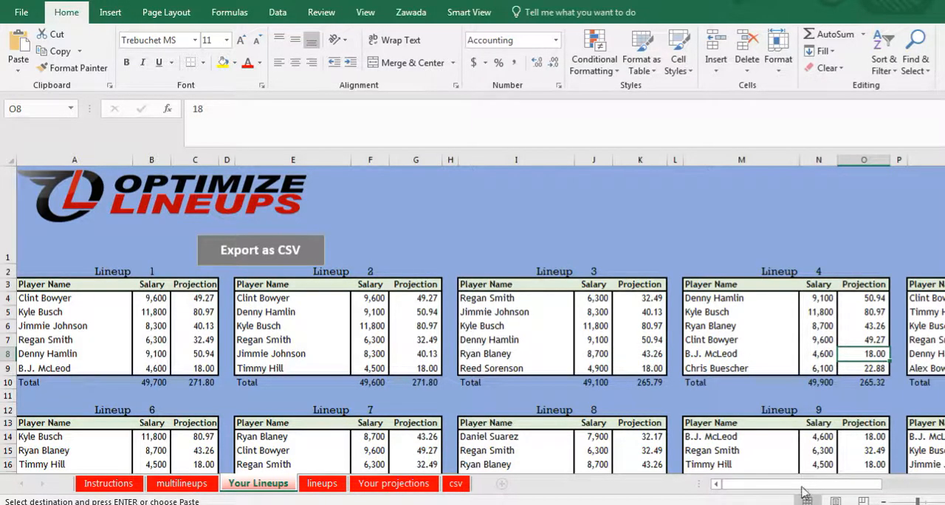
scroll(right, 3)
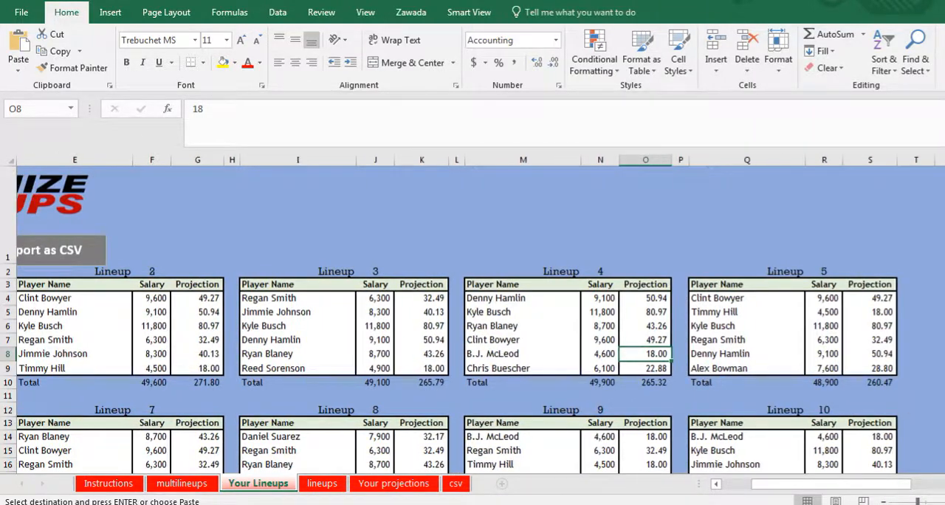
Inspect projected totals and driver cells on the lineups sheet, then return to multilineups.
click(321, 484)
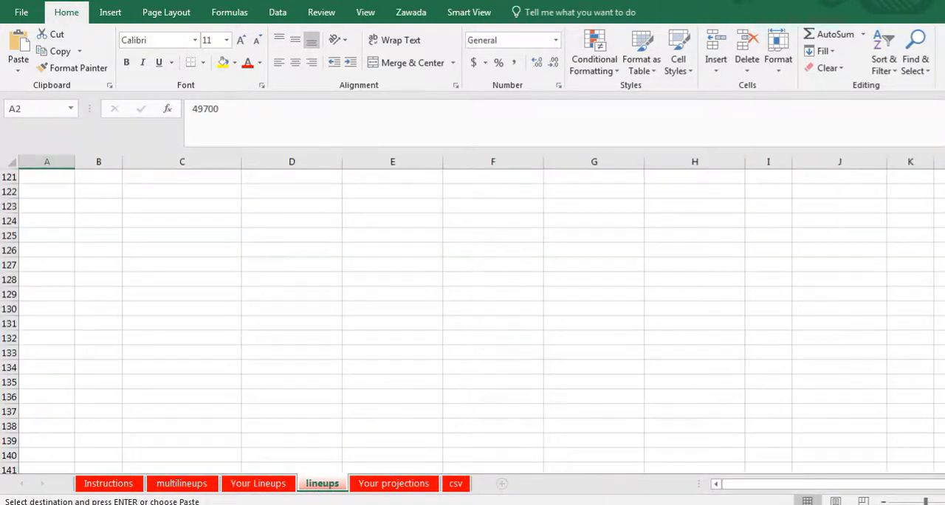
scroll(up, 3)
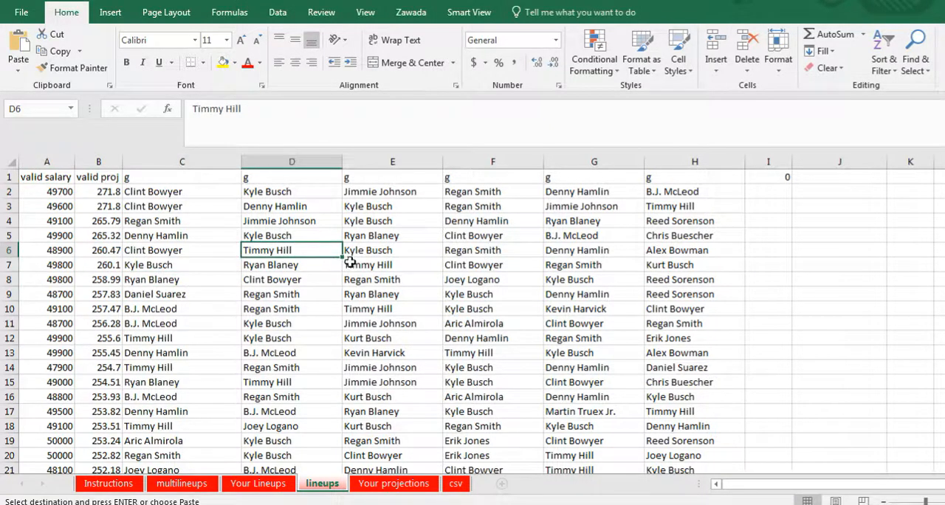
mouse_move(99, 206)
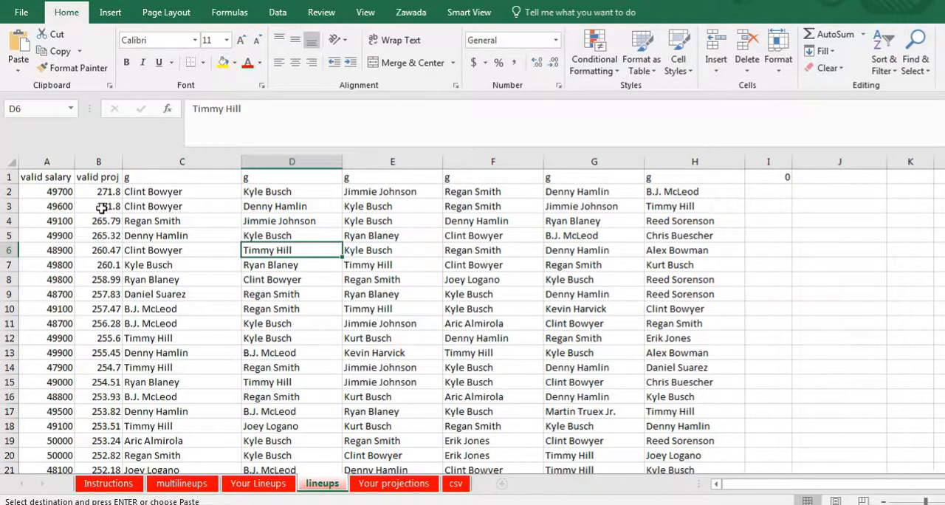
click(98, 191)
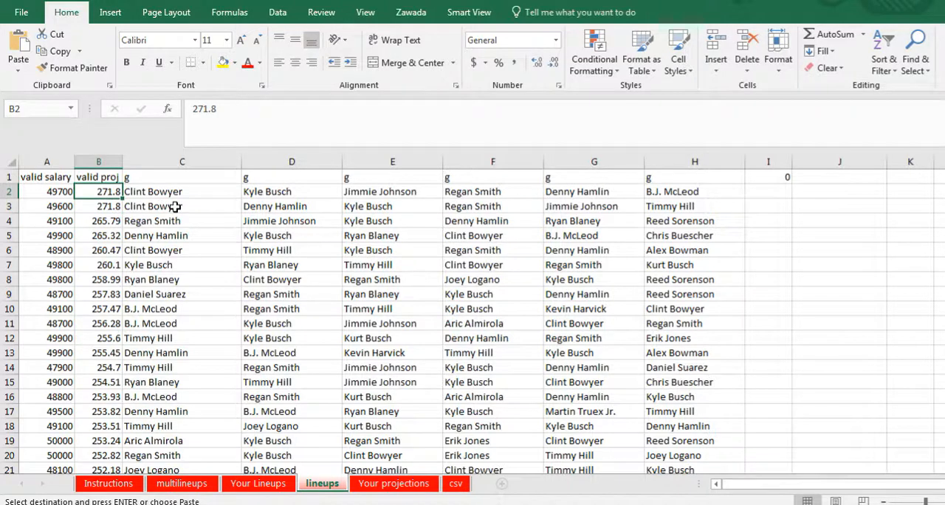
click(182, 206)
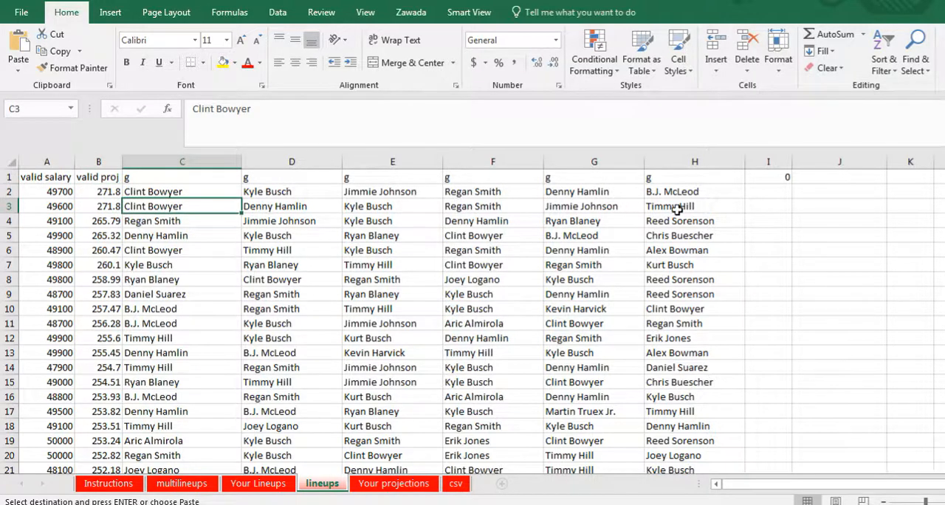
click(694, 206)
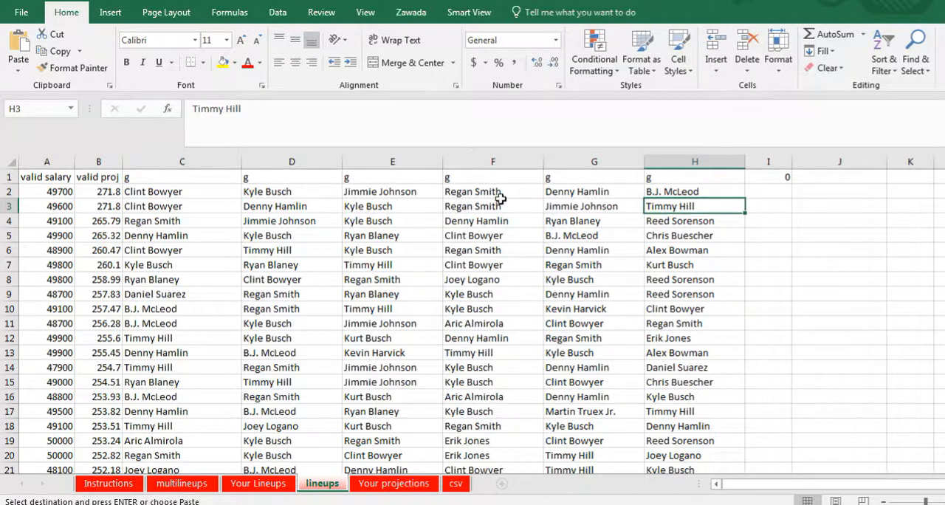
click(291, 191)
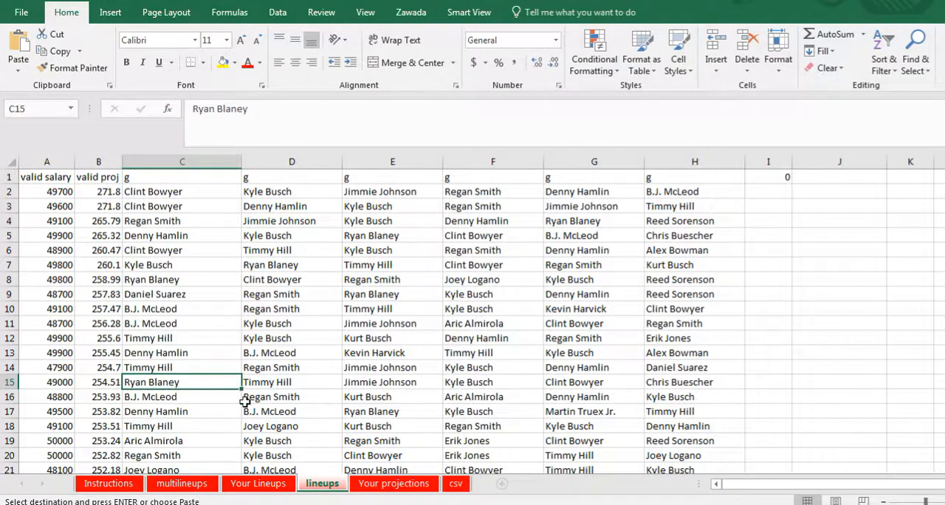
click(291, 397)
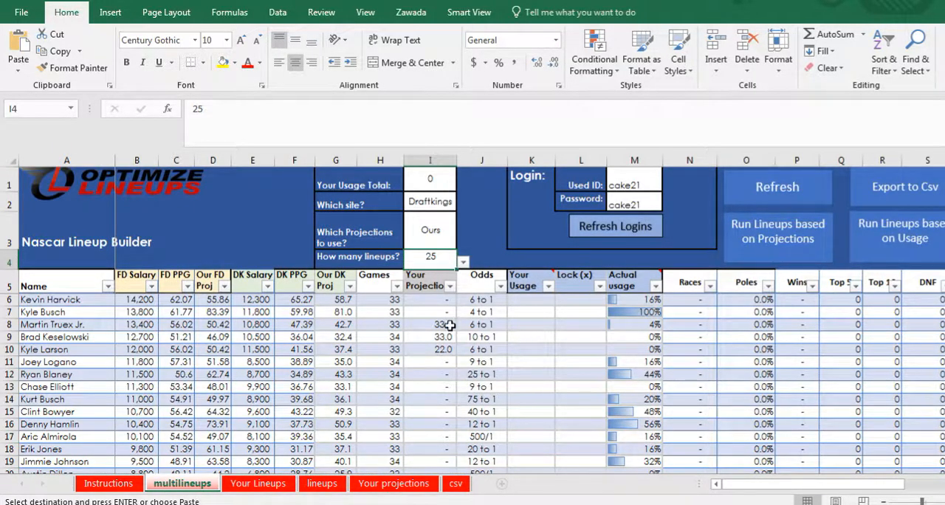
click(635, 313)
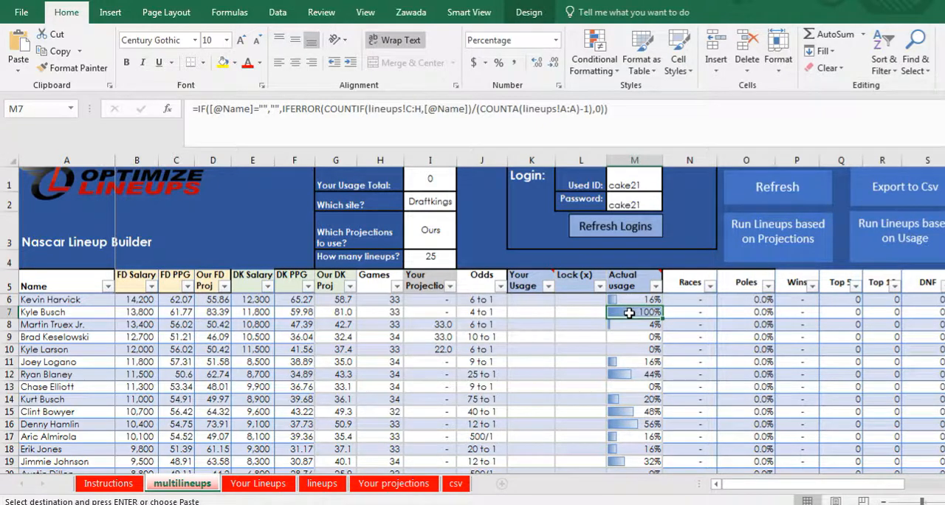
click(627, 374)
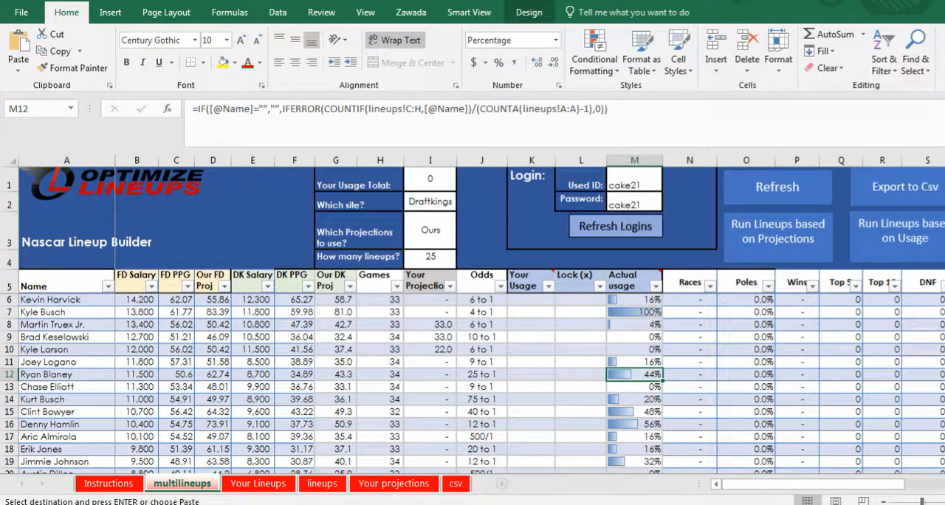
scroll(down, 3)
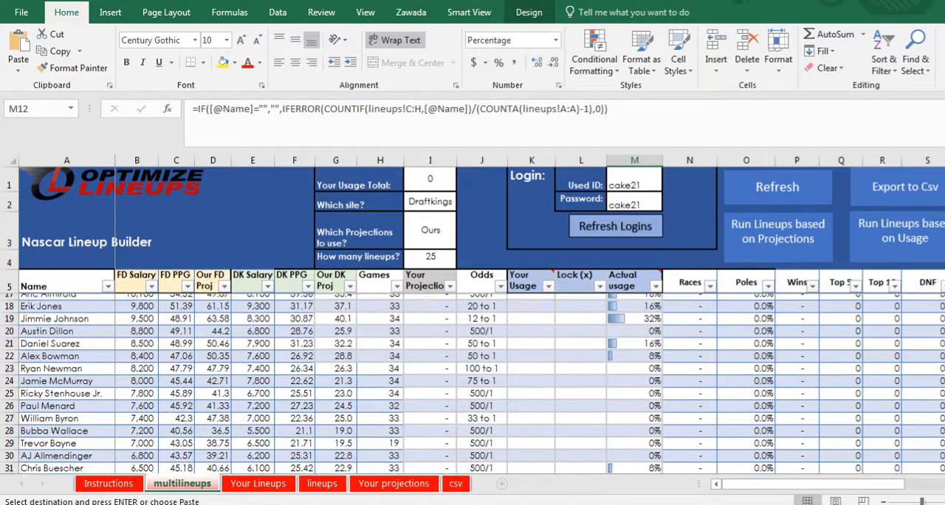
scroll(up, 3)
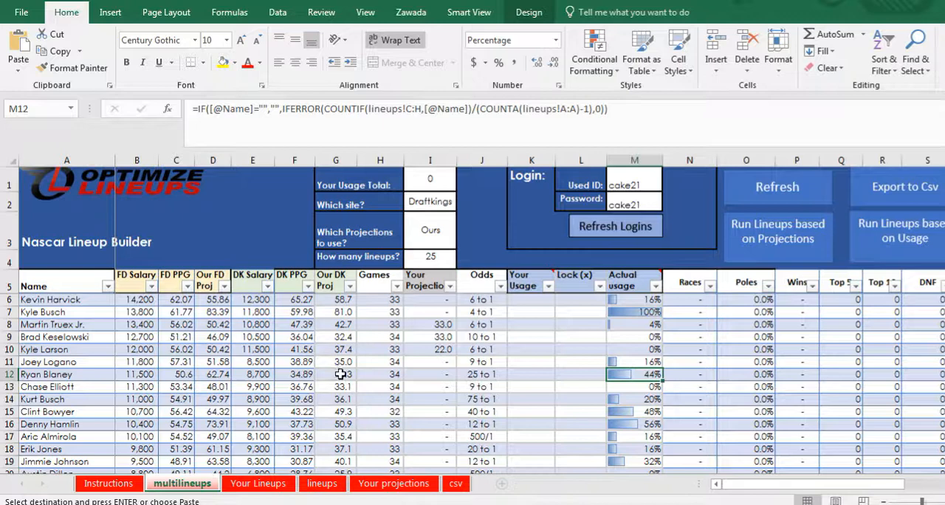
click(336, 374)
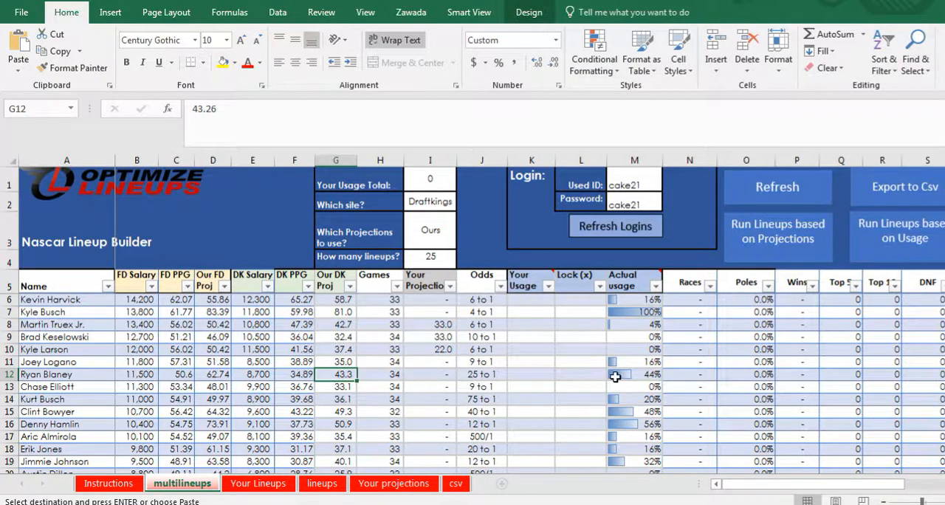
mouse_move(255, 387)
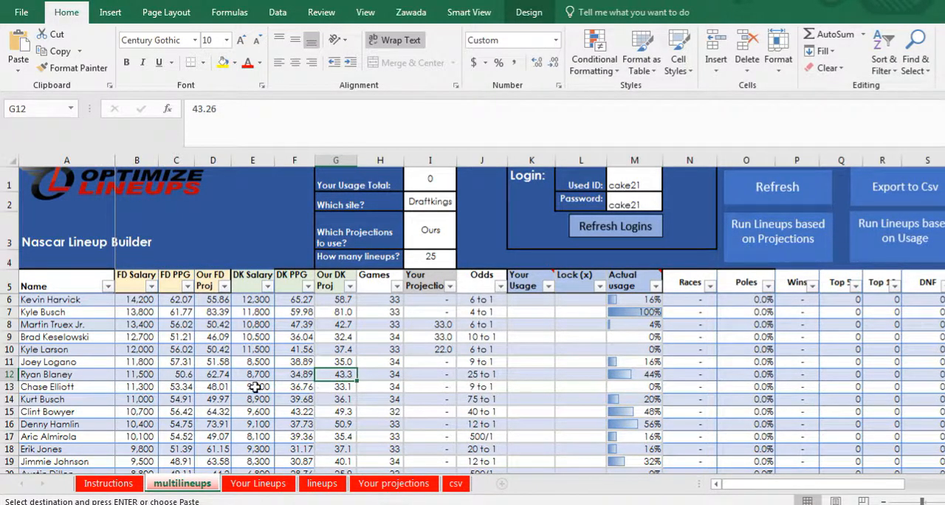
text(4)
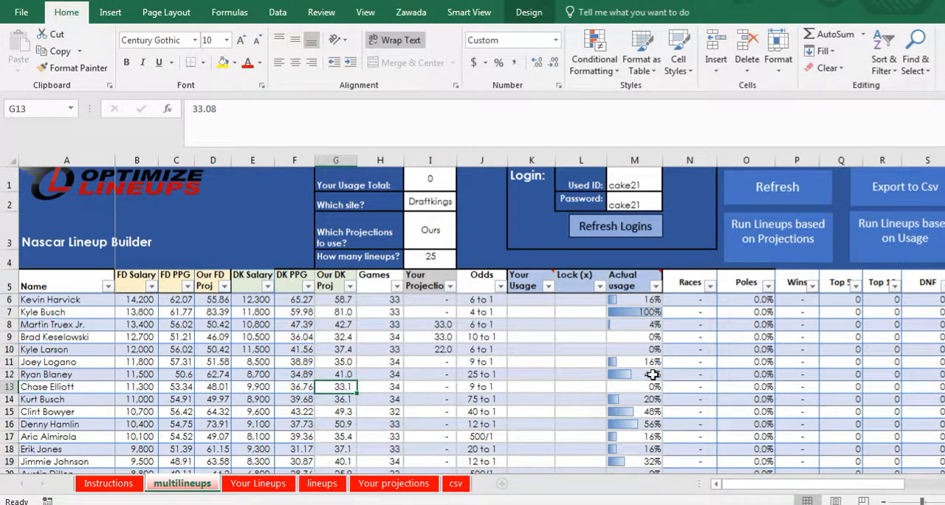
click(634, 312)
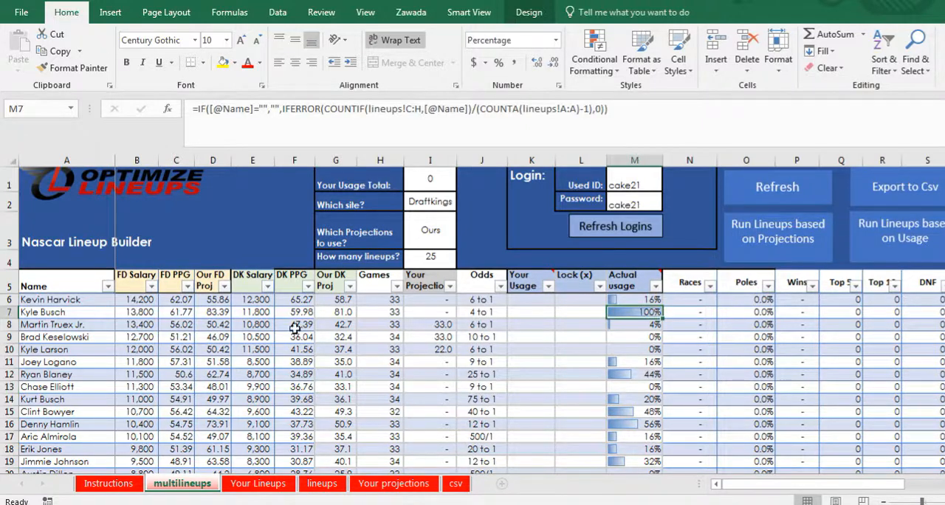
click(337, 312)
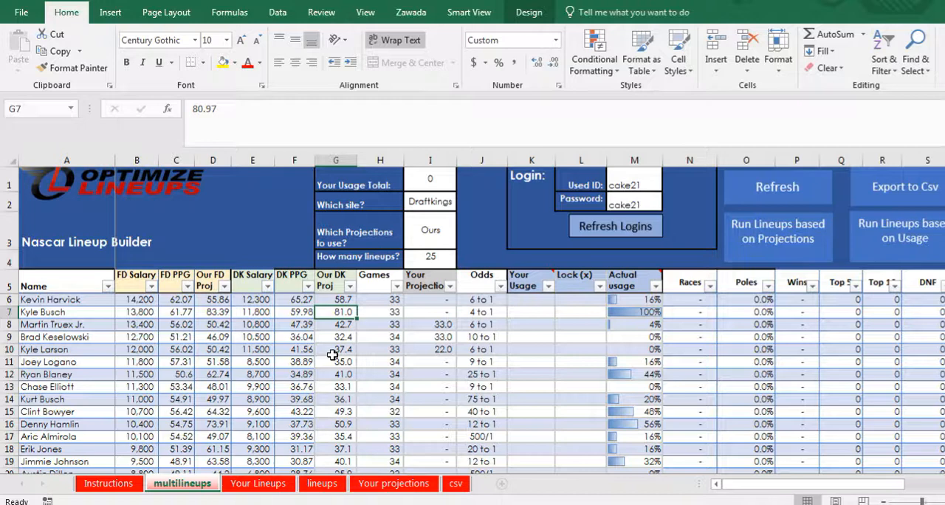
click(336, 325)
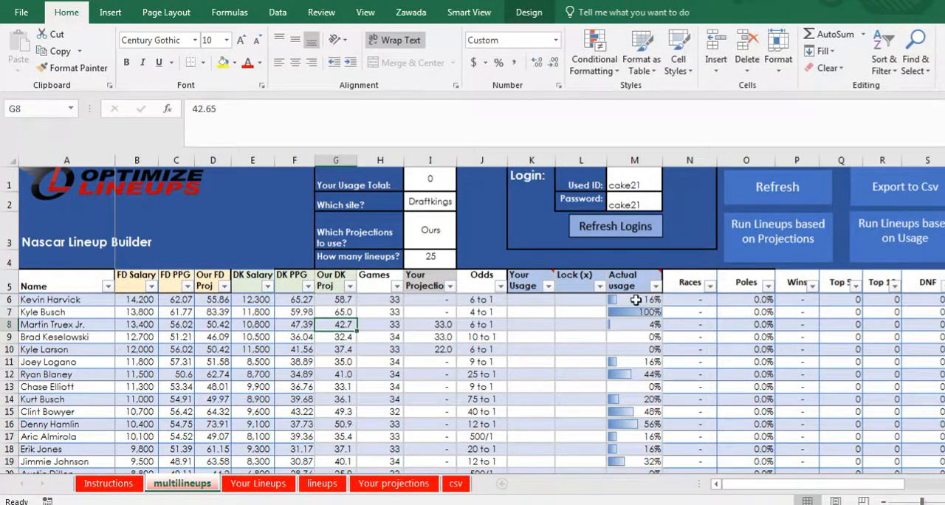
click(634, 324)
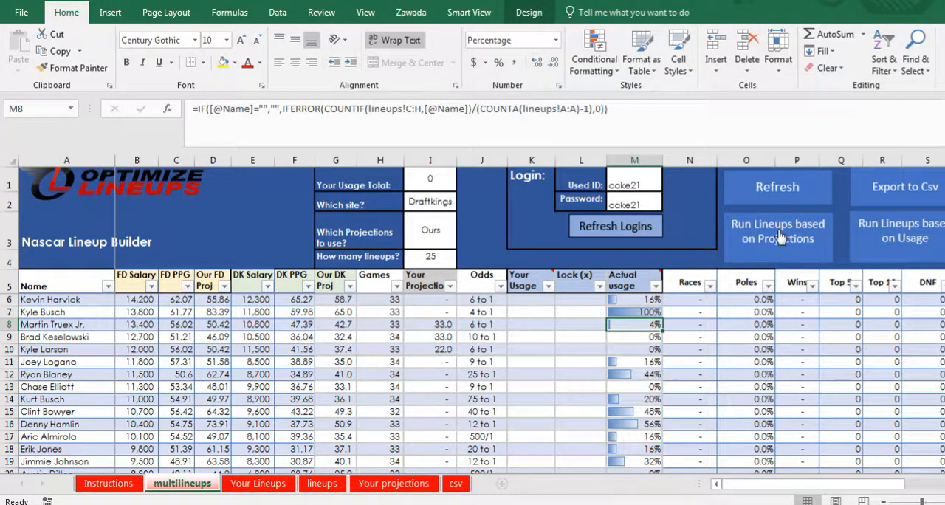
mouse_move(661, 325)
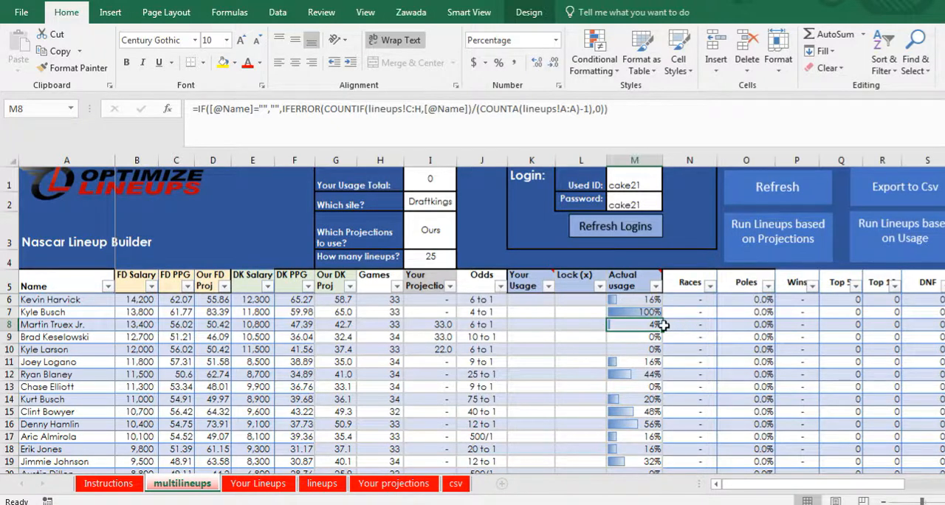
mouse_move(438, 366)
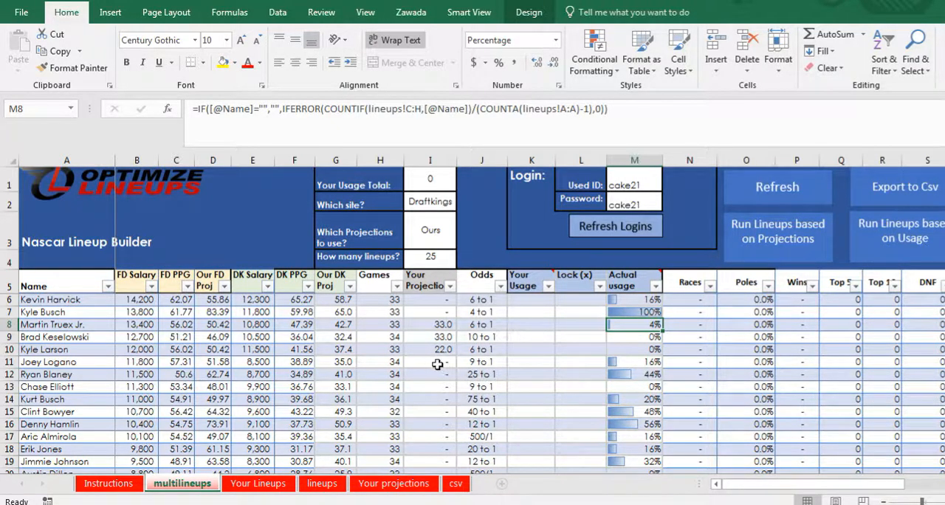
click(581, 337)
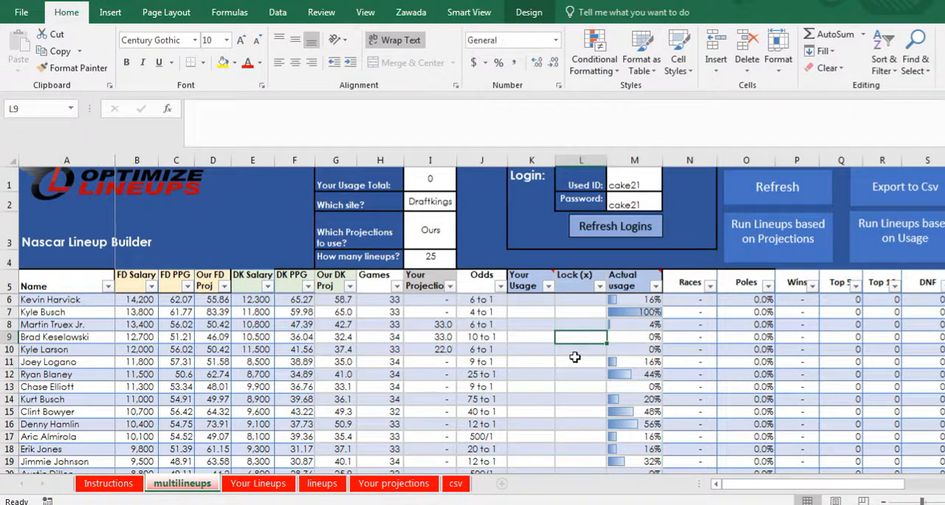
mouse_move(582, 374)
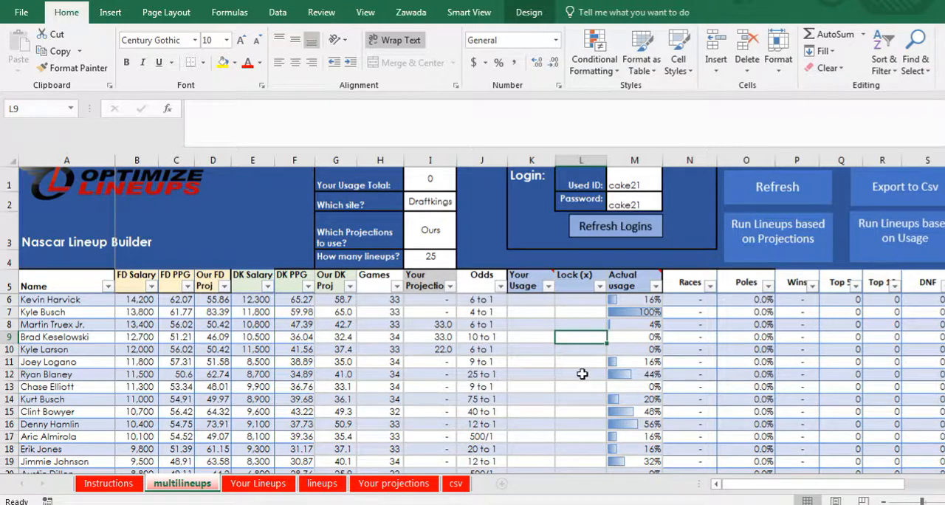
click(531, 362)
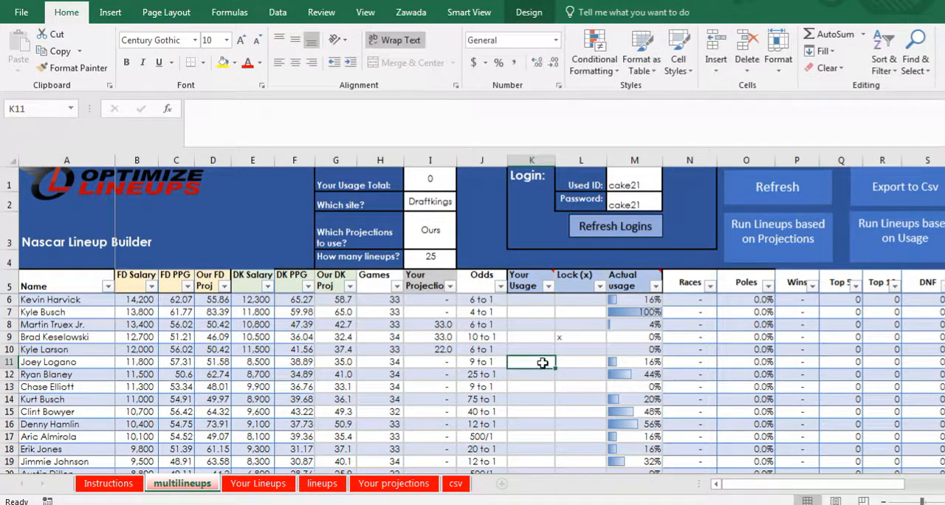
click(581, 337)
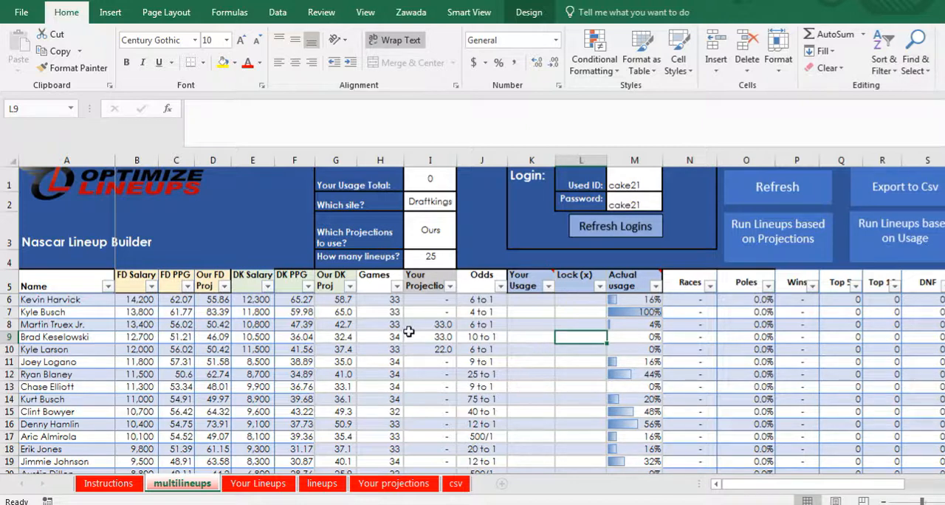
click(429, 337)
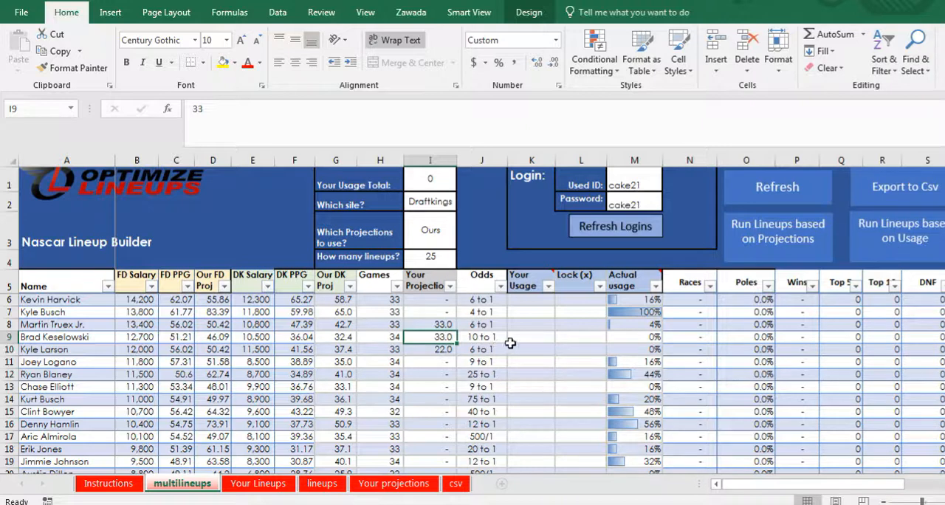
click(531, 281)
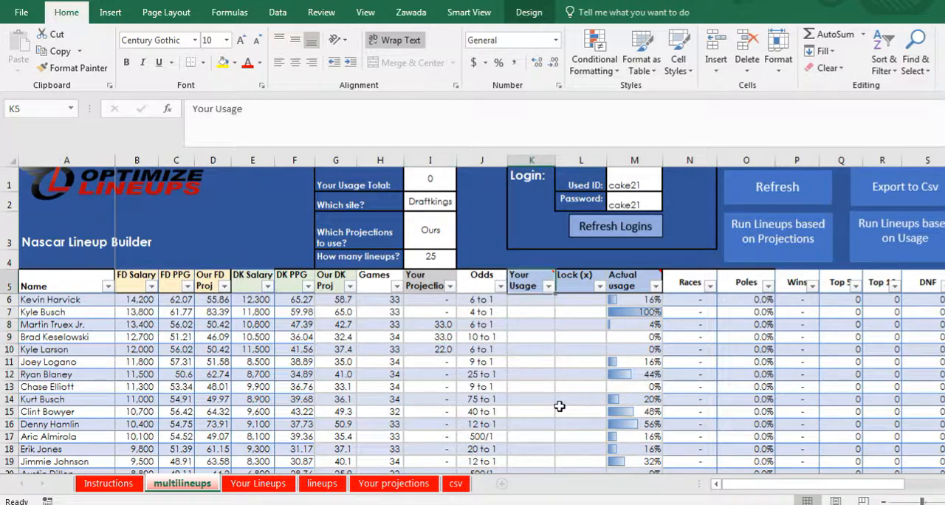
Enter Your Usage targets such as 30 and 20 for Kevin Harvick and other drivers, totaling 297.
click(531, 300)
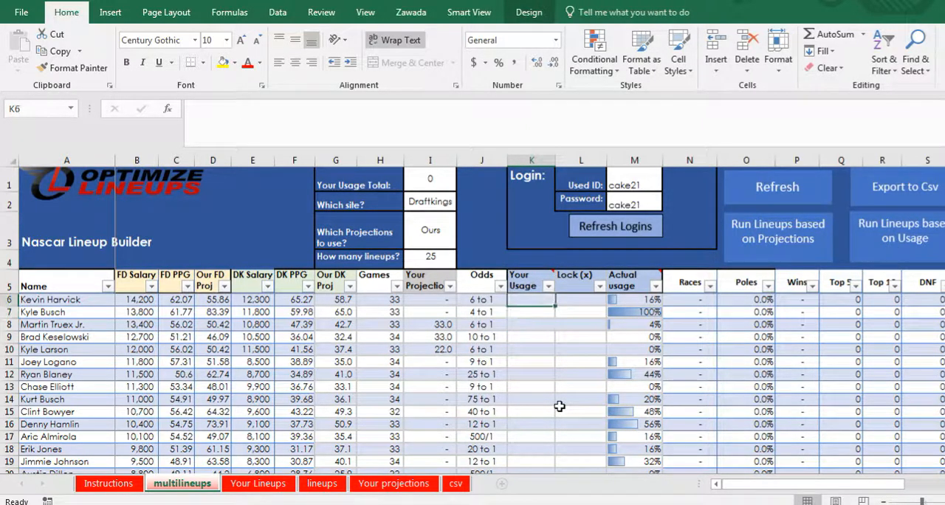
text(30)
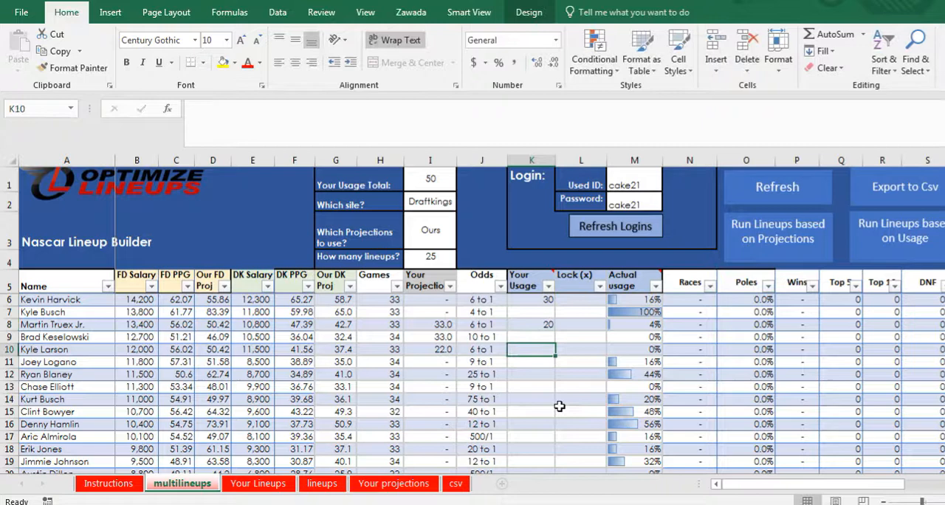
text(20)
click(532, 398)
text(40)
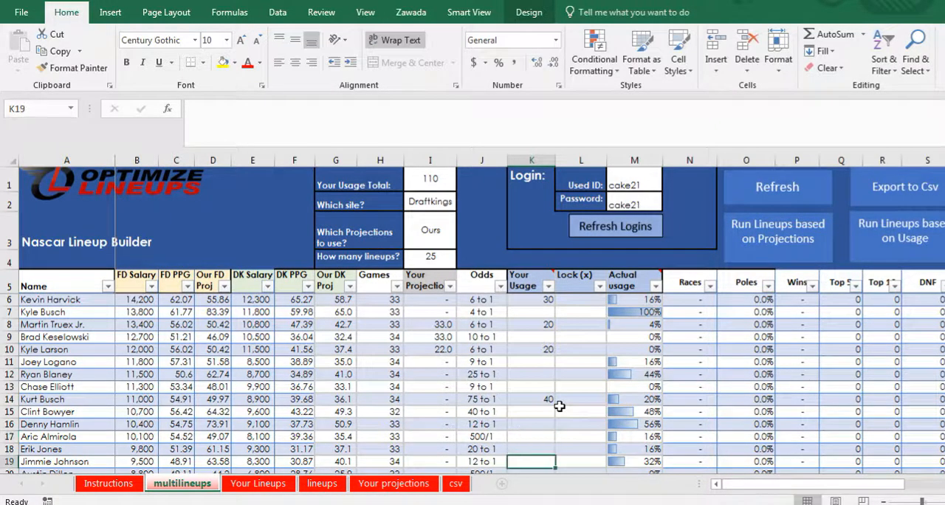
scroll(down, 3)
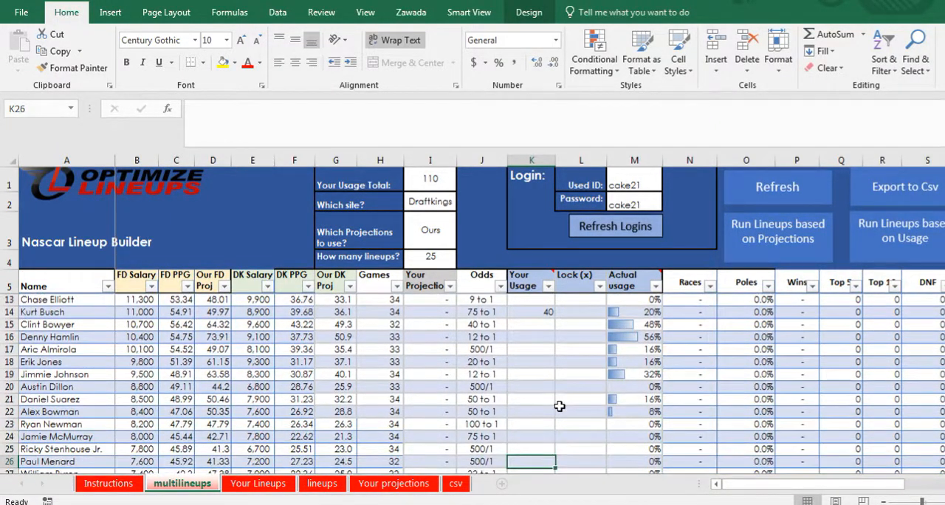
click(531, 374)
text(23)
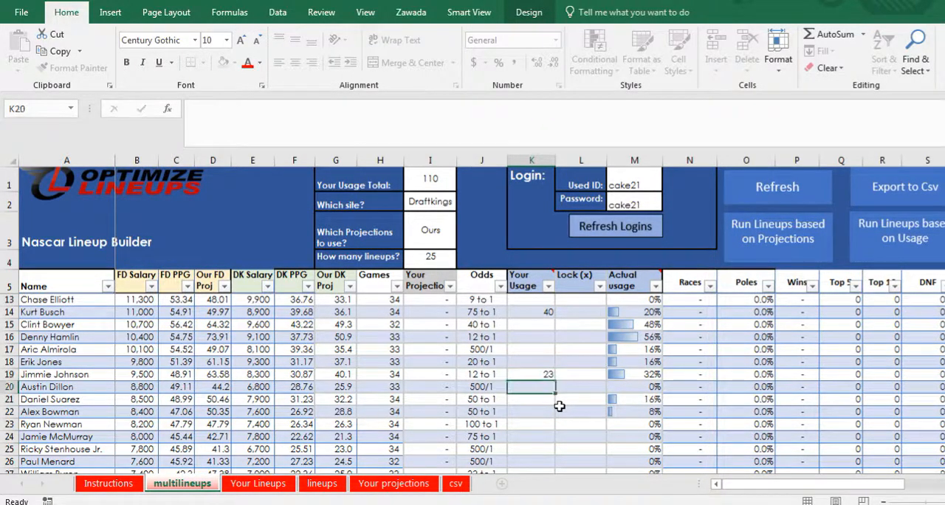
click(531, 436)
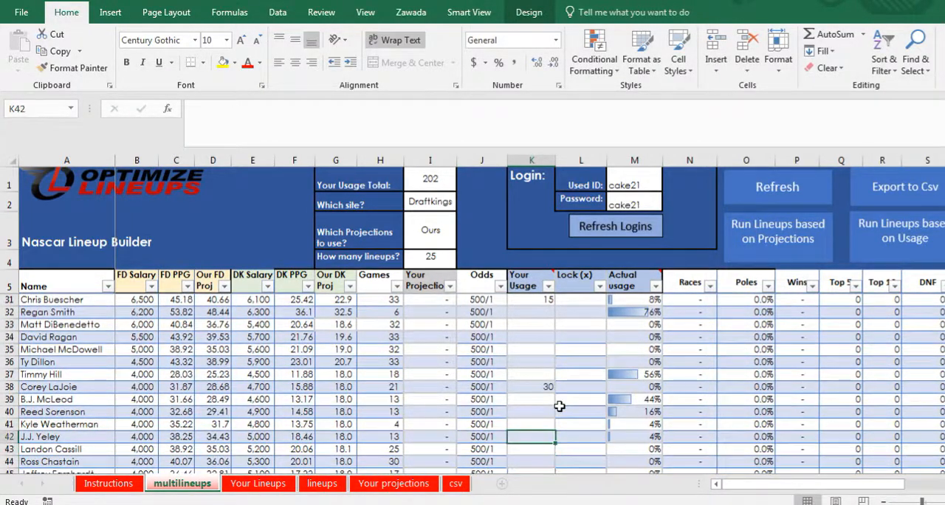
text(20)
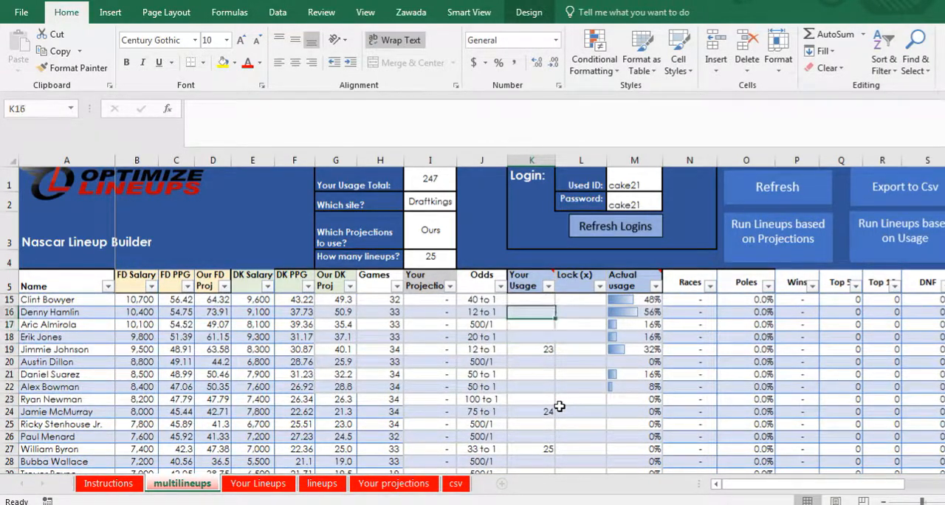
text(20)
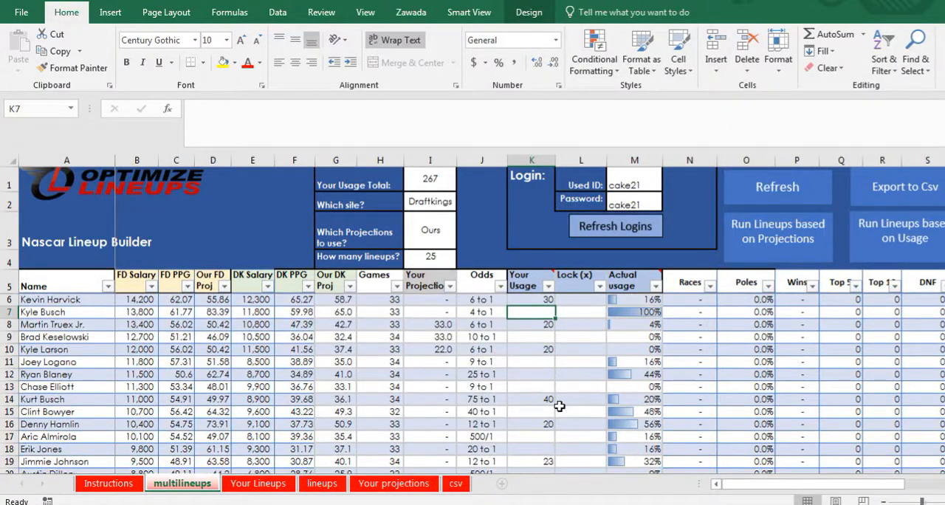
click(531, 387)
text(30)
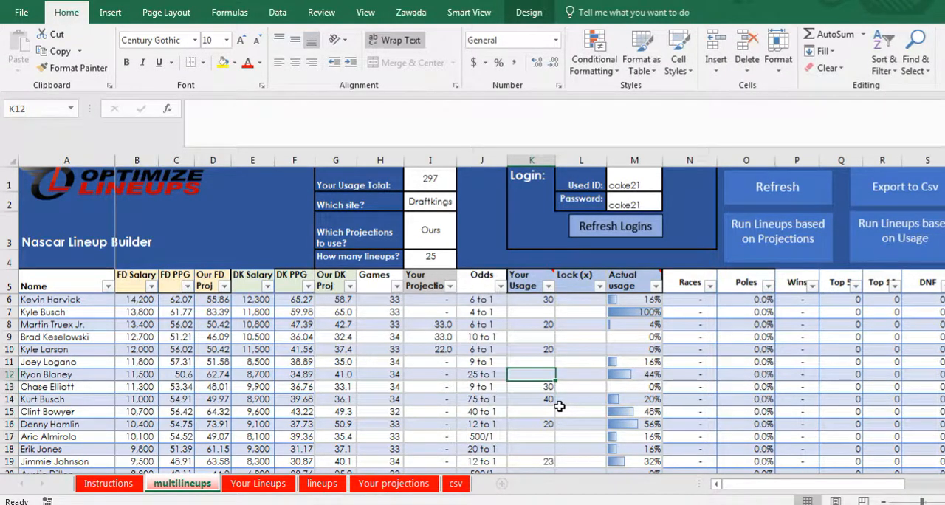
click(531, 261)
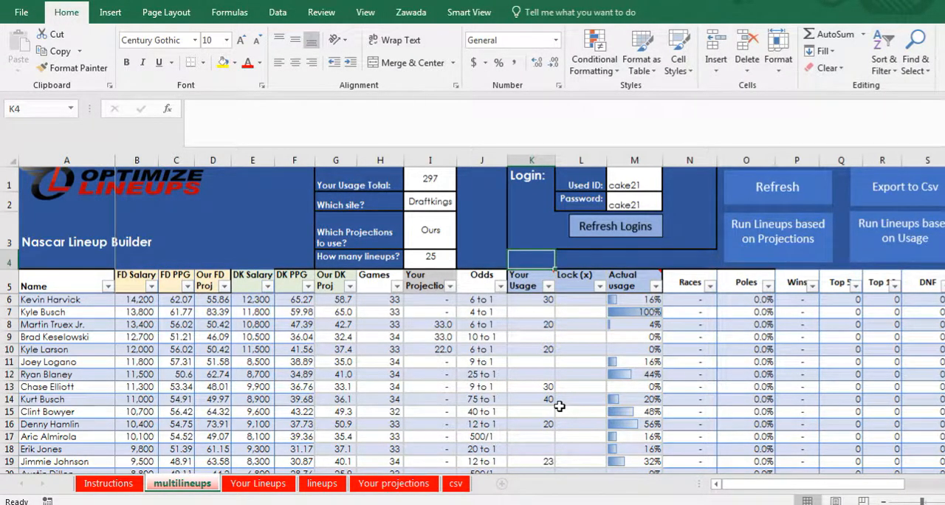
Check the SUM formula behind the 297 usage total, glance at Your Lineups, and return.
click(429, 185)
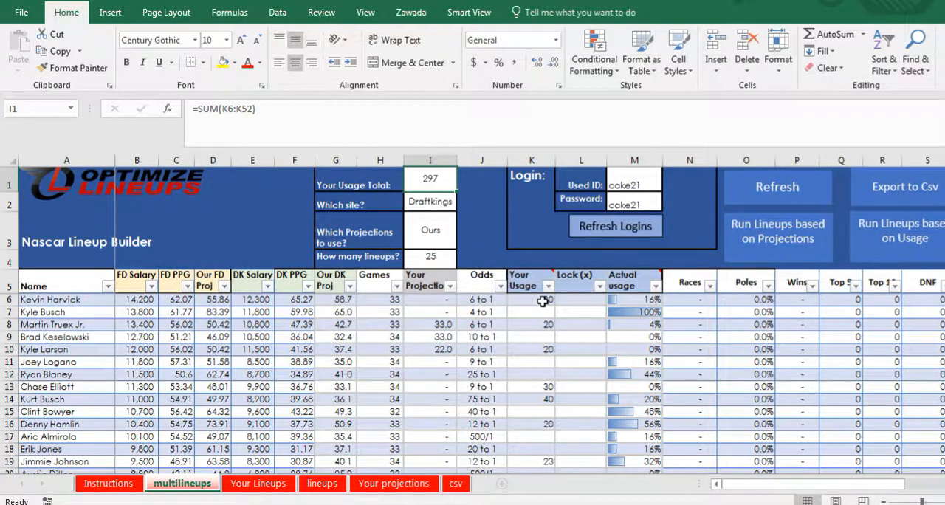
click(531, 299)
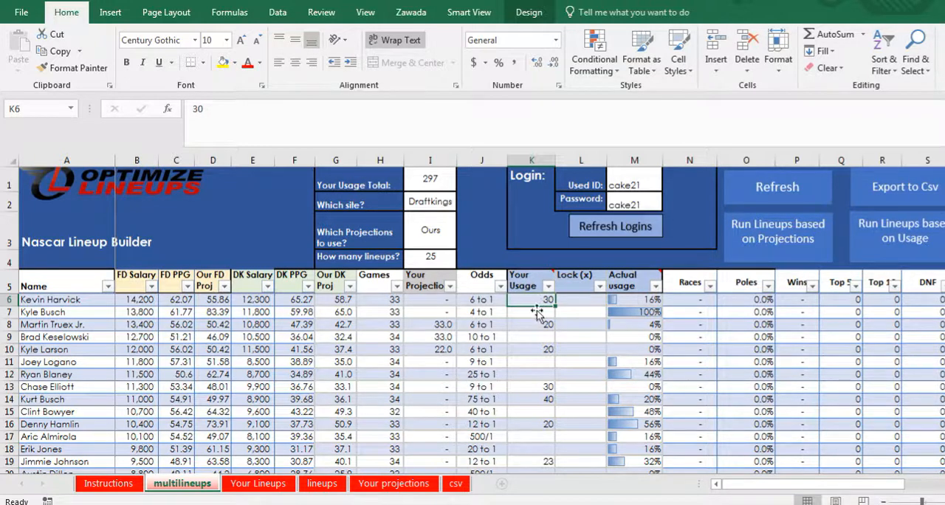
click(430, 178)
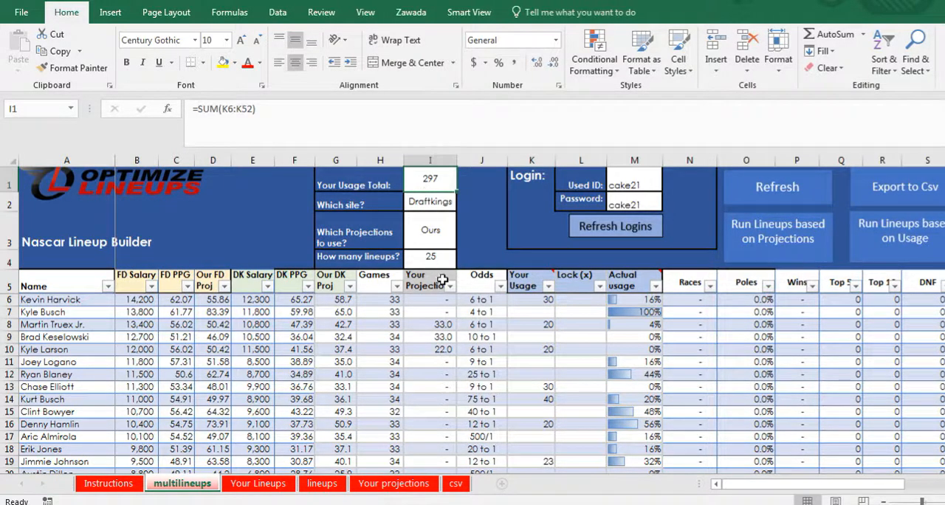
mouse_move(457, 339)
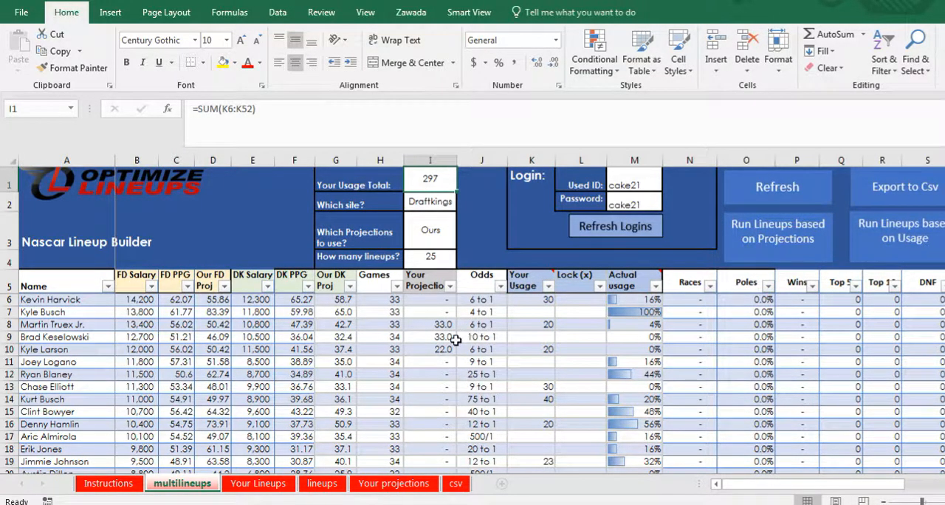
click(258, 483)
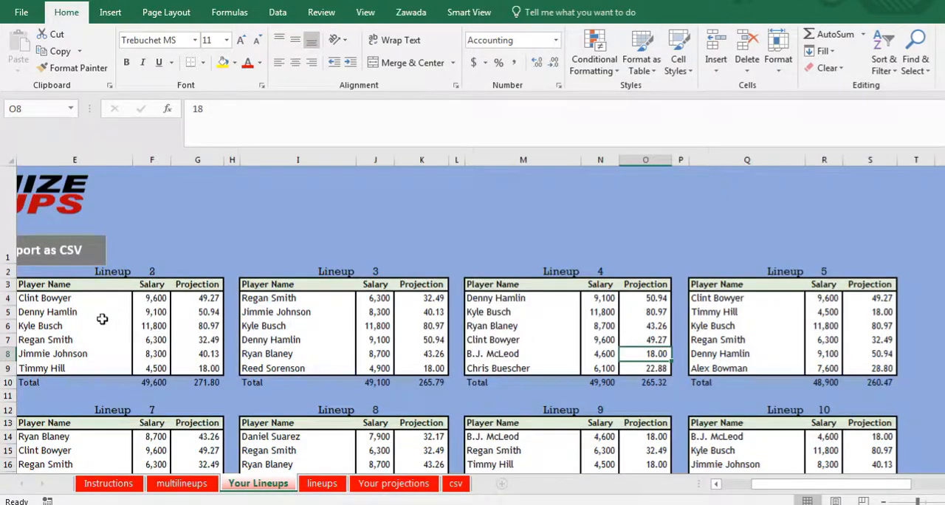
click(181, 484)
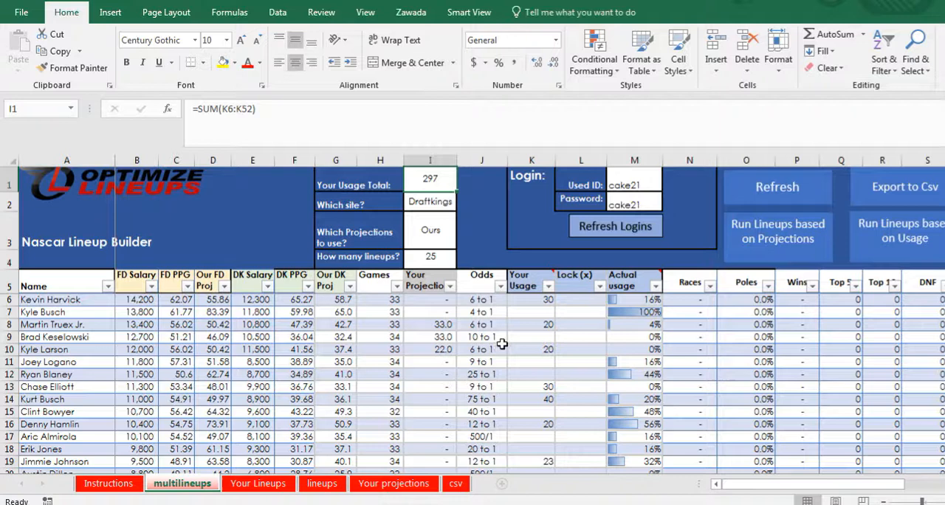
Run lineups based on the usage targets and view the regenerated lineups.
click(531, 312)
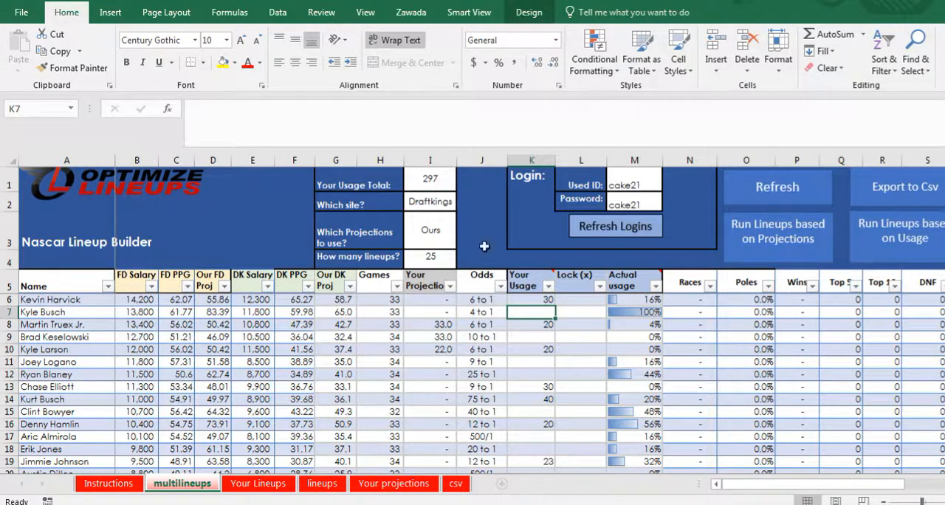
click(532, 324)
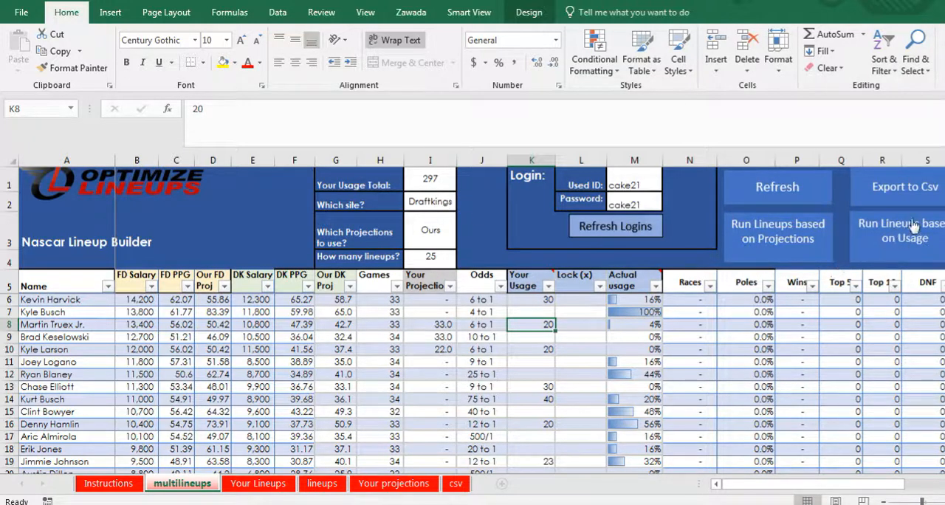
click(896, 231)
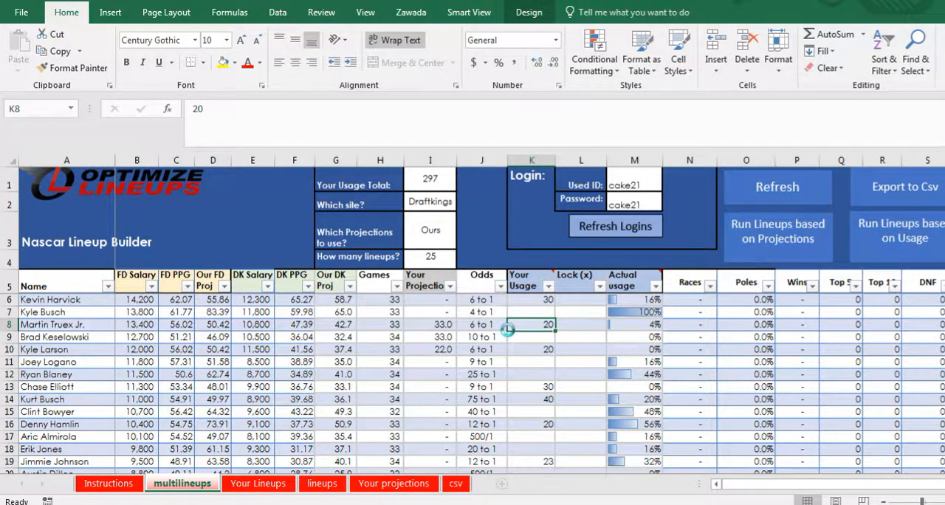
click(258, 484)
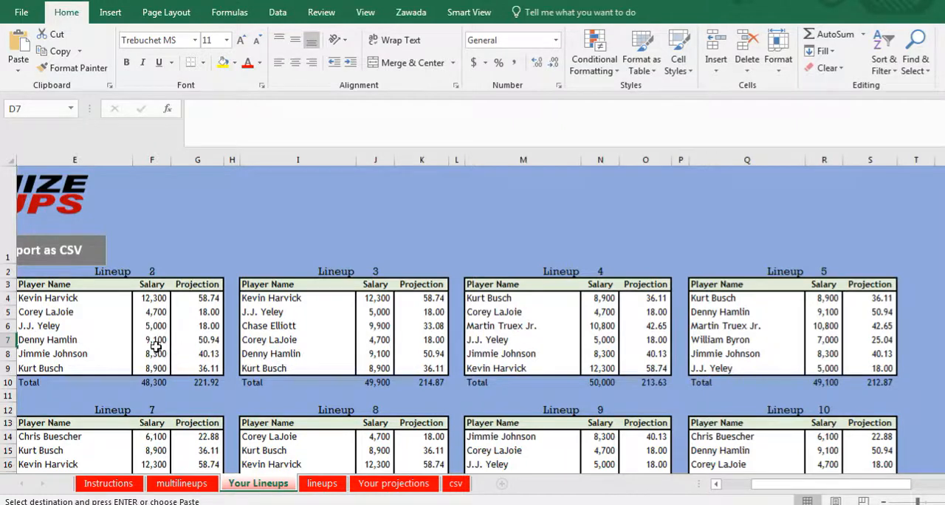
click(151, 339)
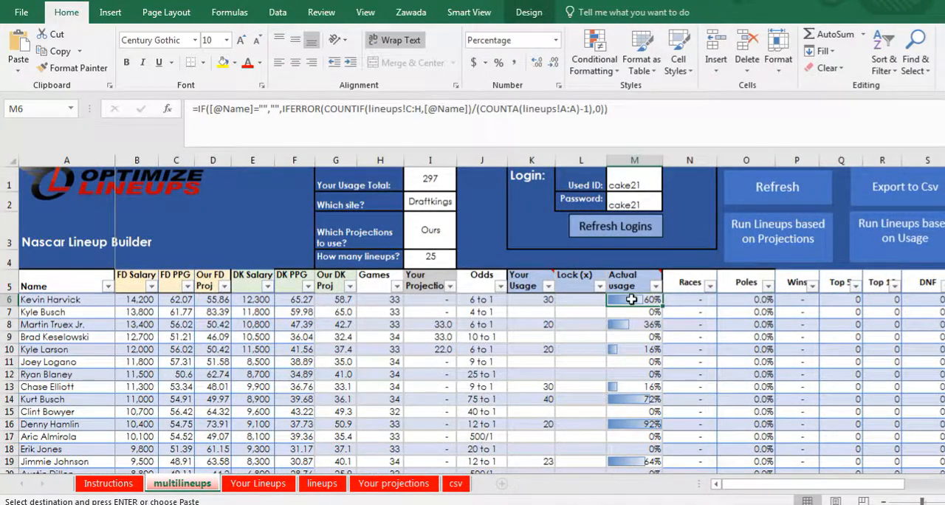
mouse_move(582, 307)
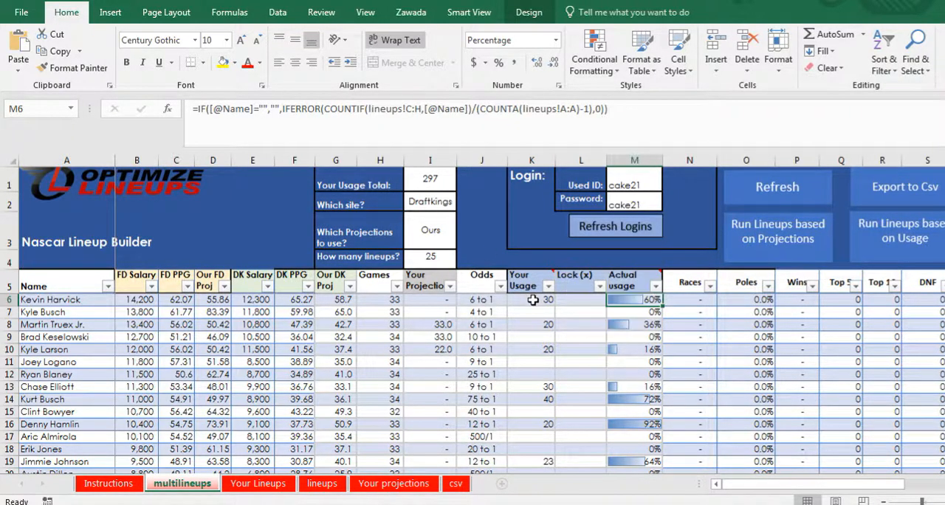
click(531, 299)
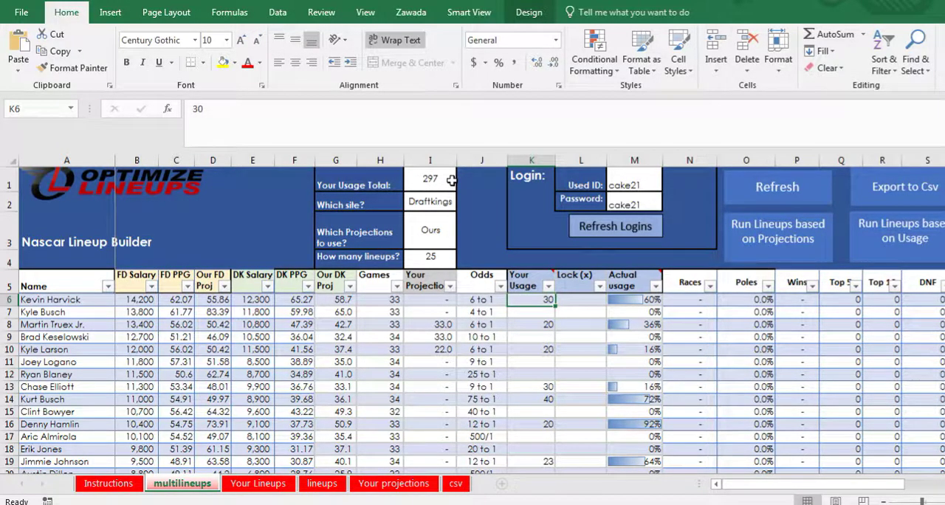
mouse_move(535, 301)
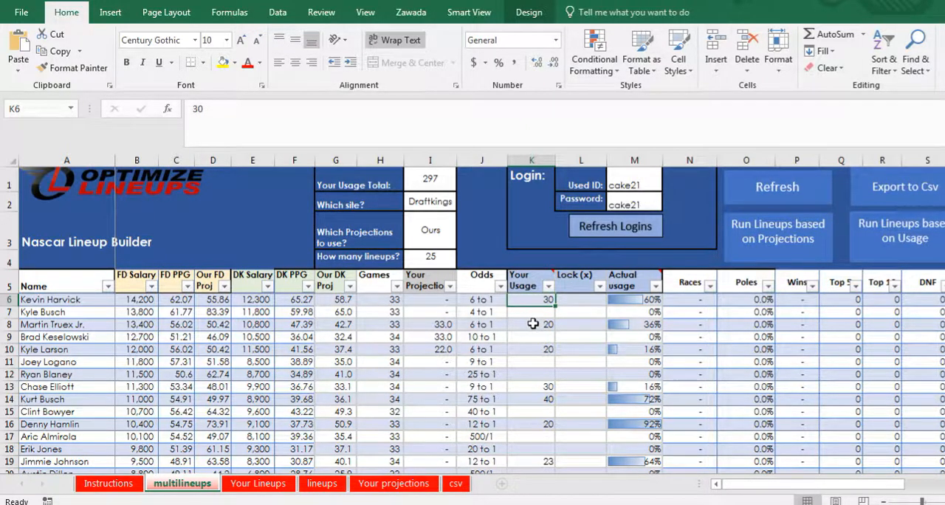
click(531, 324)
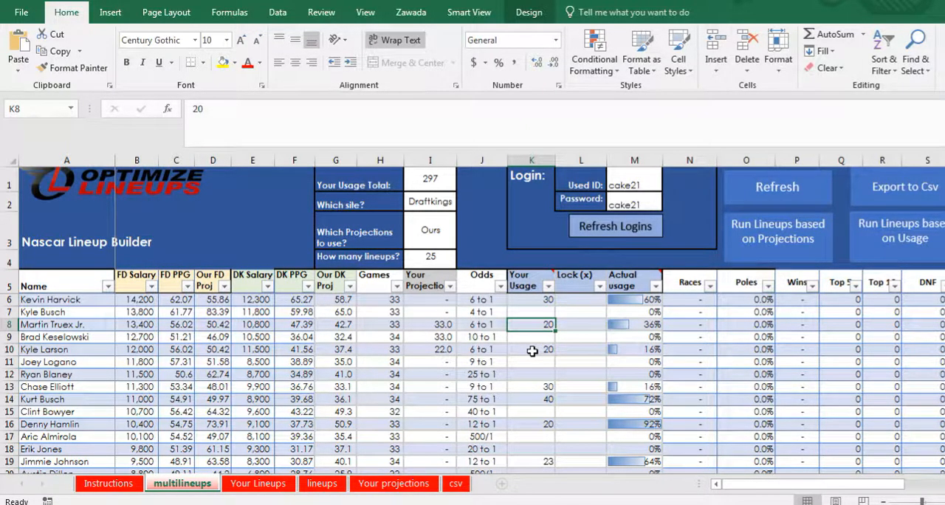
click(531, 399)
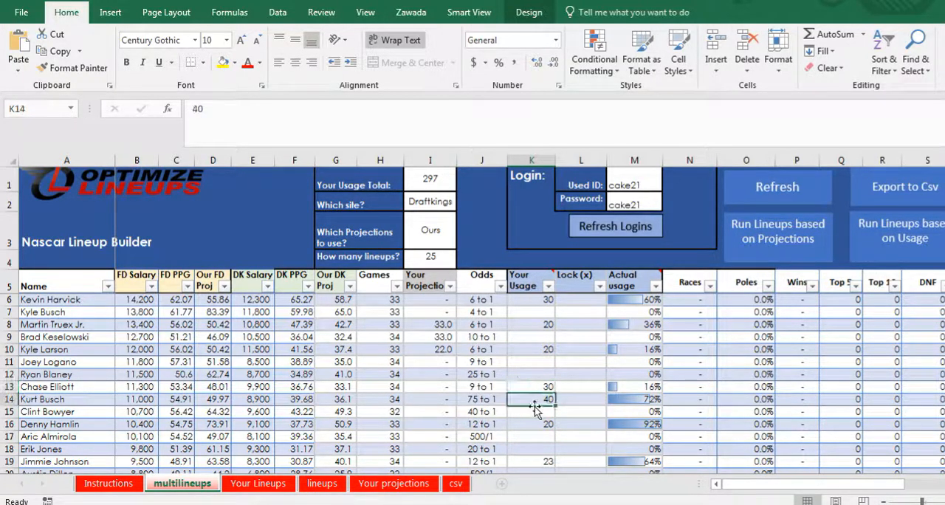
mouse_move(421, 256)
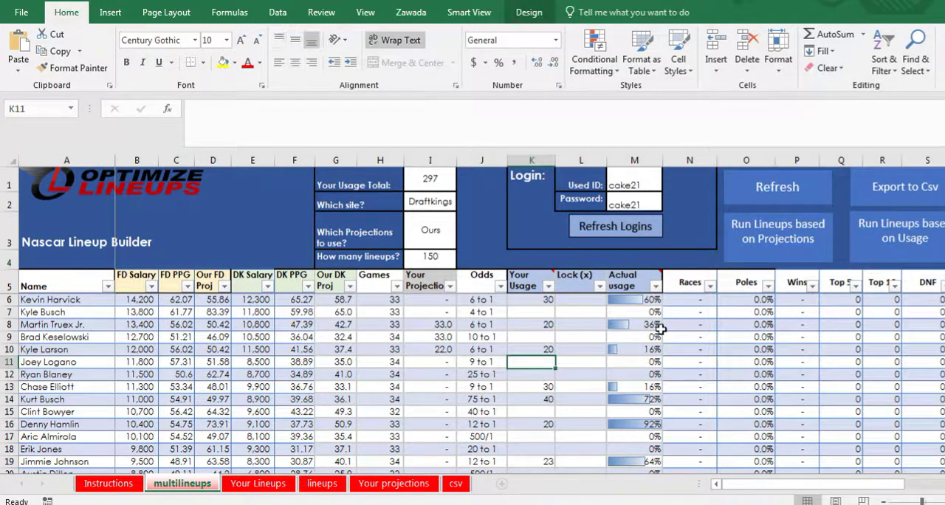
mouse_move(889, 249)
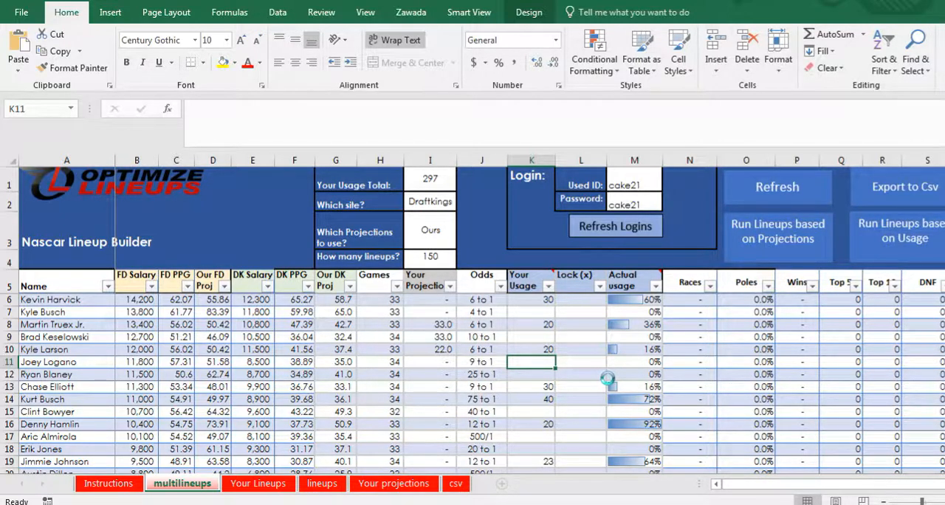
View the built lineups, then review Chase Elliott's usage target and several drivers' lock entries.
click(258, 484)
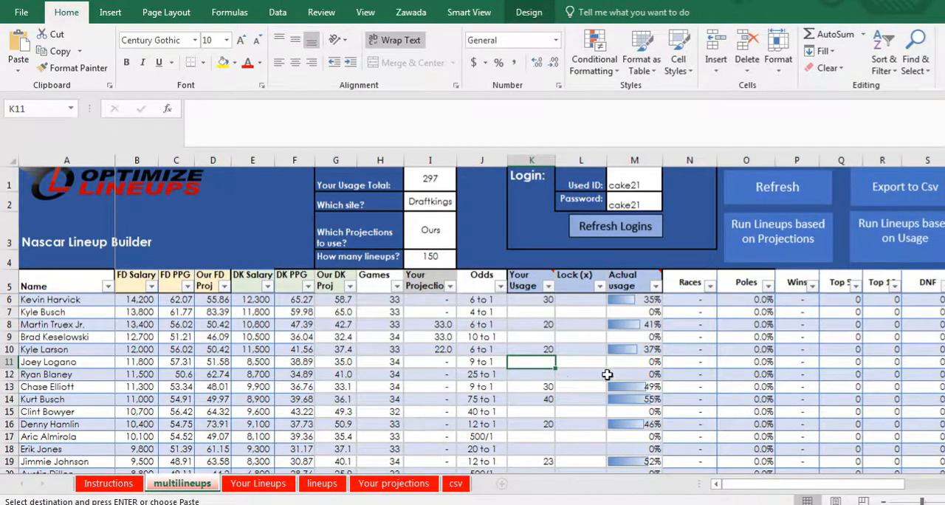
click(531, 386)
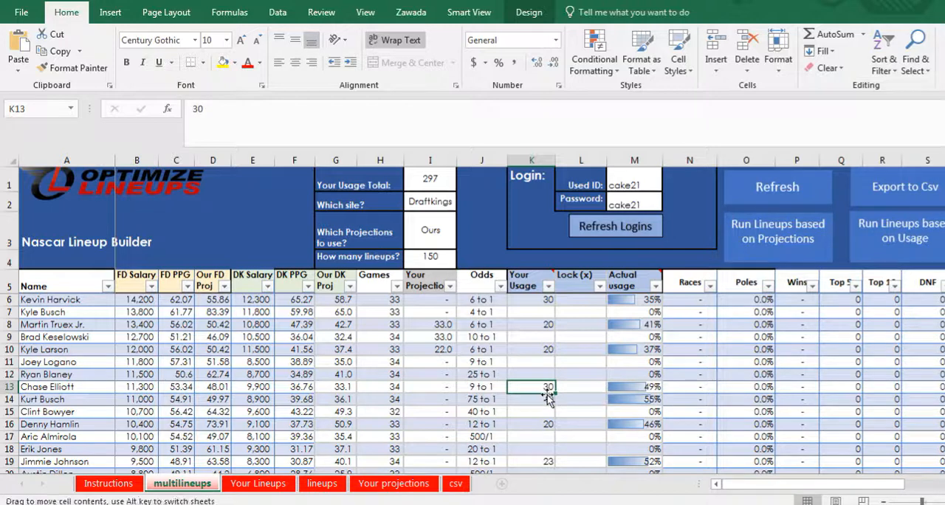
click(582, 337)
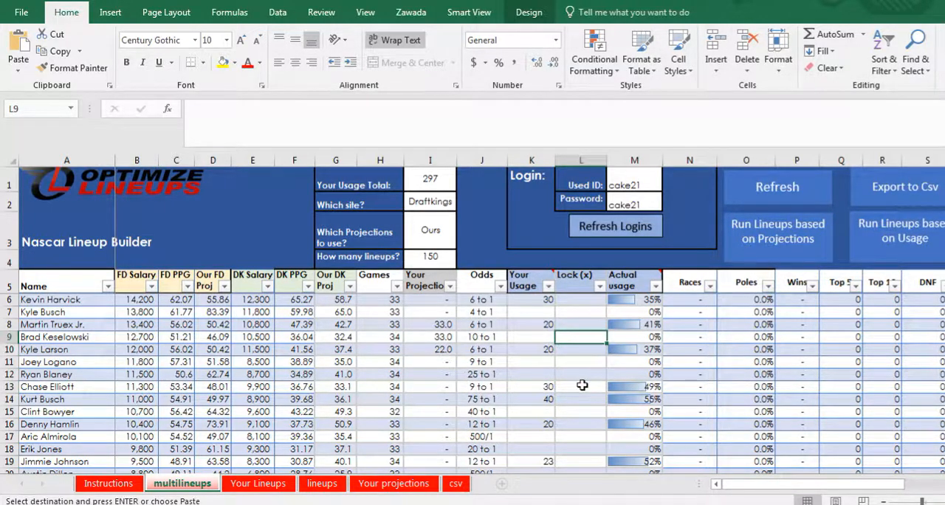
click(580, 374)
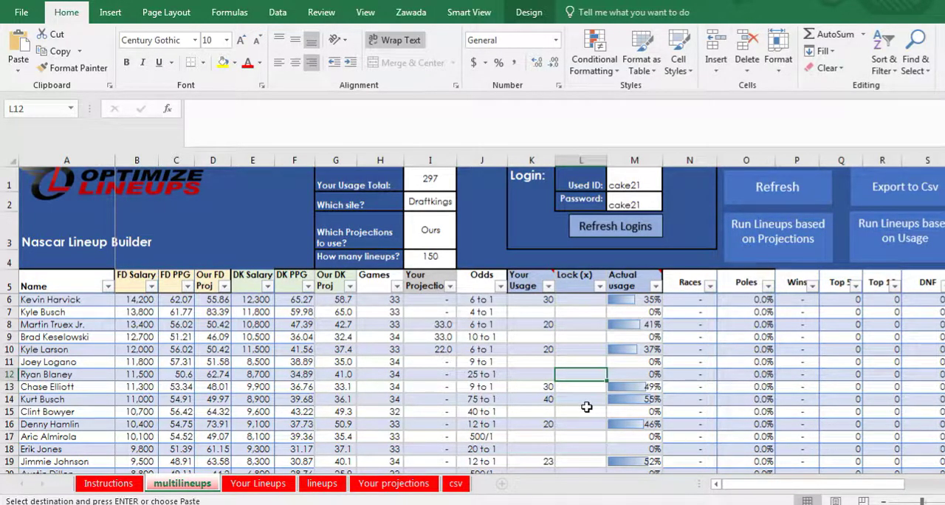
click(581, 324)
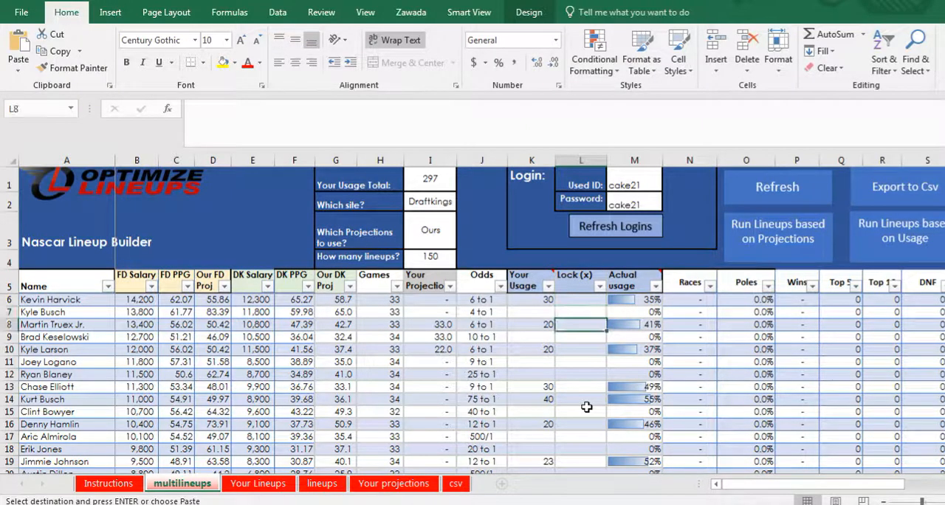
click(580, 386)
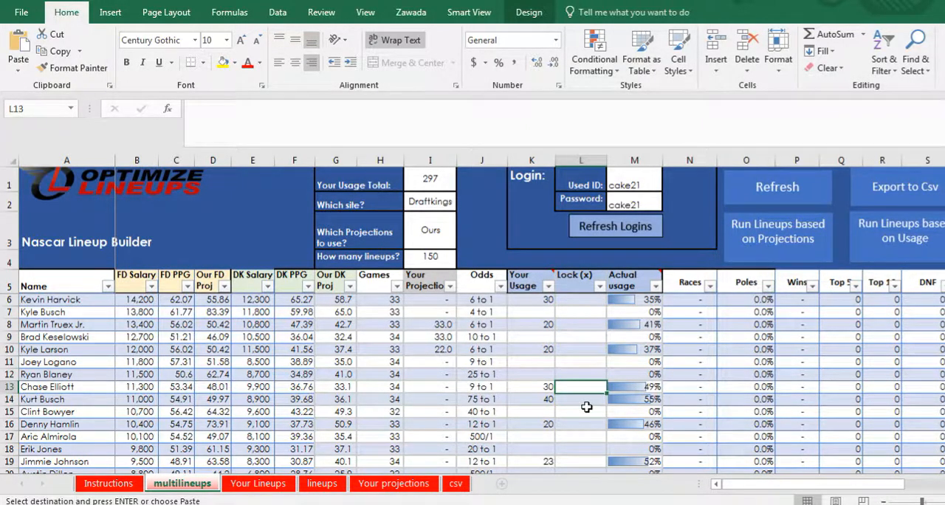
click(531, 386)
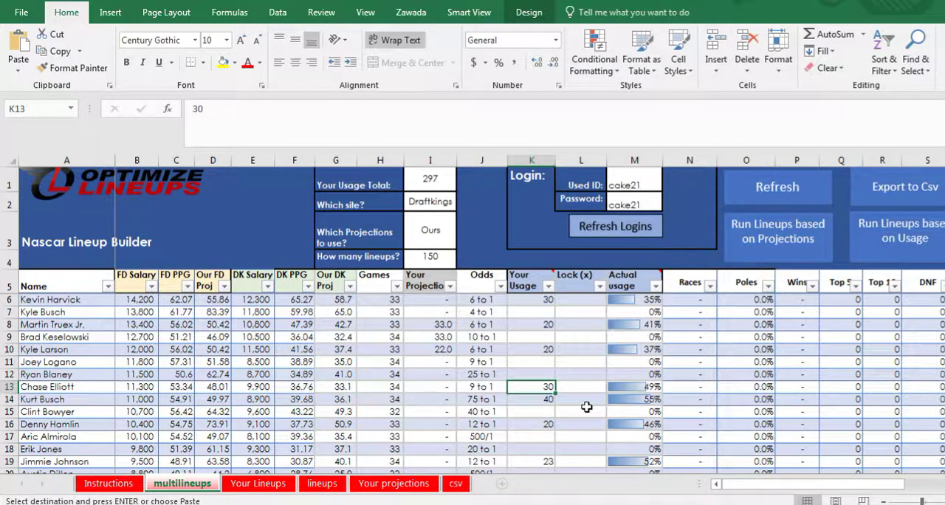
Set Chase Elliott's usage target to 10, then review the rebuilt lineups on Your Lineups.
text(1)
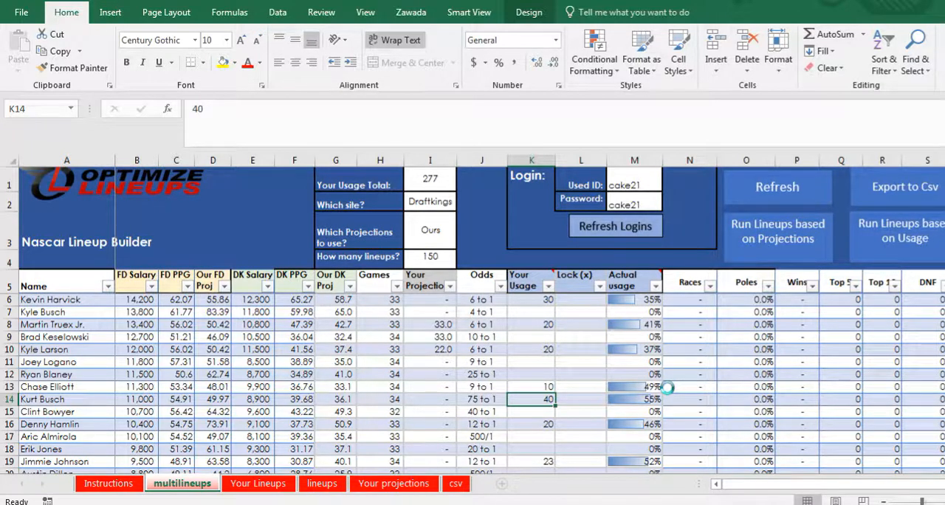
click(258, 483)
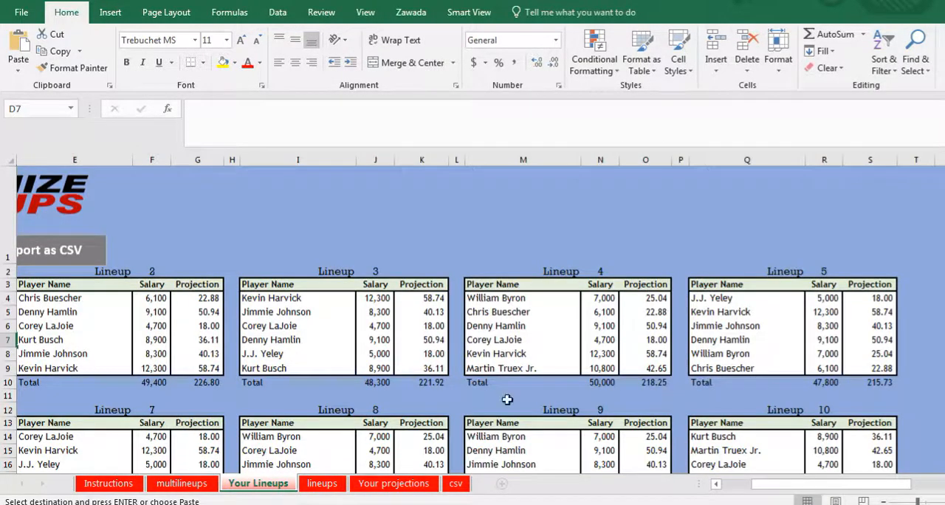
click(182, 484)
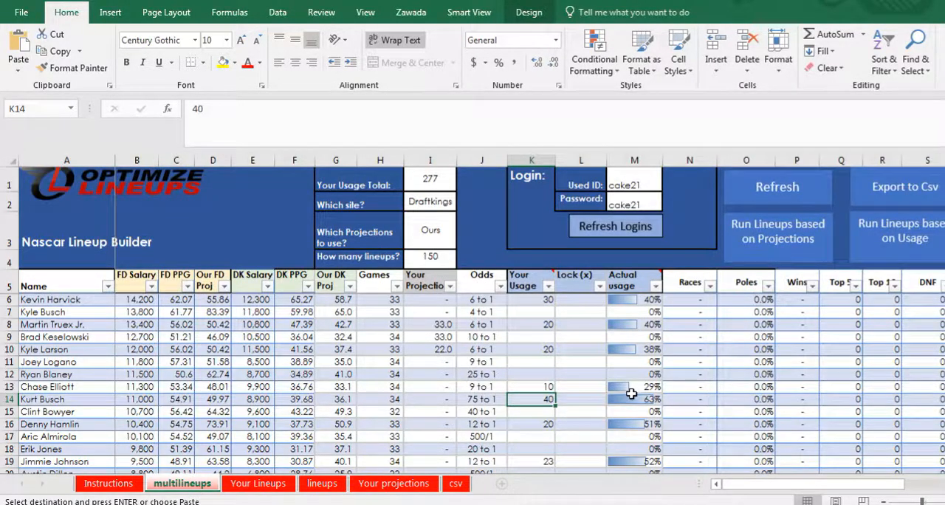
Inspect the actual usage formula, Martin Truex Jr.'s lock entry and Brad Keselowski's empty target.
click(634, 386)
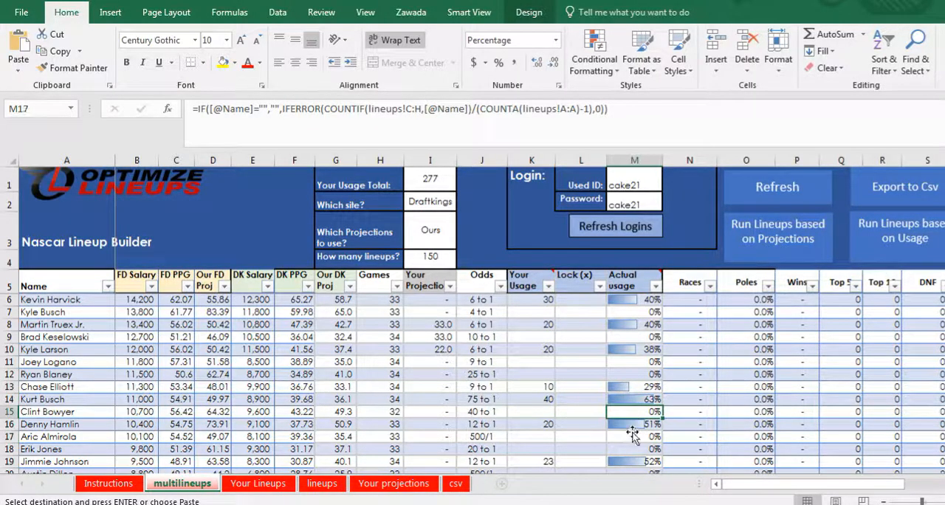
click(580, 324)
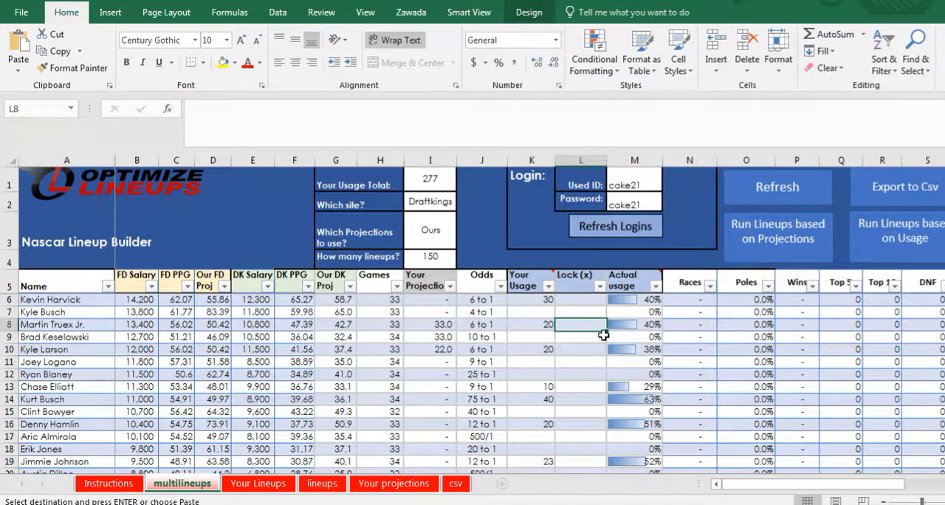
mouse_move(533, 308)
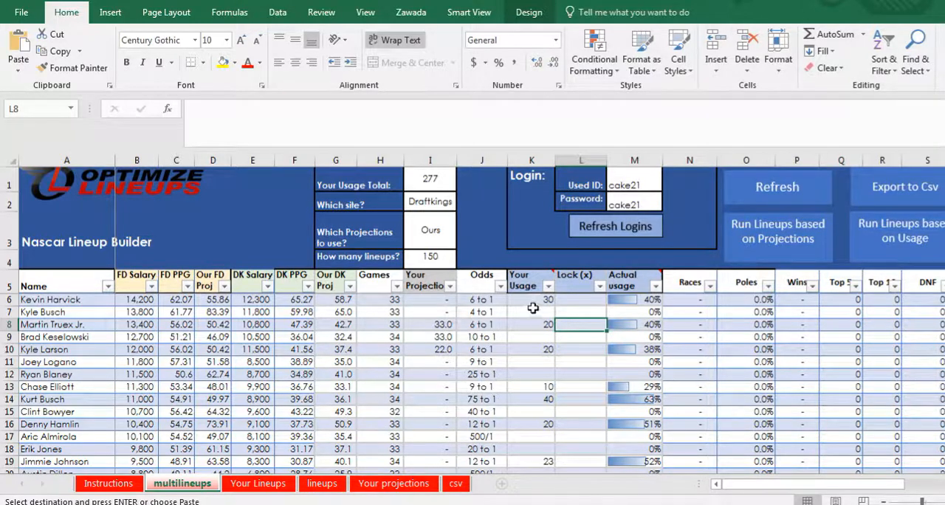
click(531, 337)
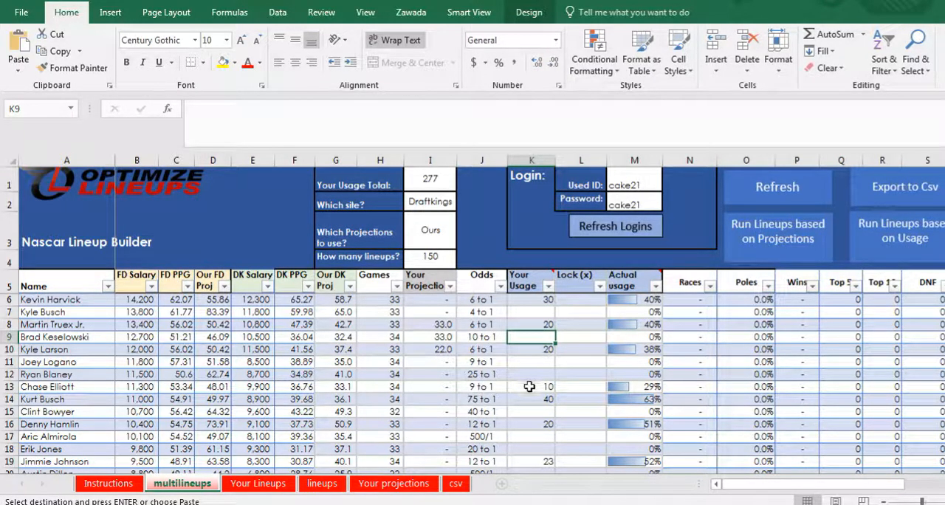
click(531, 437)
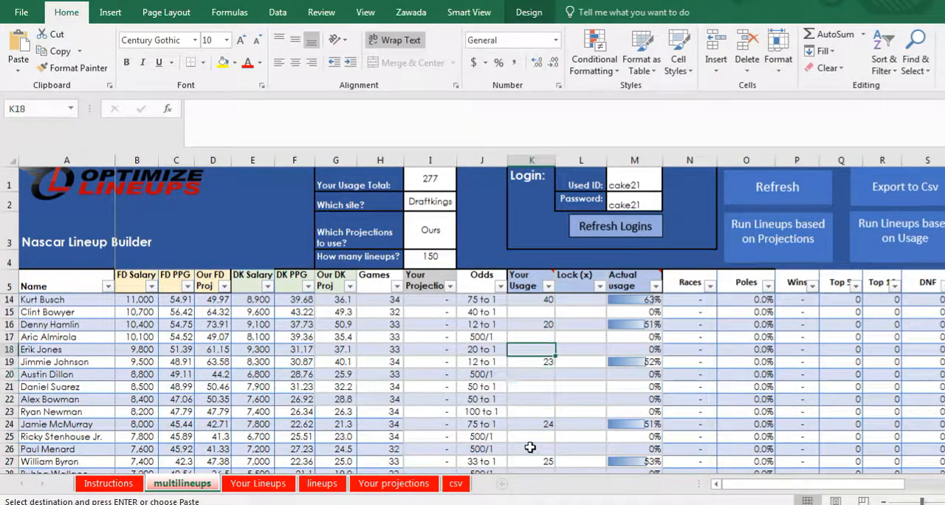
scroll(up, 3)
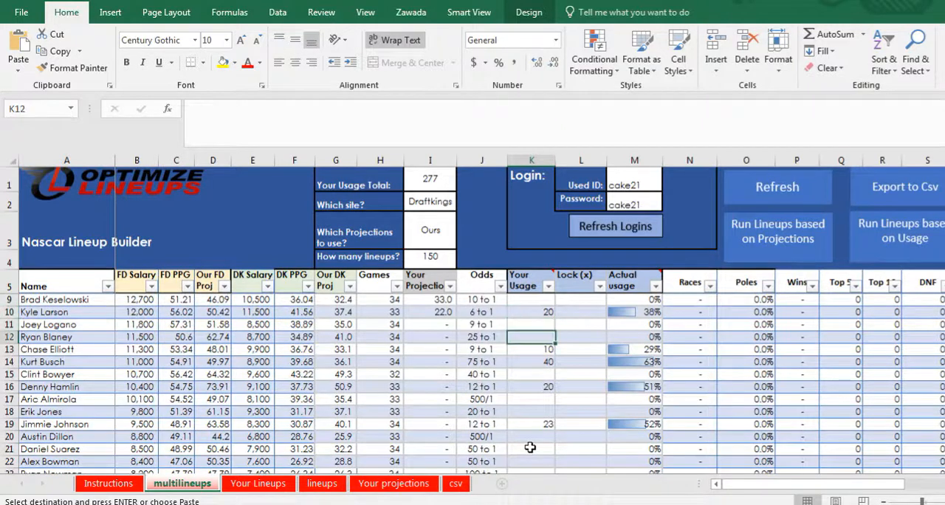
click(531, 325)
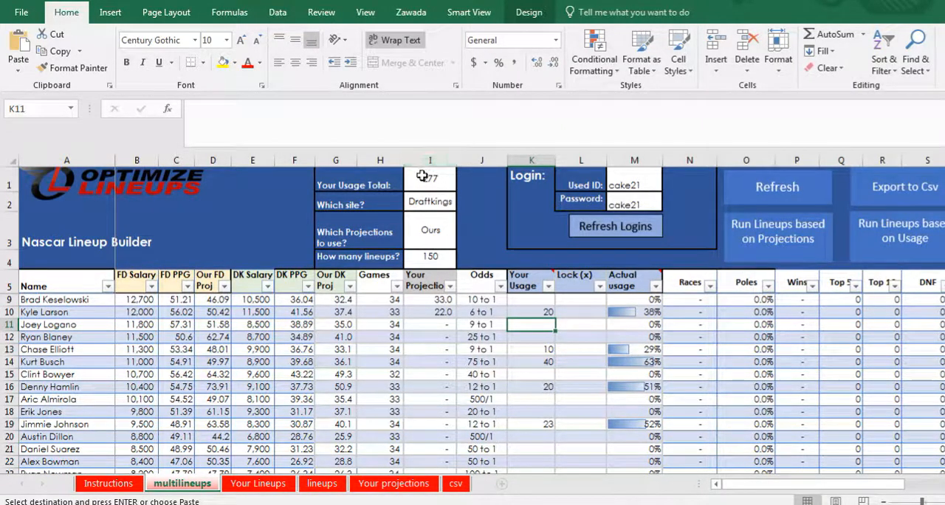
click(634, 362)
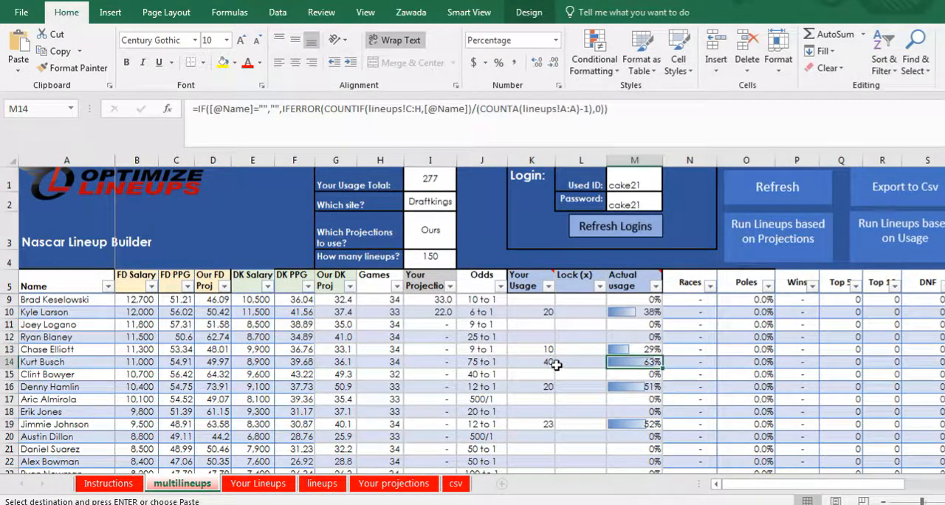
click(531, 337)
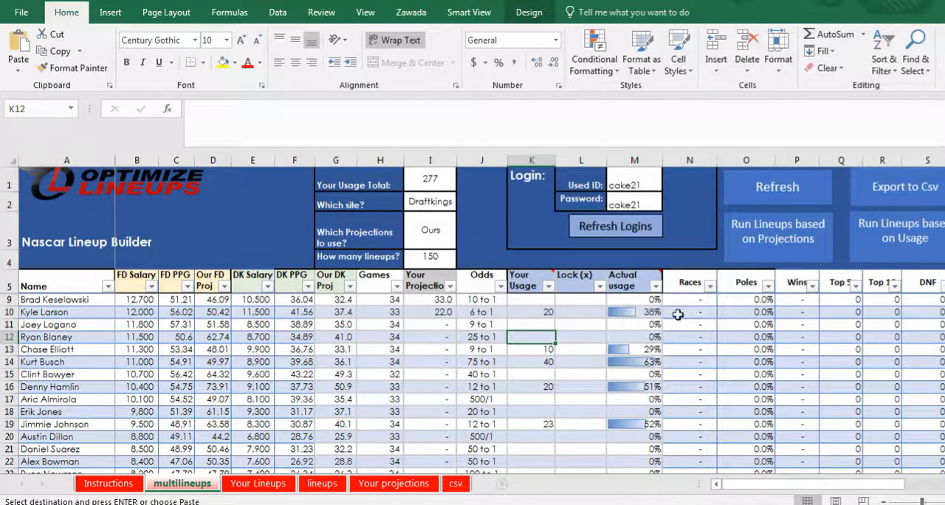
mouse_move(445, 390)
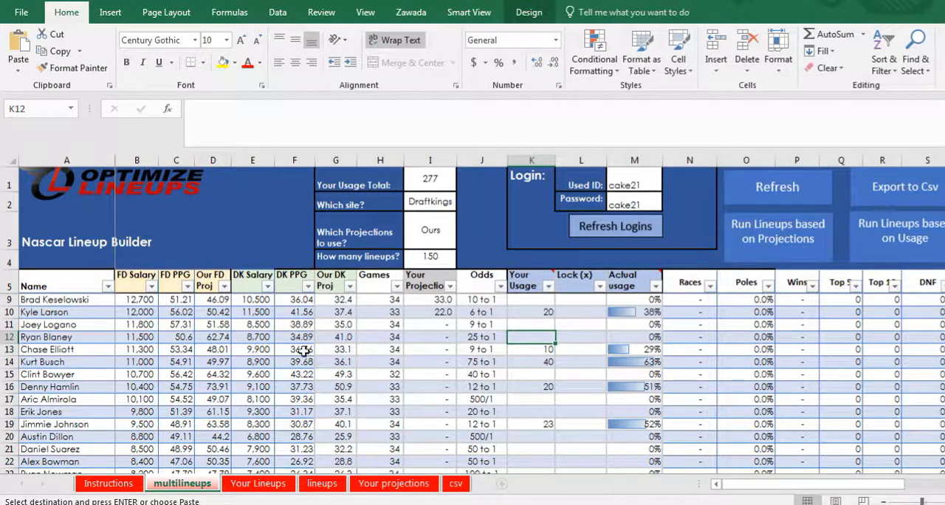
click(66, 349)
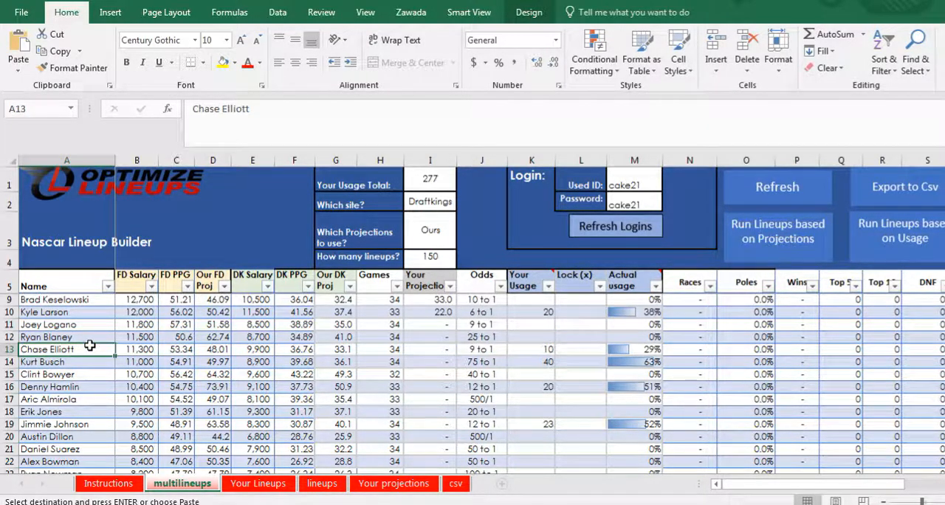